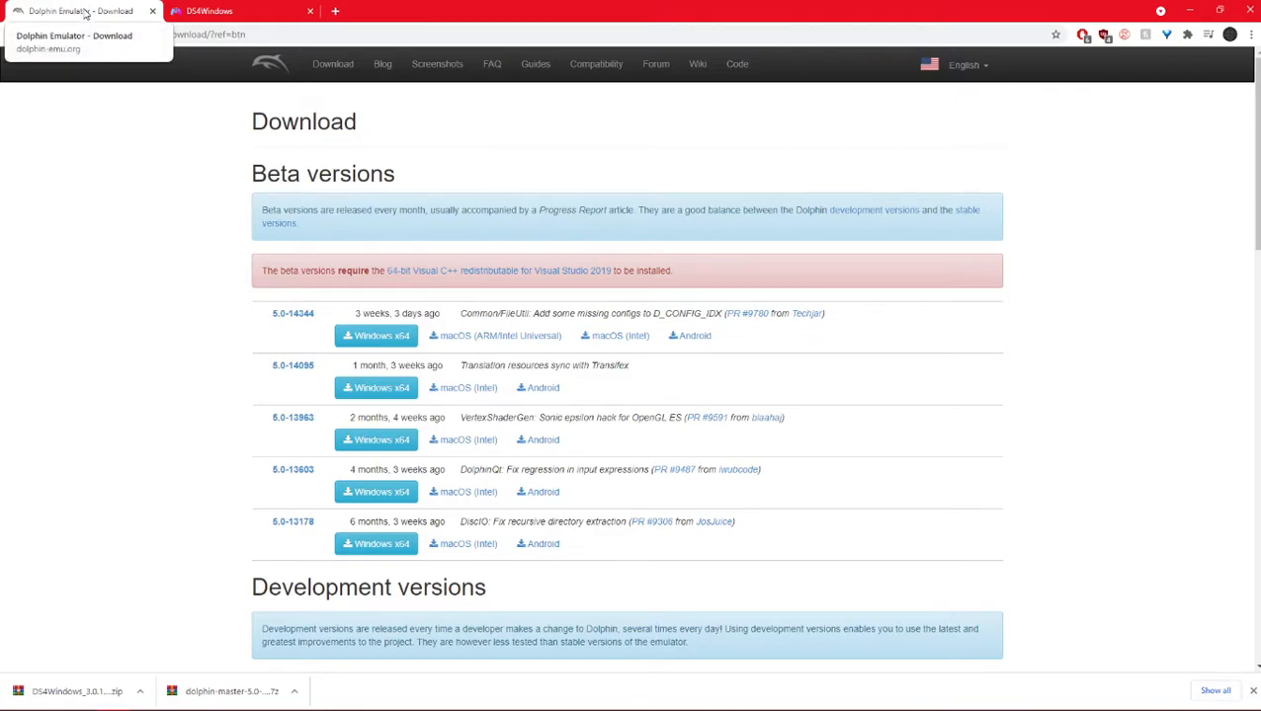
pyautogui.moveTo(154, 247)
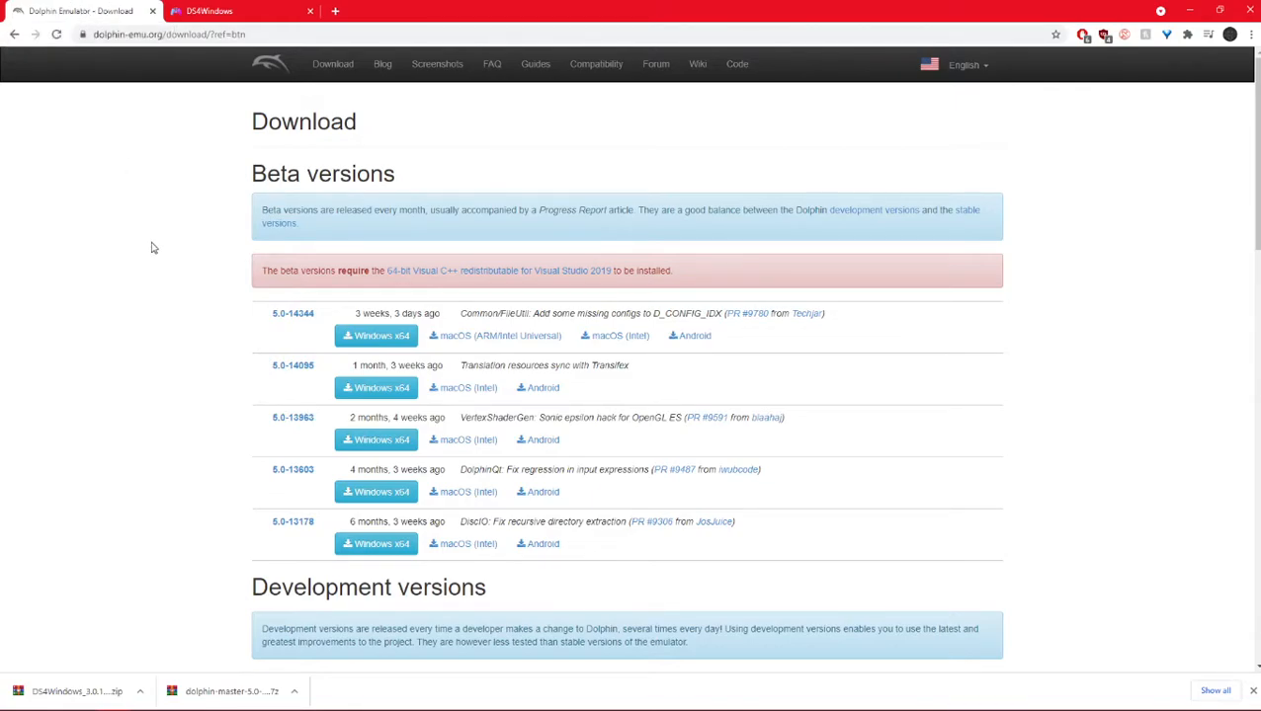
# - Reach the DS4Windows GitHub Pages site from the search results and follow its Download link to the releases
pyautogui.doubleClick(292, 312)
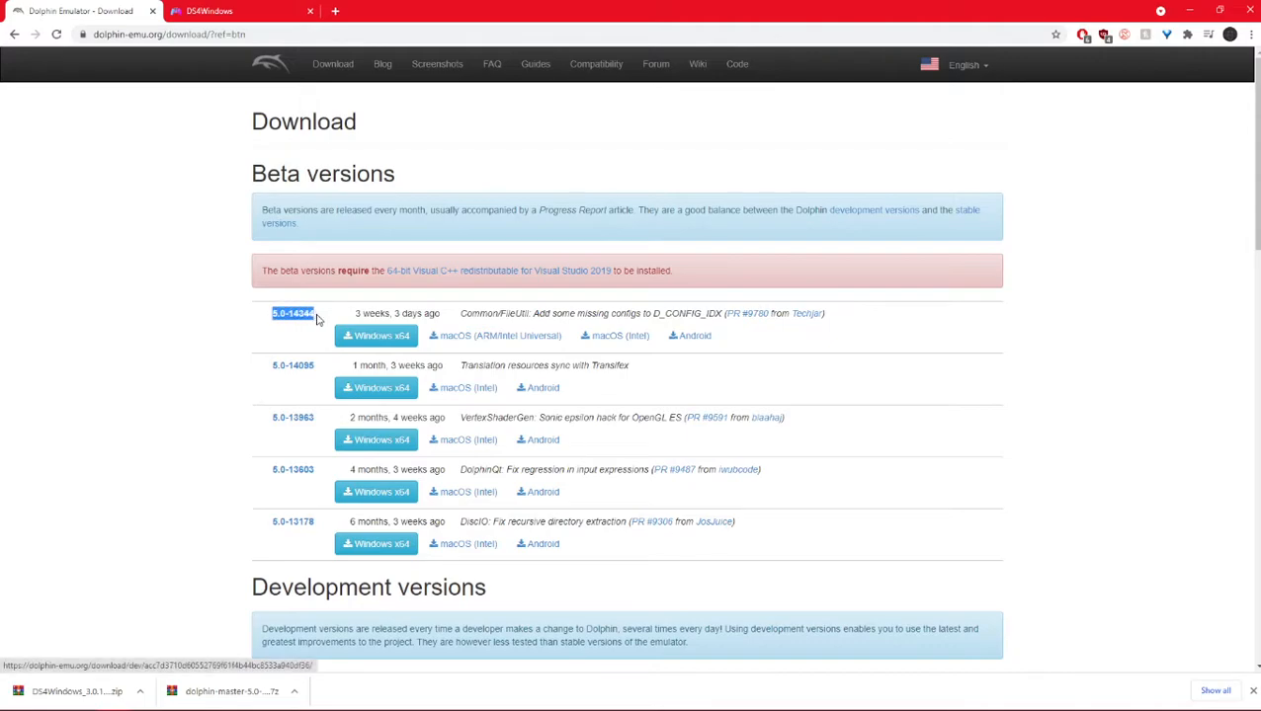
pyautogui.moveTo(126, 239)
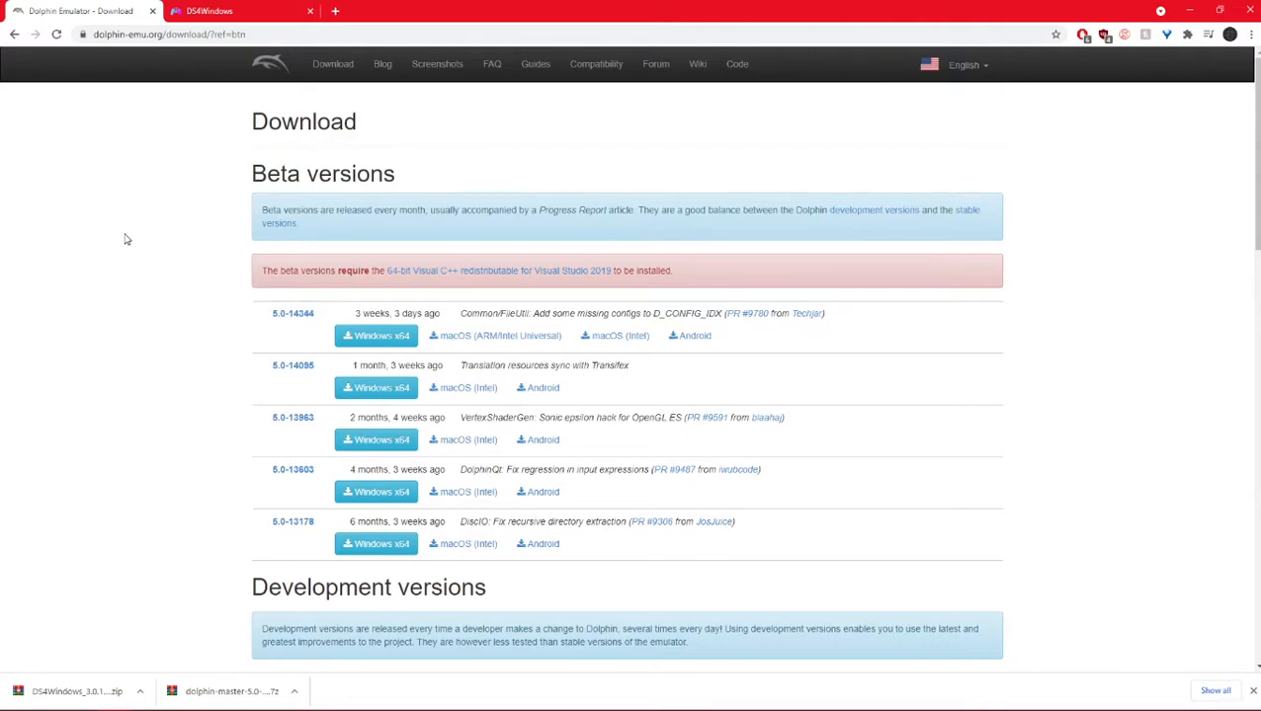
pyautogui.moveTo(237, 12)
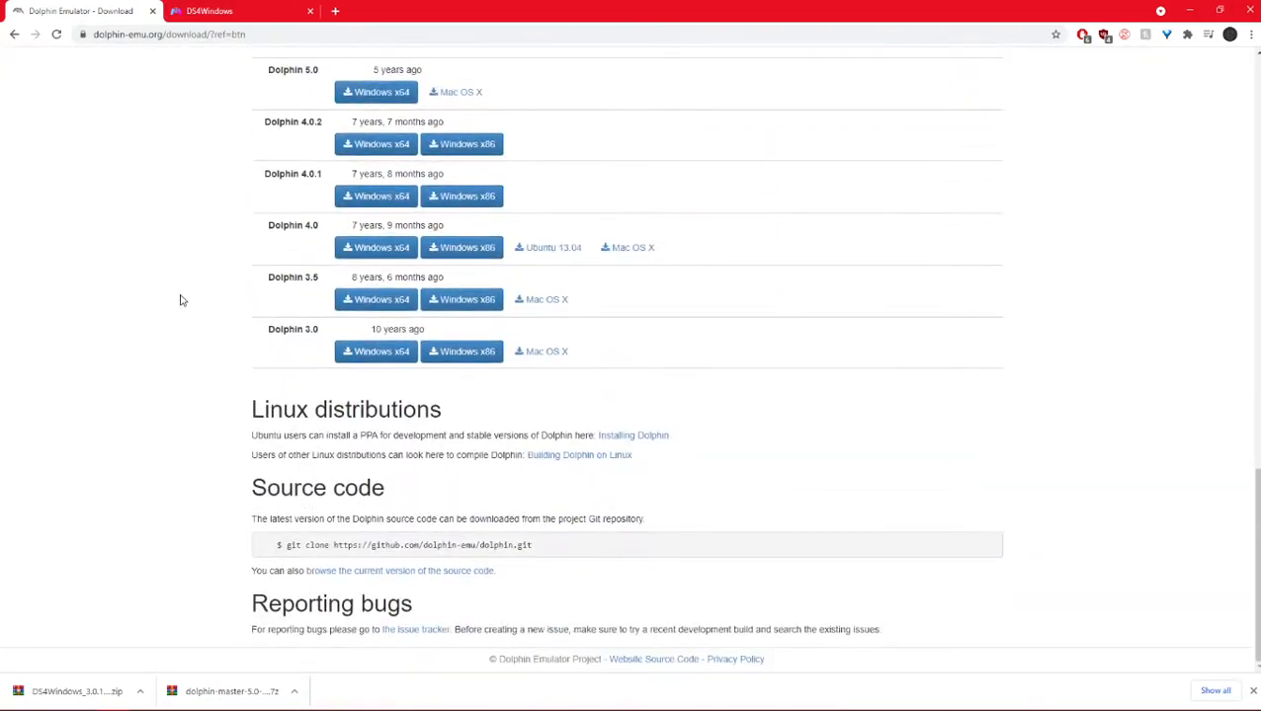
pyautogui.scroll(3)
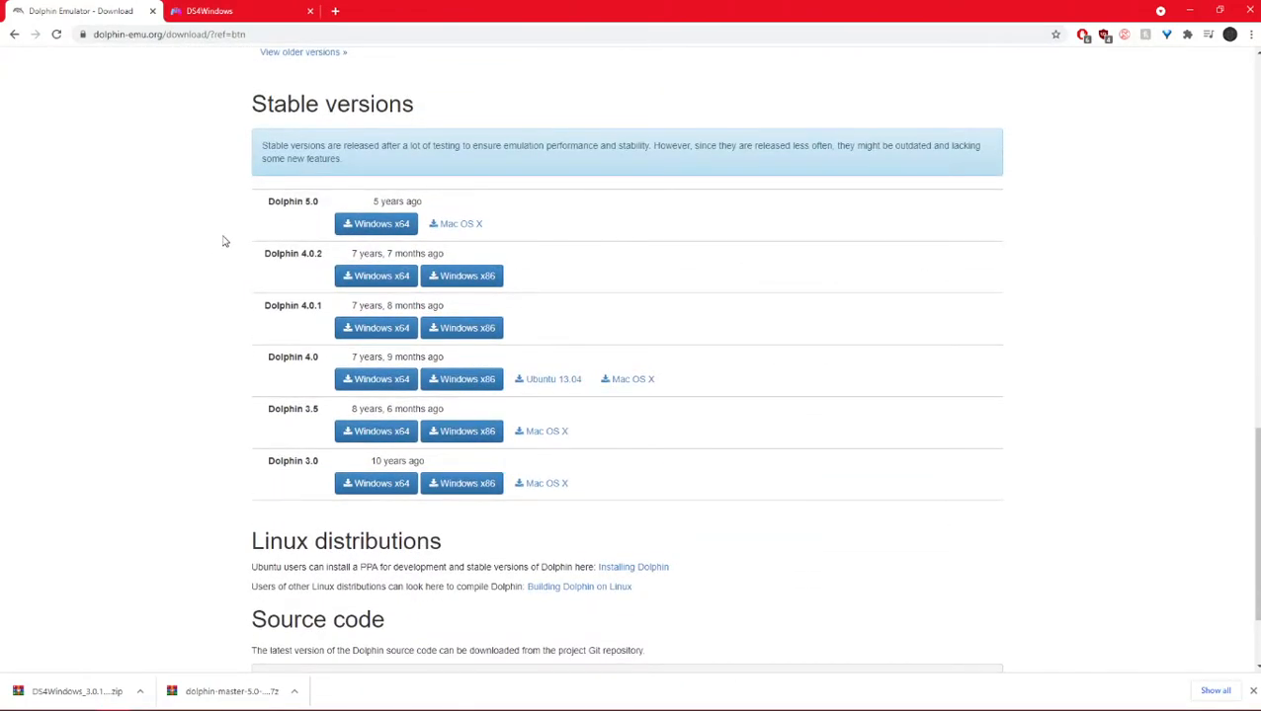
pyautogui.scroll(3)
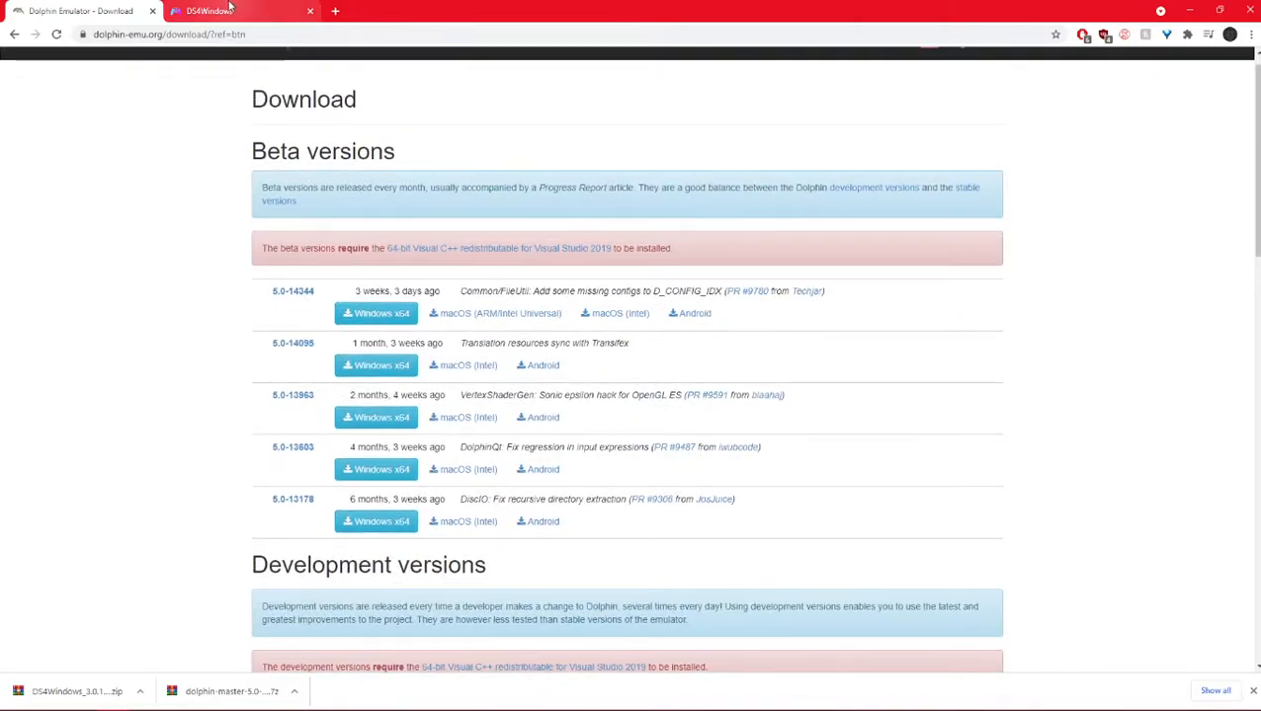
pyautogui.moveTo(241, 12)
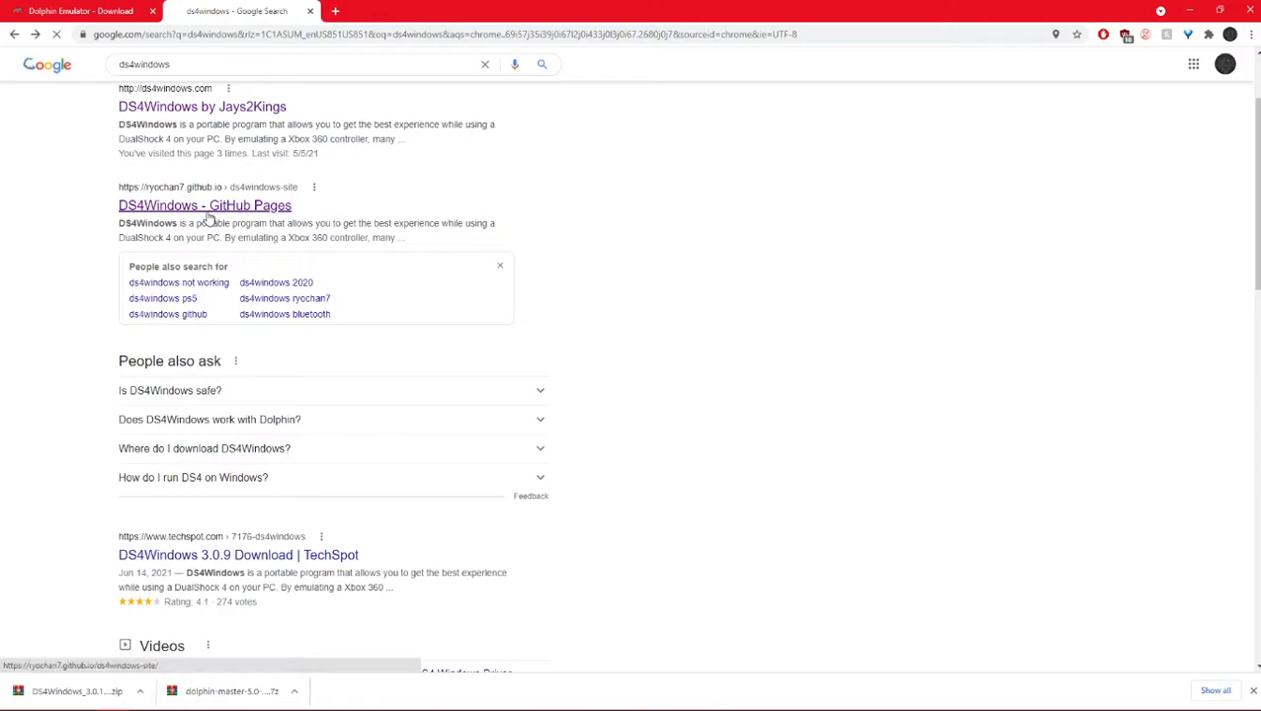
pyautogui.click(204, 206)
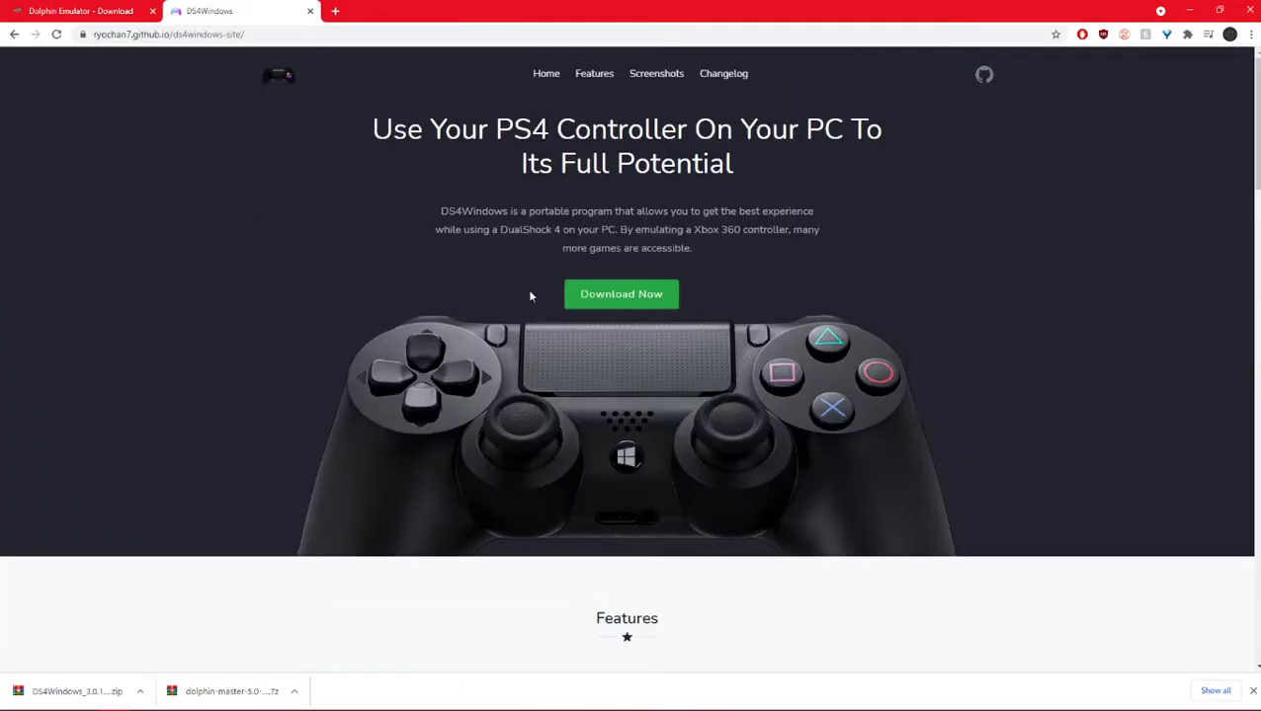
pyautogui.moveTo(620, 297)
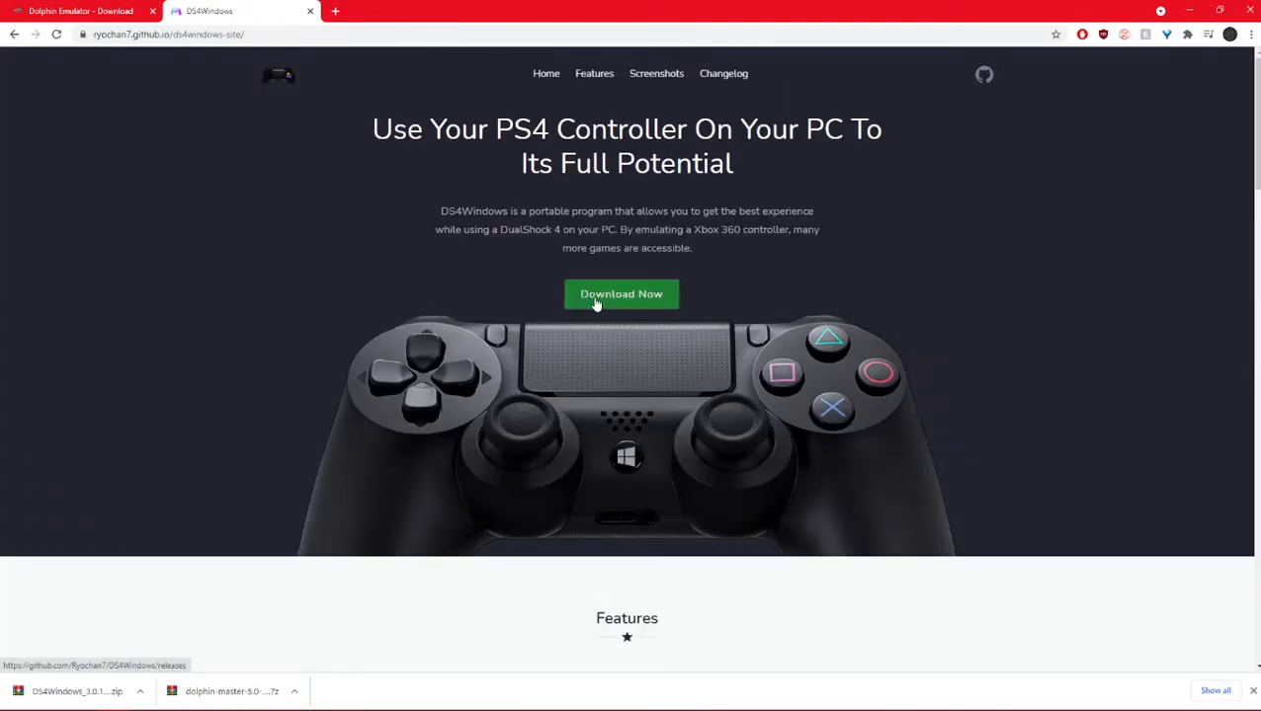
pyautogui.click(621, 293)
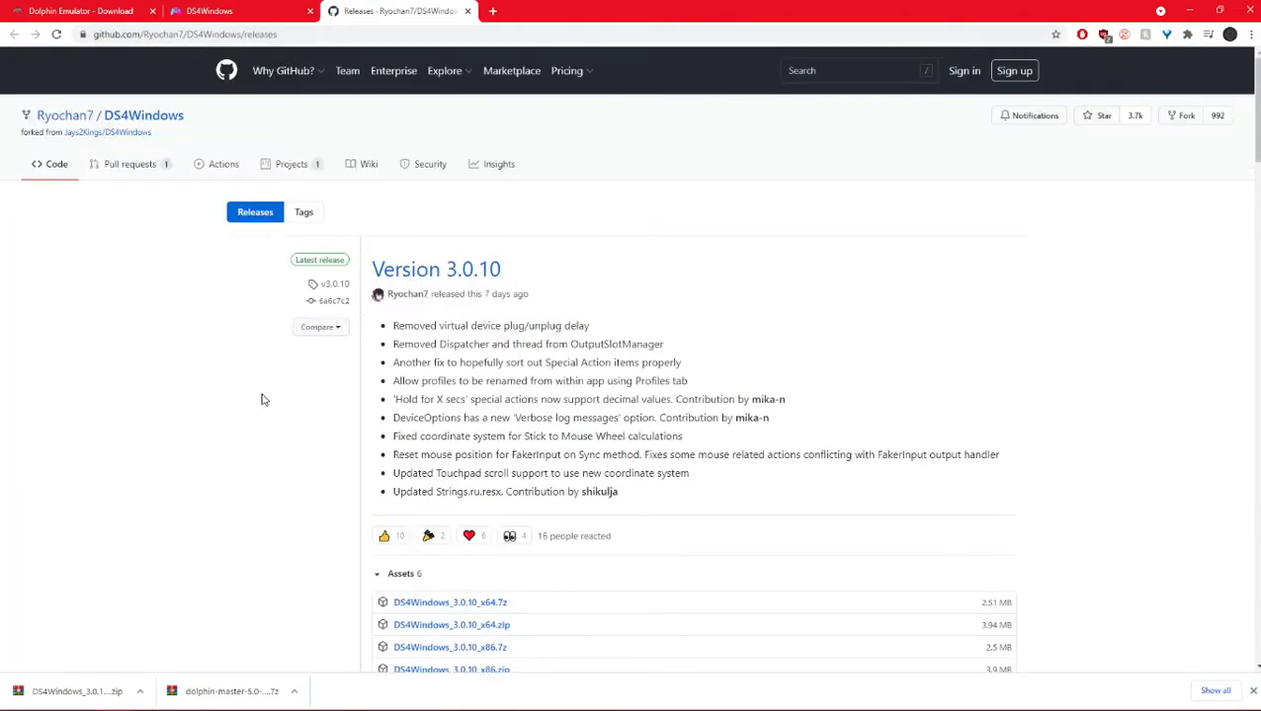
# - Review the Version 3.0.10 release assets, then minimize the browser to show the desktop
pyautogui.scroll(-3)
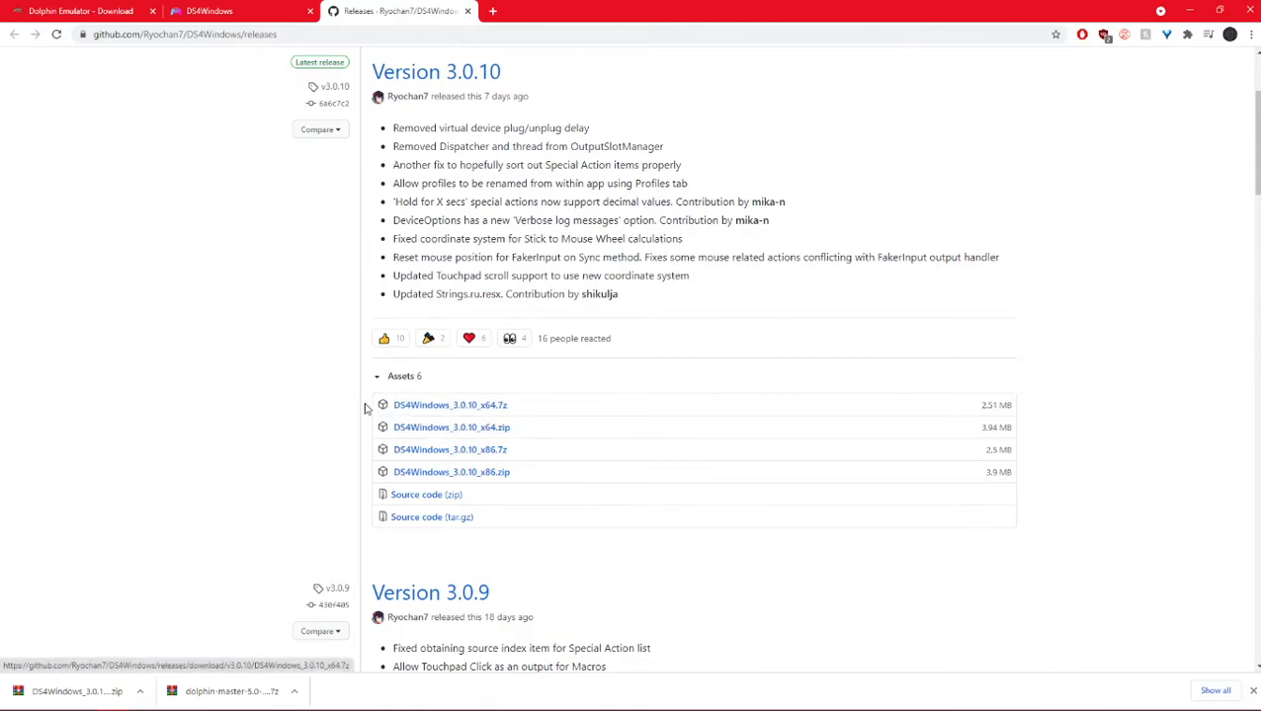
pyautogui.moveTo(451, 405)
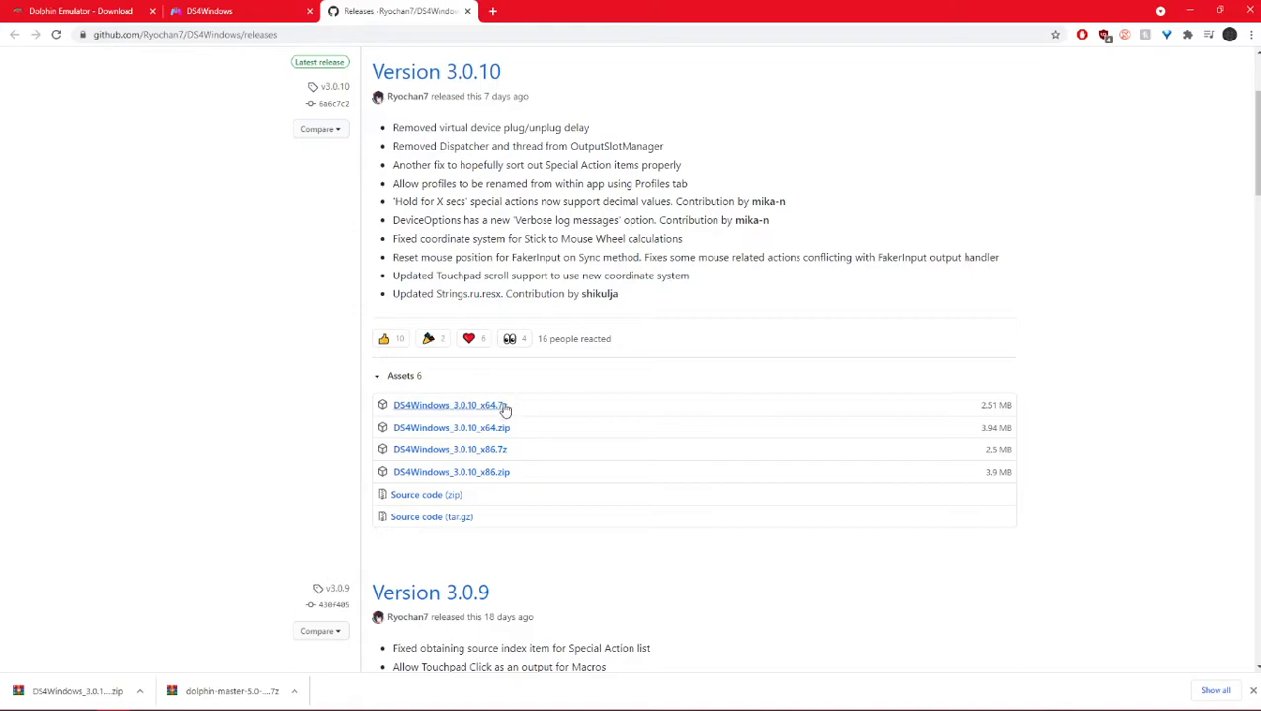
pyautogui.moveTo(567, 67)
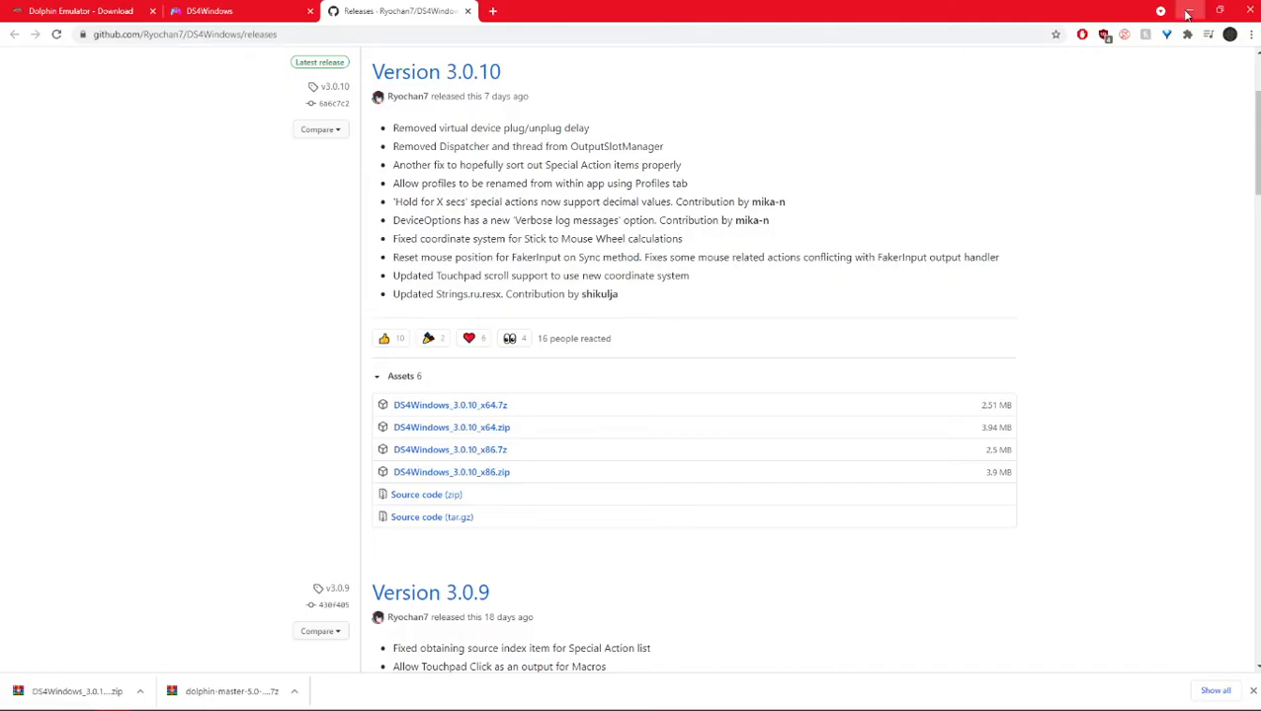
pyautogui.click(1189, 12)
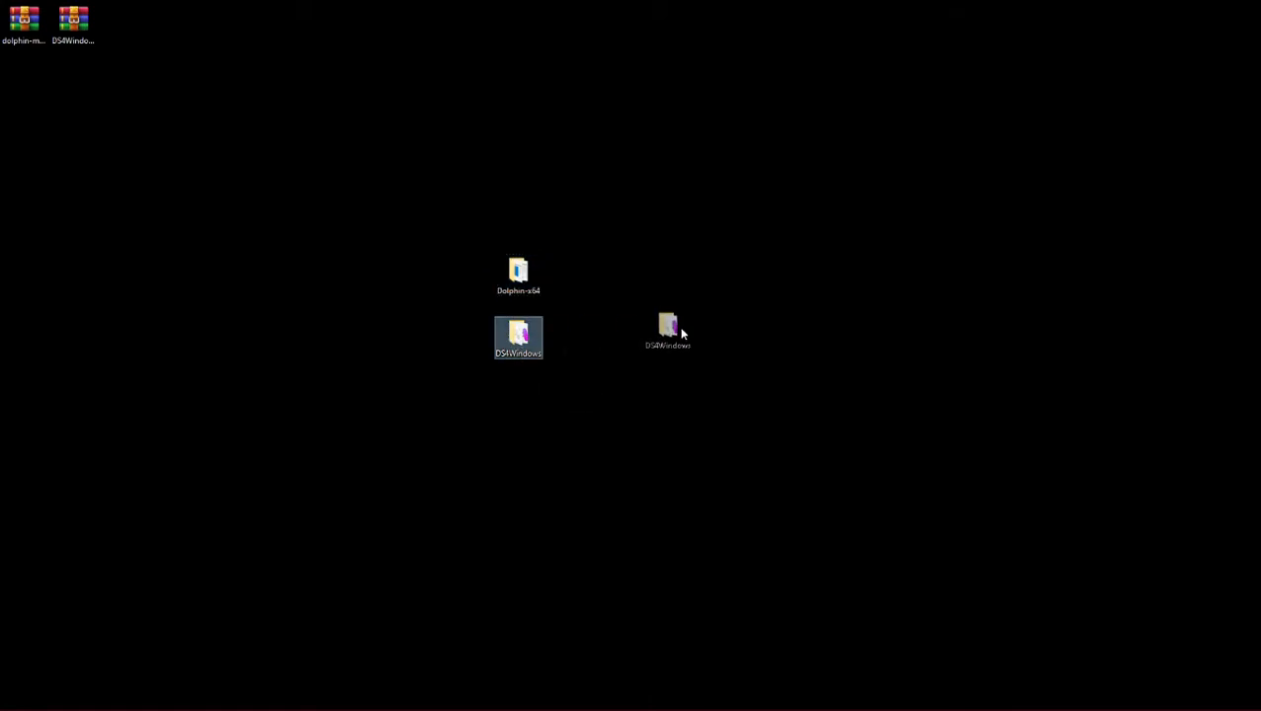
# - Launch Dolphin.exe from the extracted Dolphin-x64 folder and position its library window
pyautogui.doubleClick(518, 275)
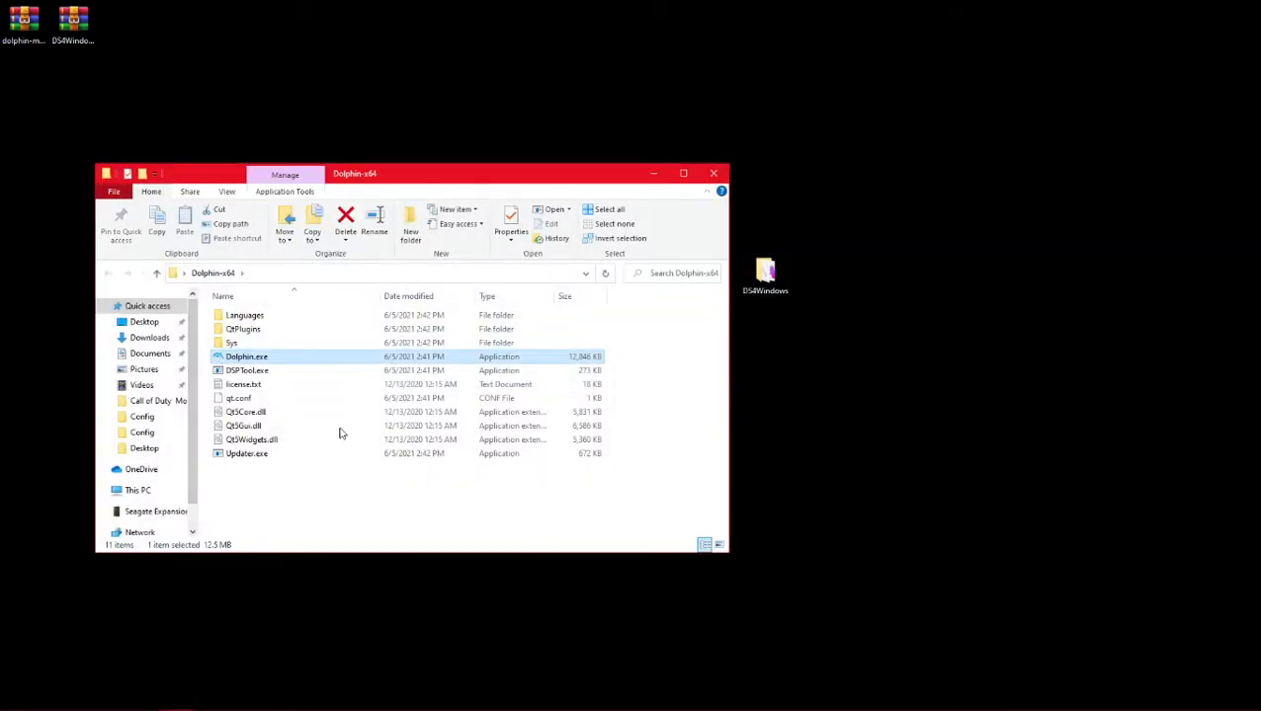
pyautogui.doubleClick(245, 356)
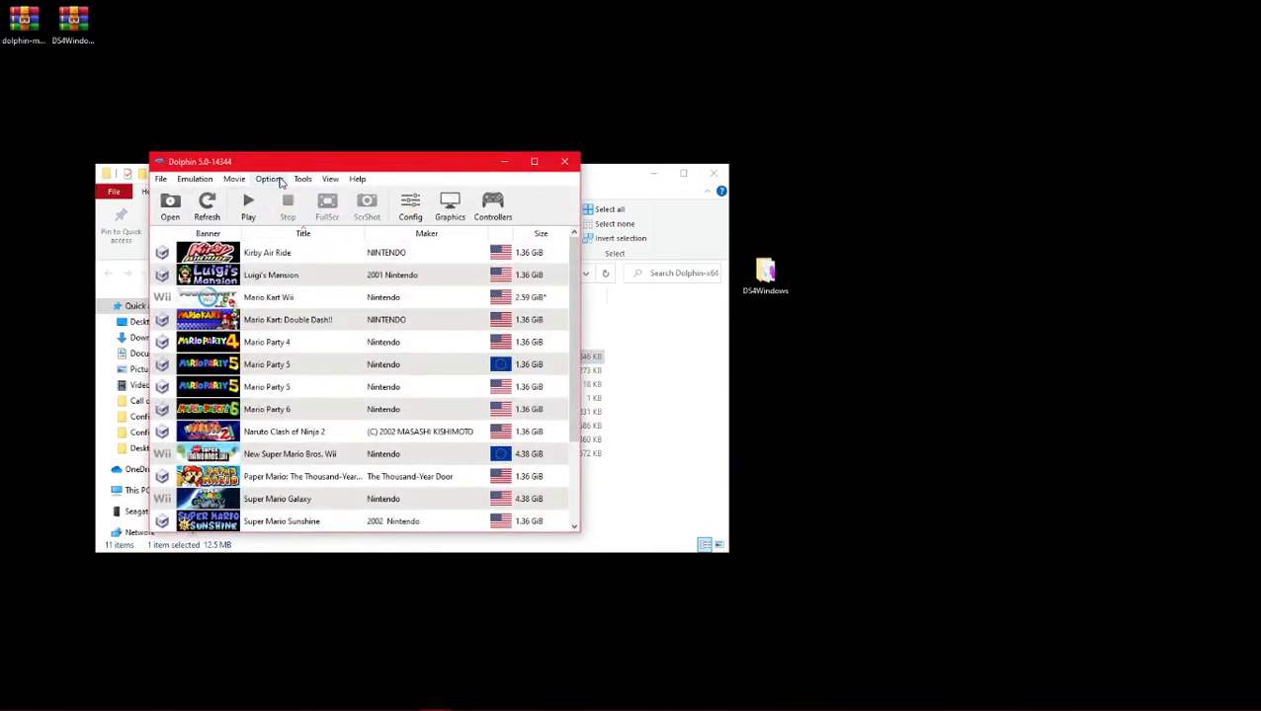
pyautogui.moveTo(271, 166)
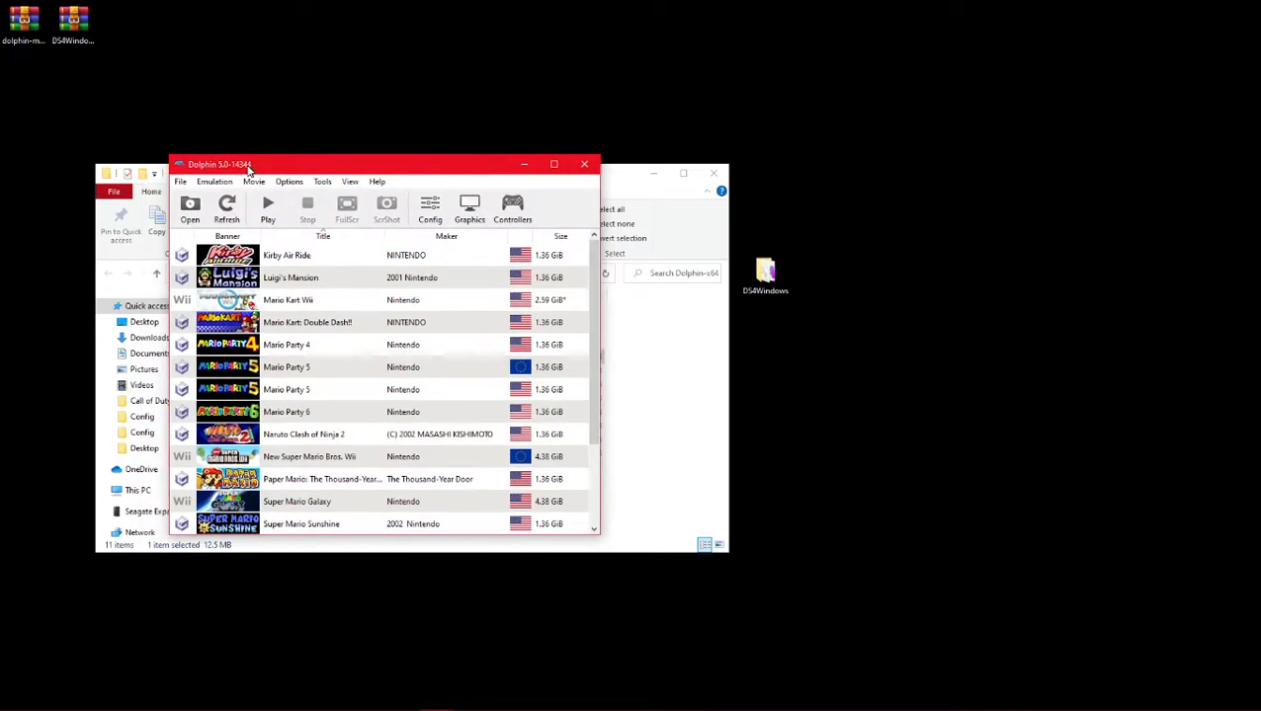
pyautogui.moveTo(247, 164); pyautogui.dragTo(268, 176)
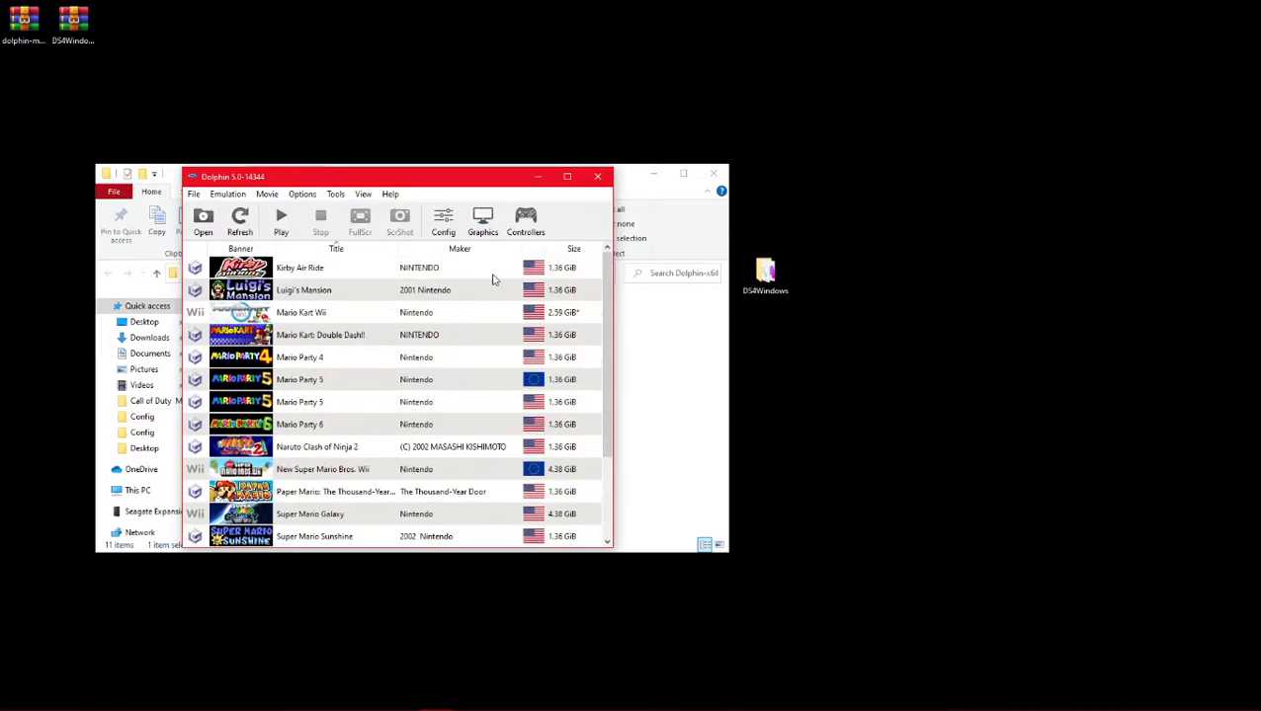
pyautogui.moveTo(339, 379)
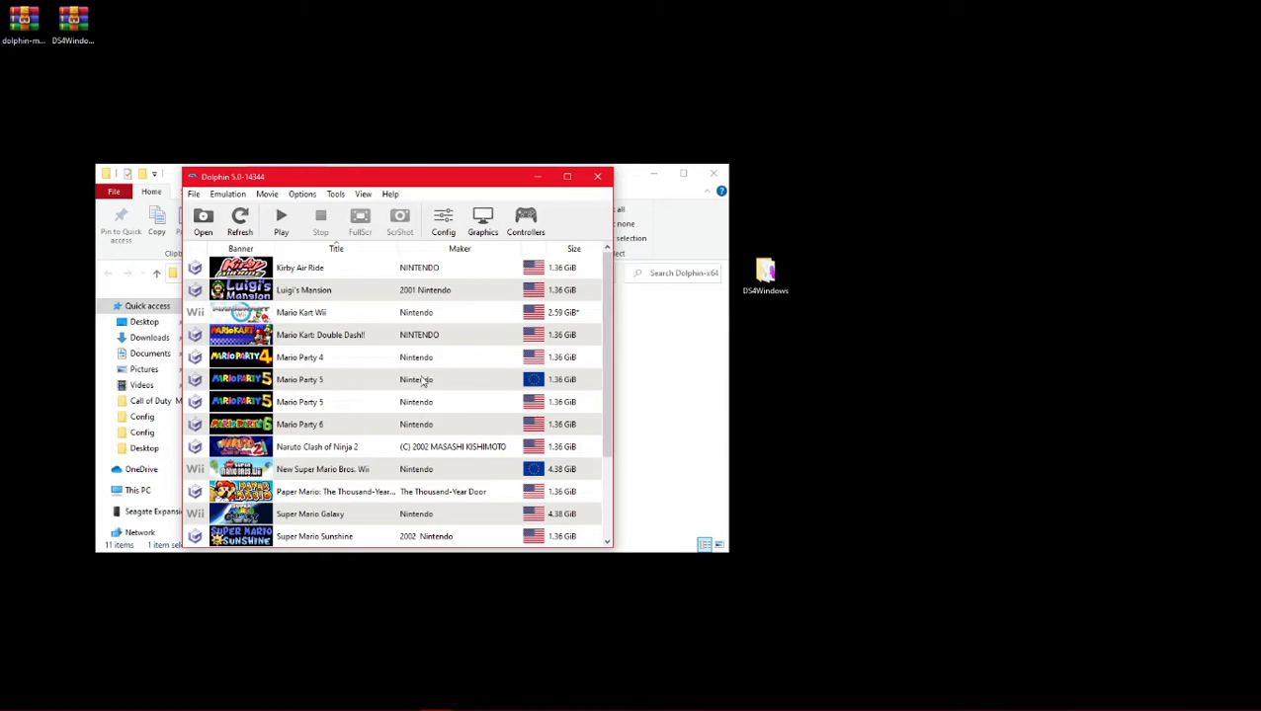
pyautogui.moveTo(373, 395)
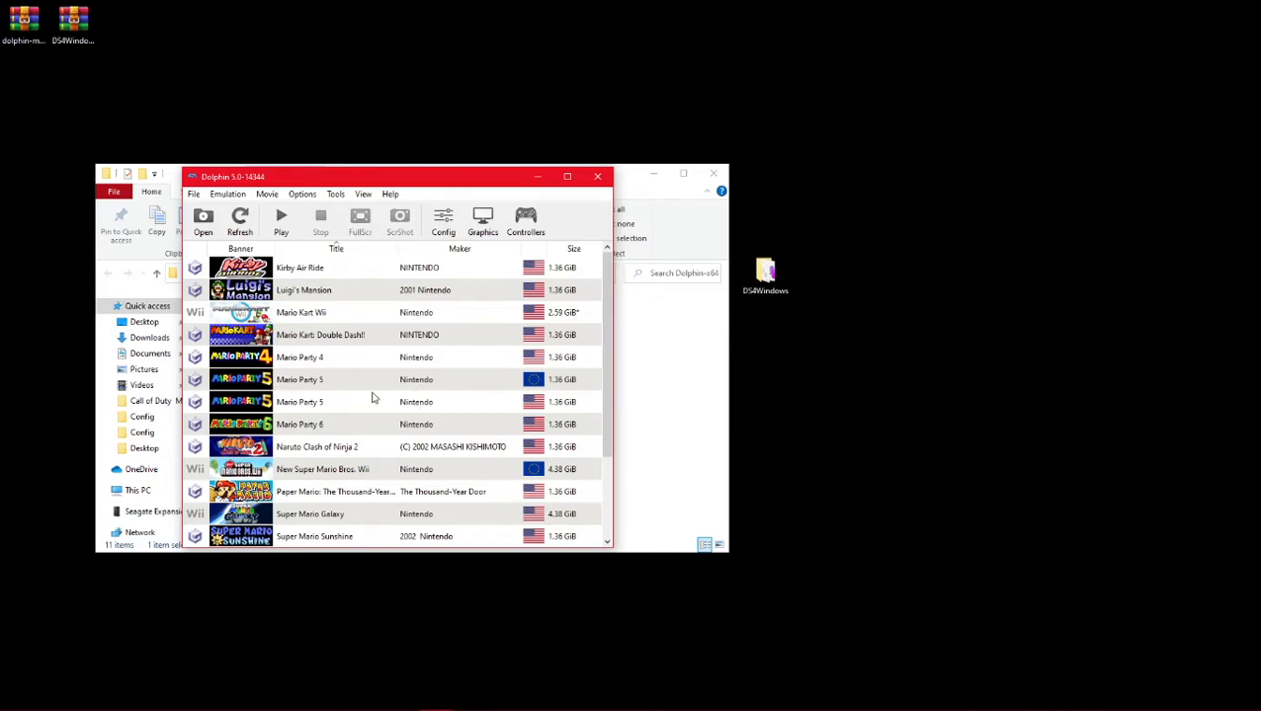
pyautogui.moveTo(525, 219)
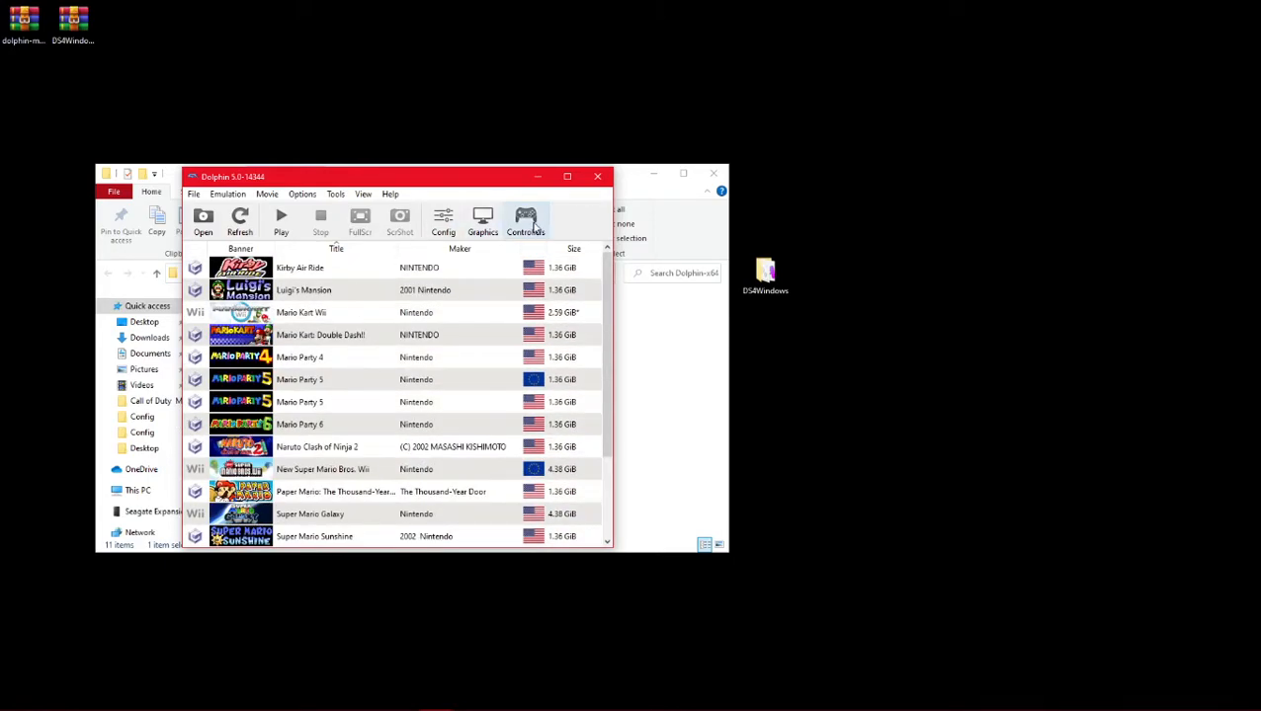
pyautogui.moveTo(636, 186)
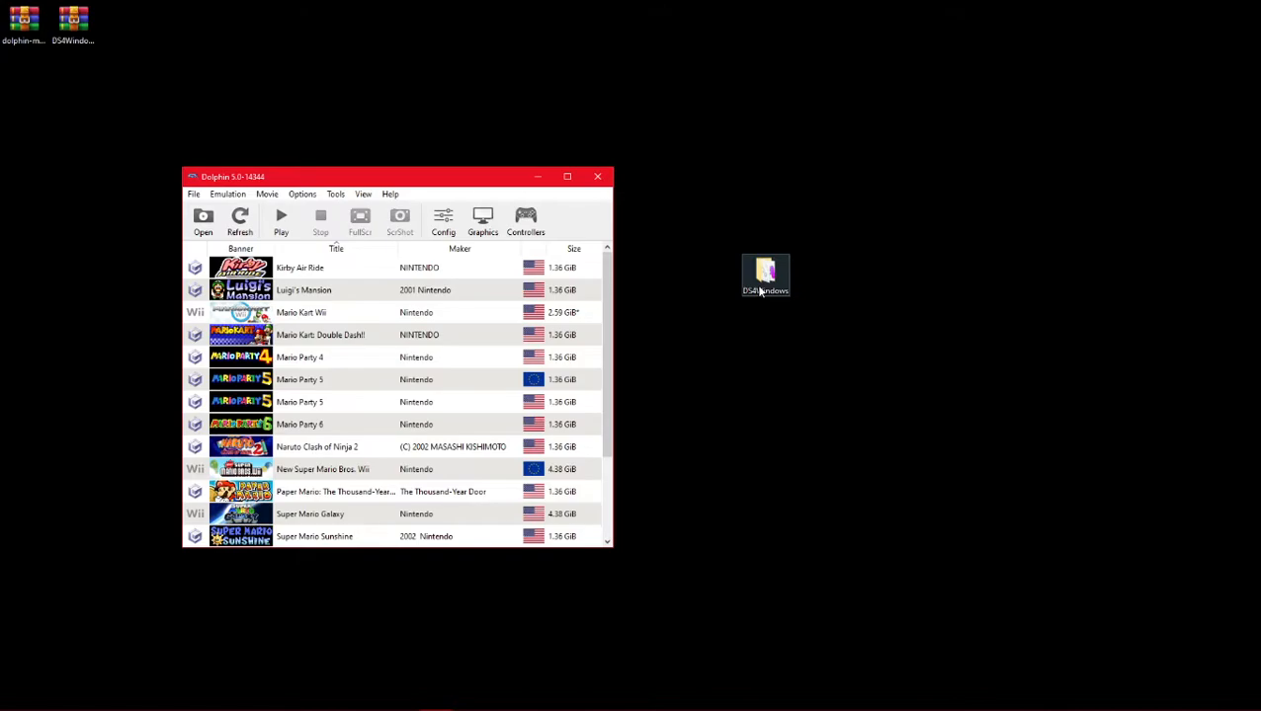
# - Launch DS4Windows.exe from its folder and store profiles and settings in the Program Folder
pyautogui.doubleClick(765, 276)
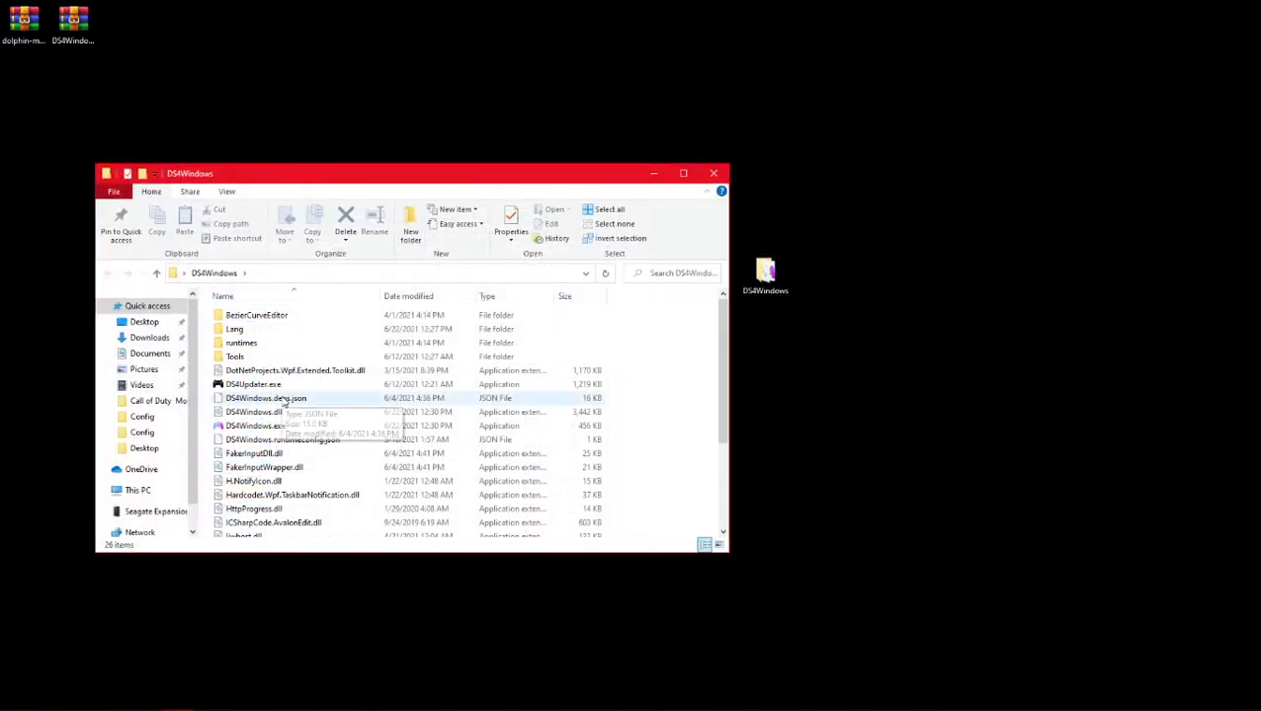
pyautogui.click(255, 427)
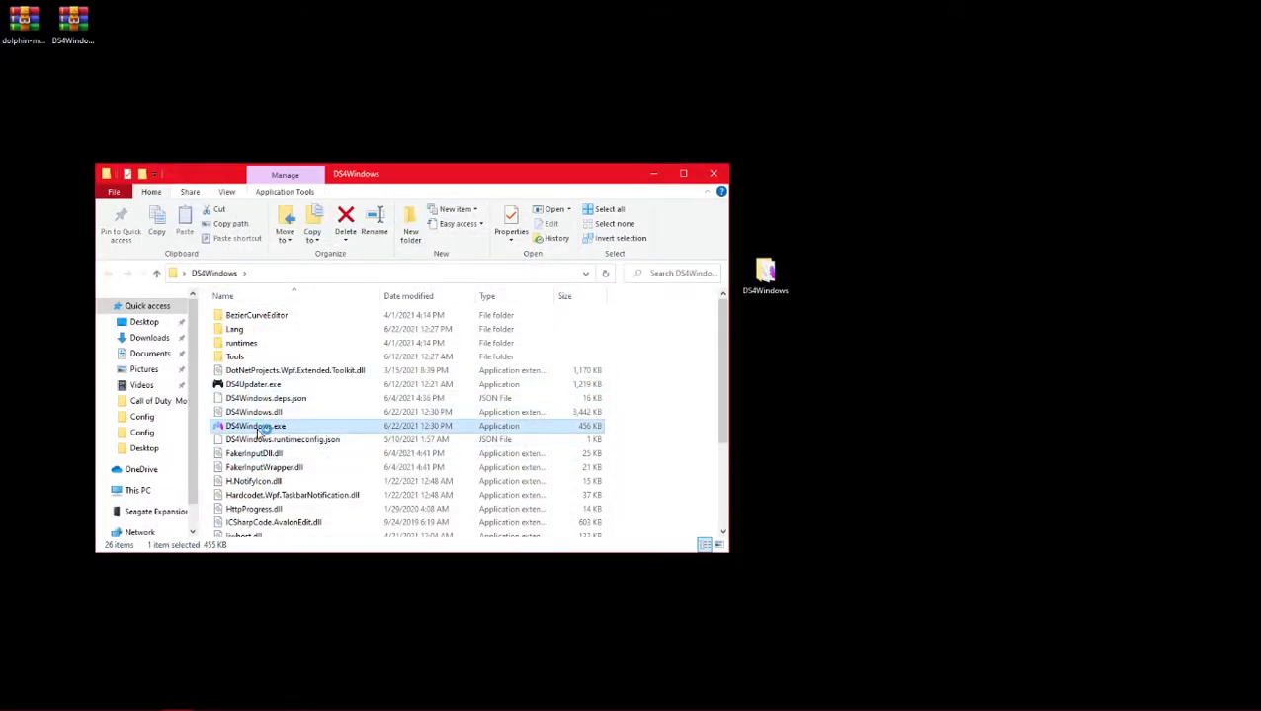
pyautogui.doubleClick(255, 425)
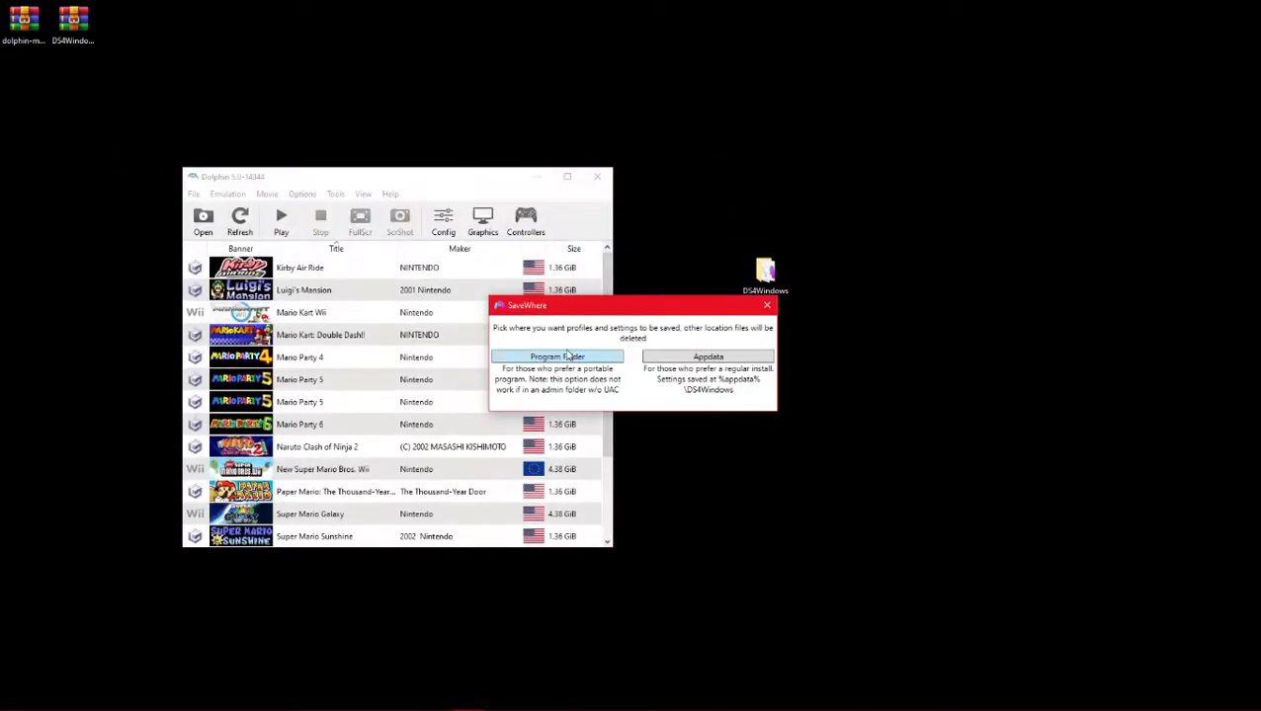
pyautogui.moveTo(629, 277)
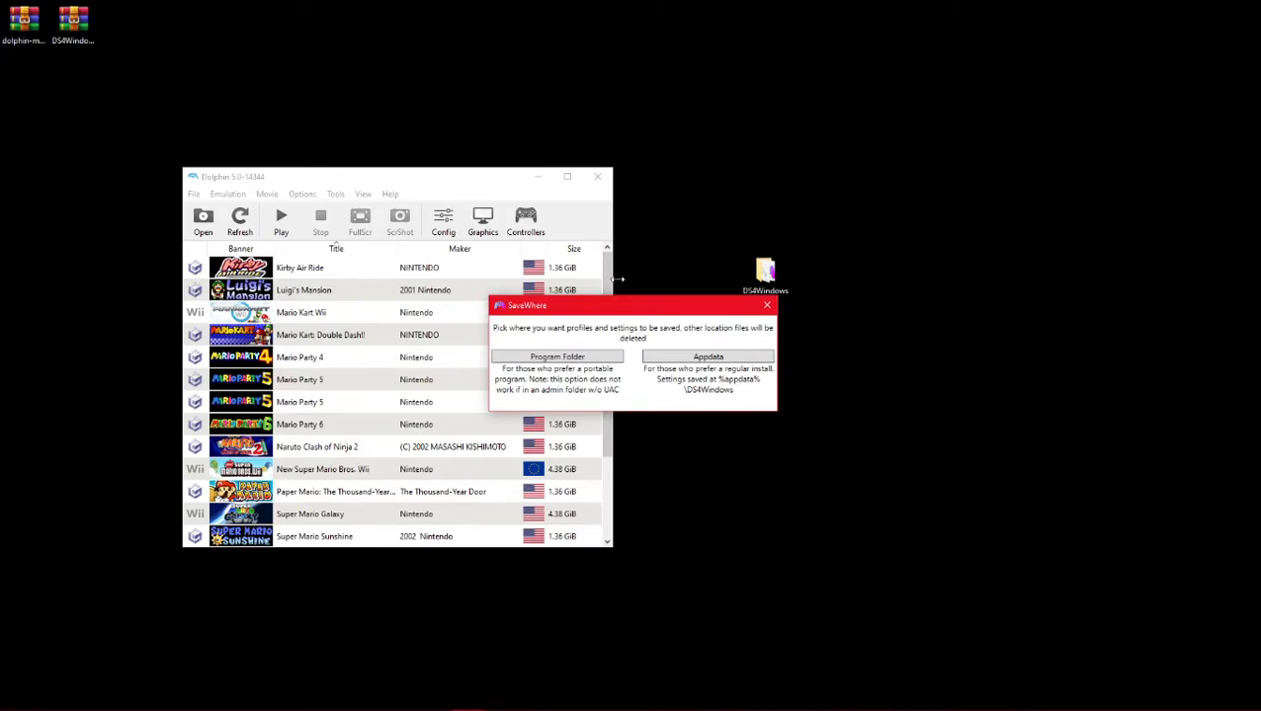
pyautogui.moveTo(625, 304)
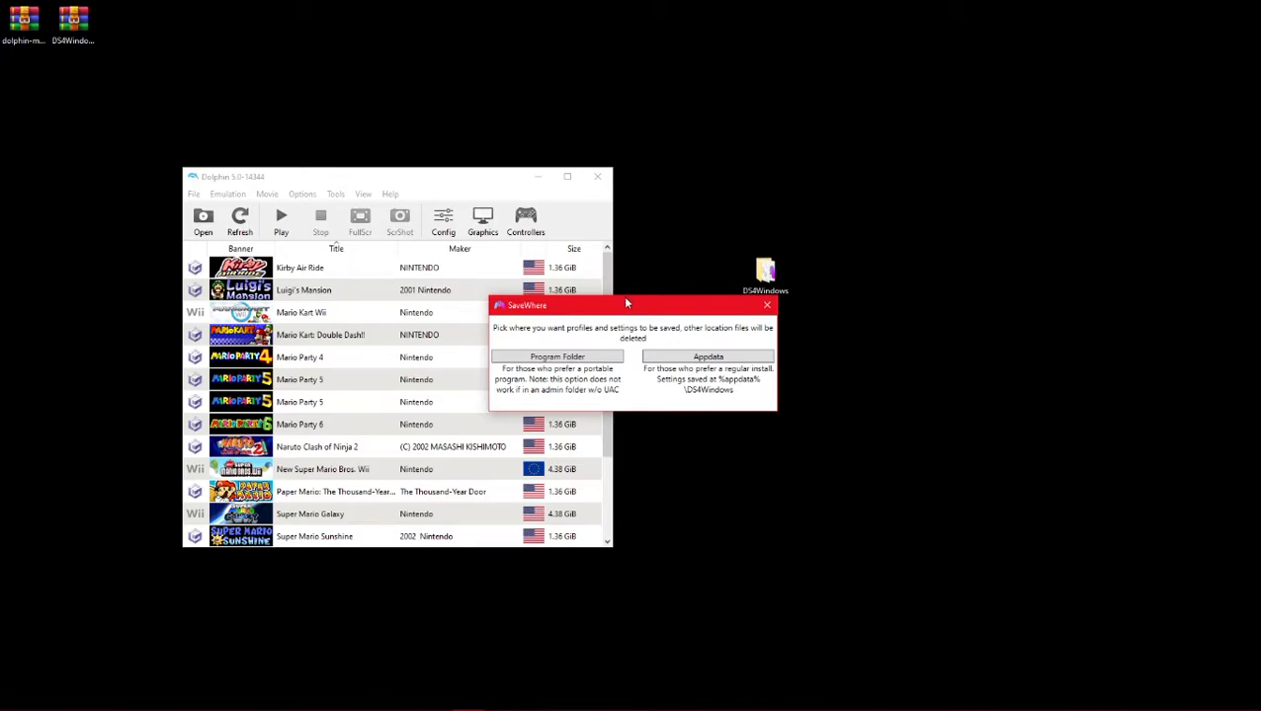
pyautogui.moveTo(561, 348)
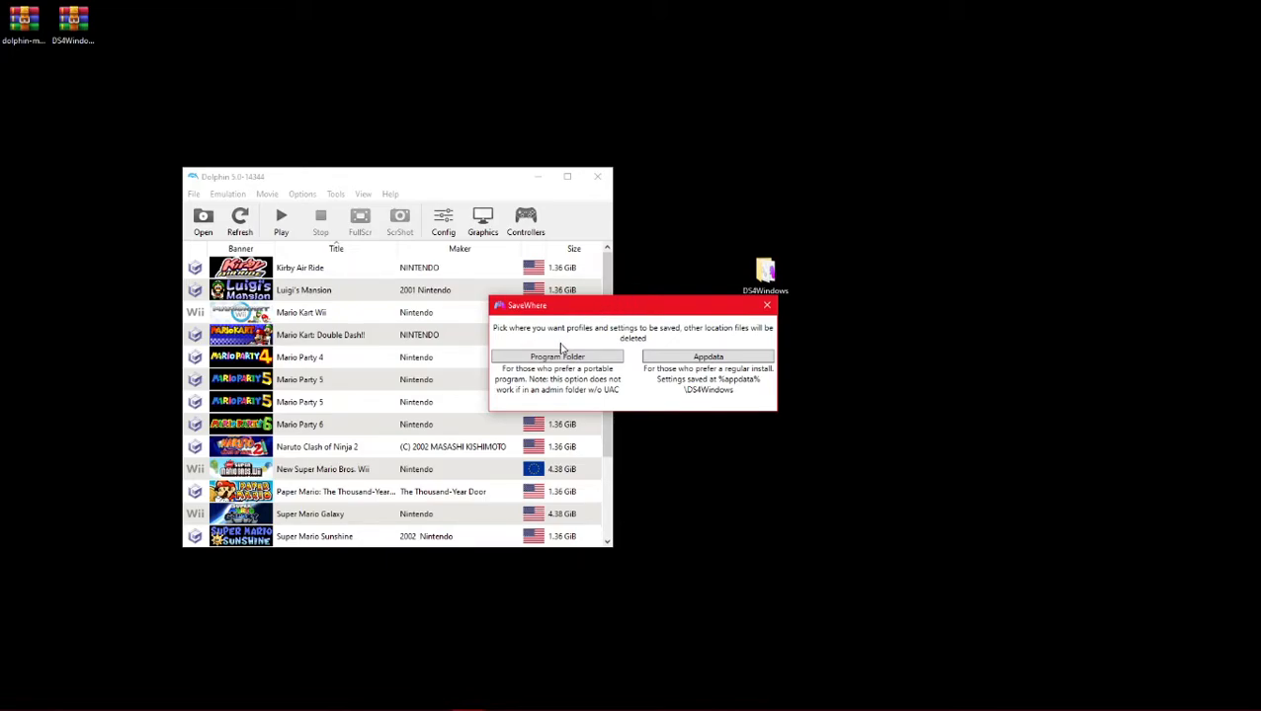
pyautogui.click(557, 356)
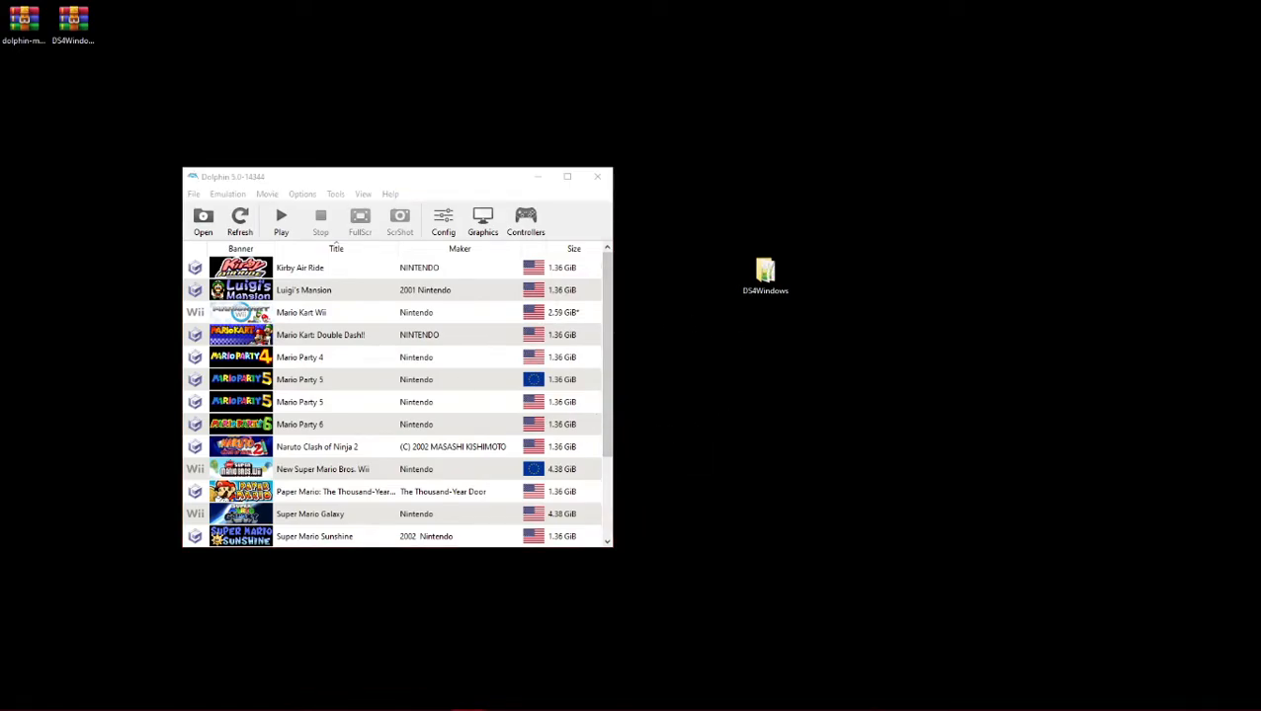
pyautogui.doubleClick(73, 22)
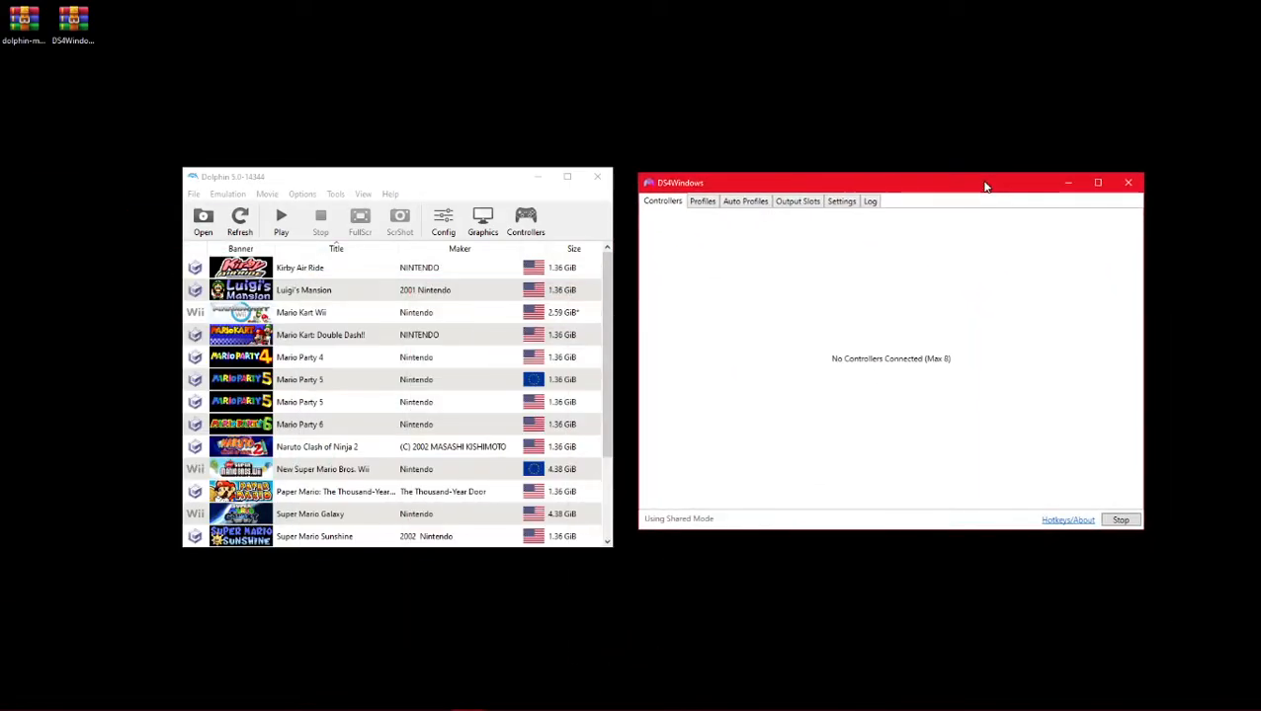
pyautogui.moveTo(743, 316)
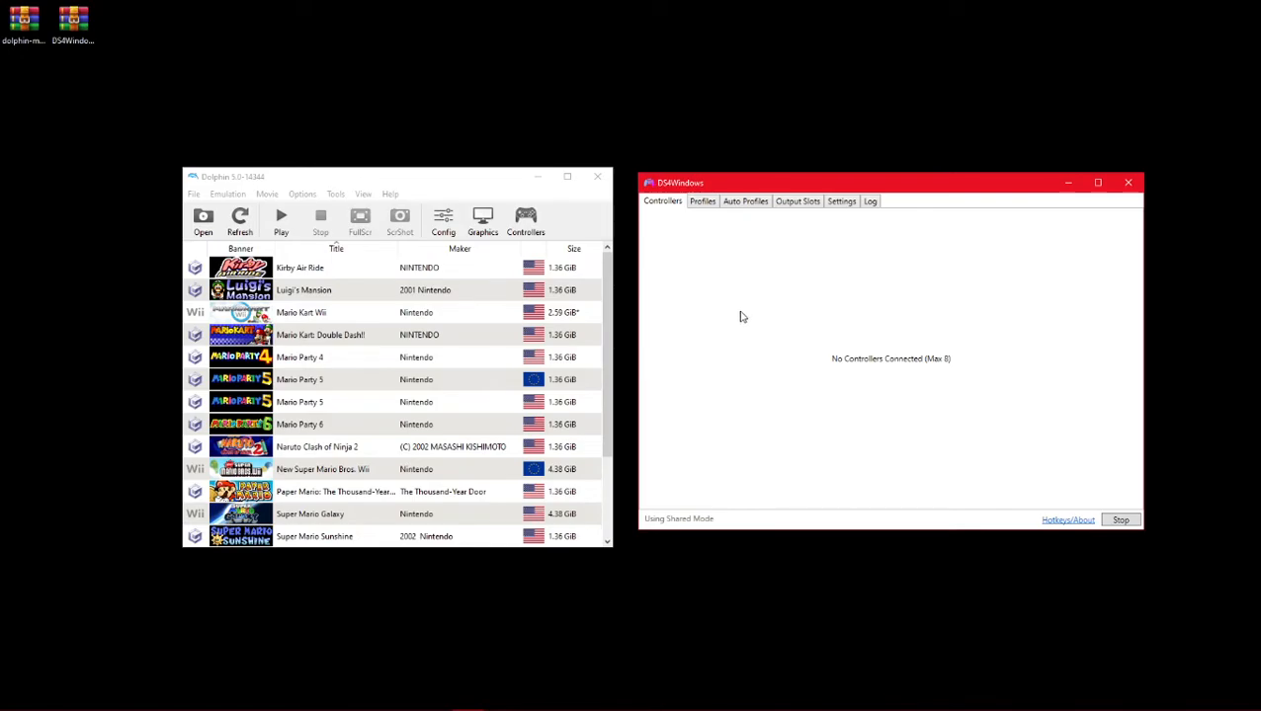
pyautogui.moveTo(727, 317)
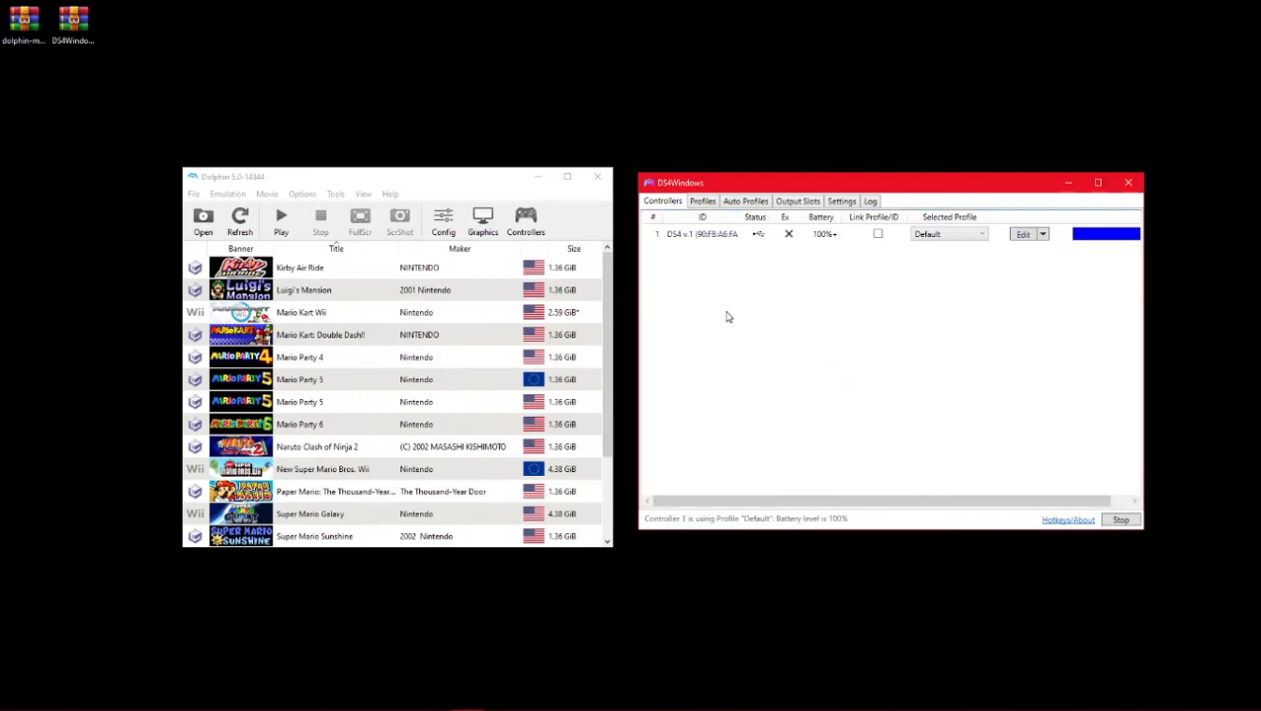
pyautogui.moveTo(814, 340)
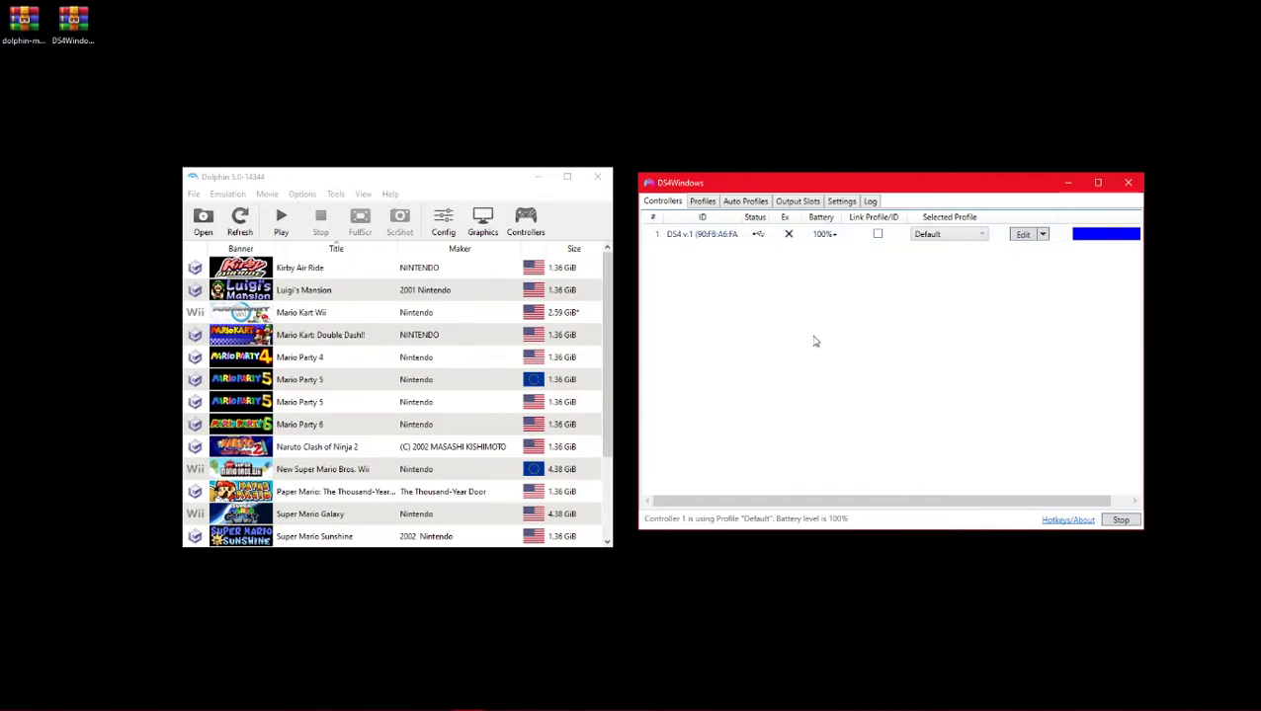
pyautogui.moveTo(936, 347)
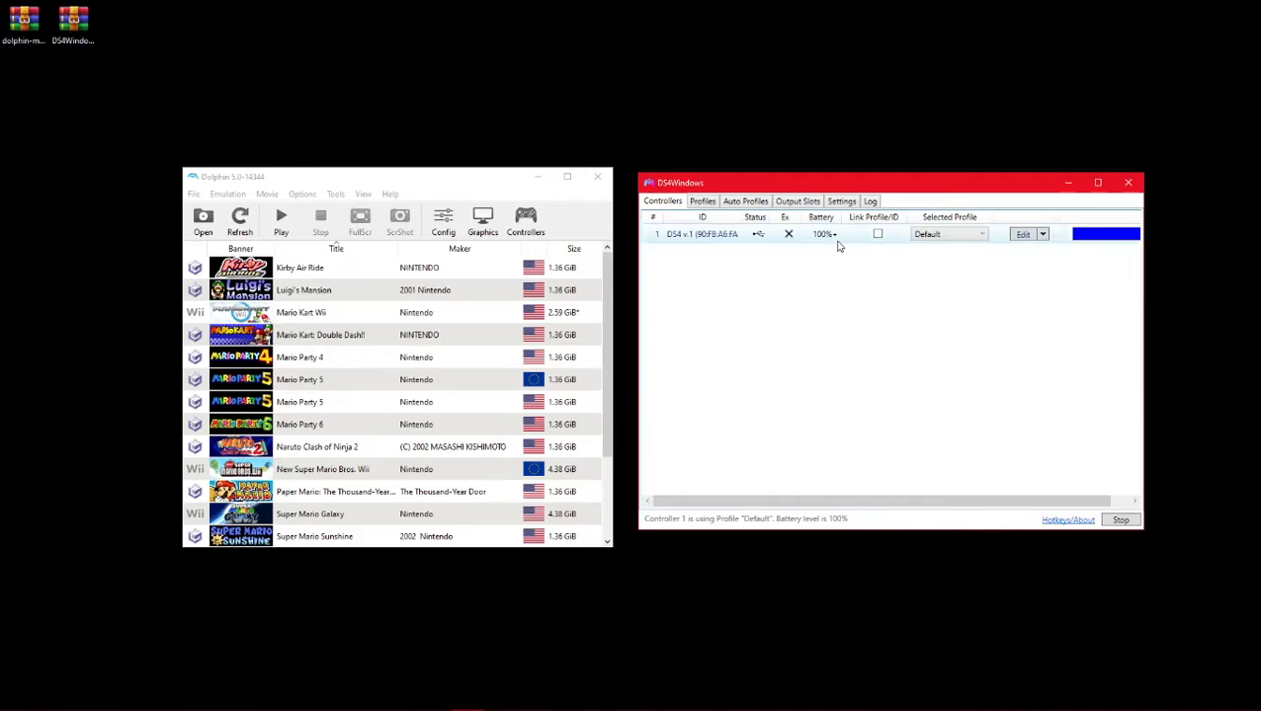
pyautogui.moveTo(796, 306)
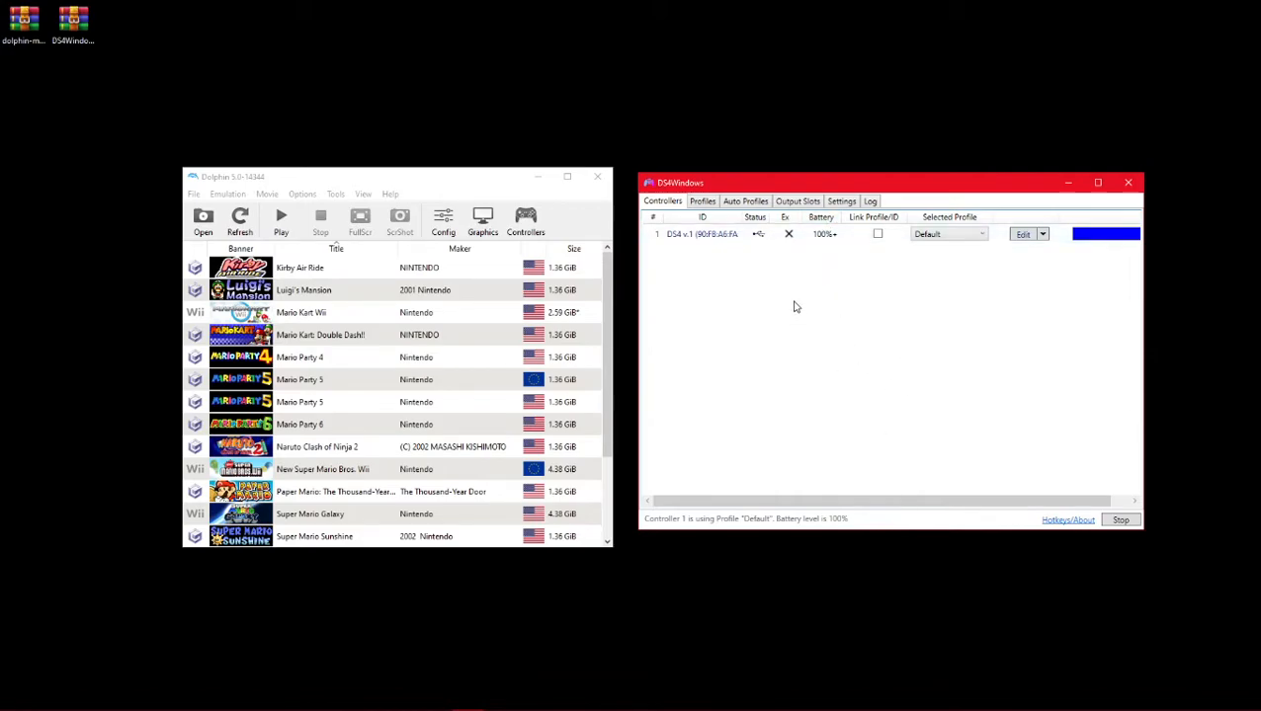
pyautogui.moveTo(537, 178)
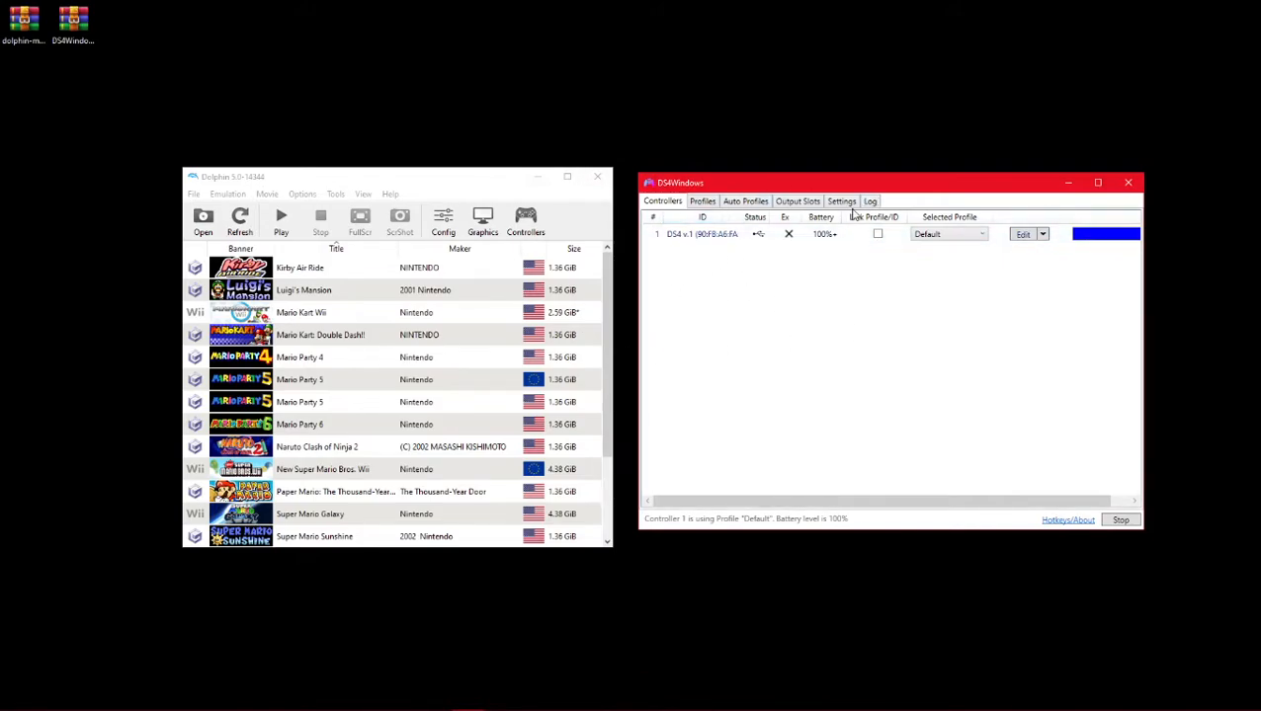
# - Enable the DS4Windows UDP server at 127.0.0.1 port 26760 in Settings
pyautogui.click(840, 202)
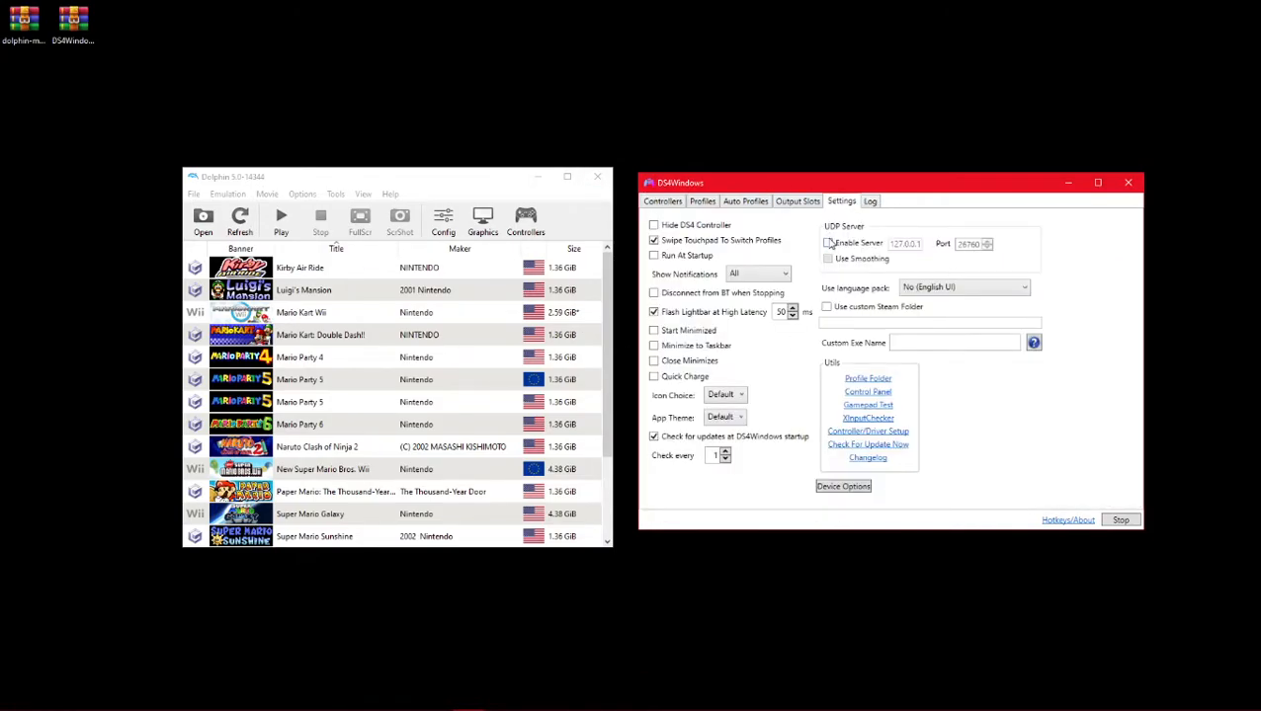
pyautogui.click(826, 243)
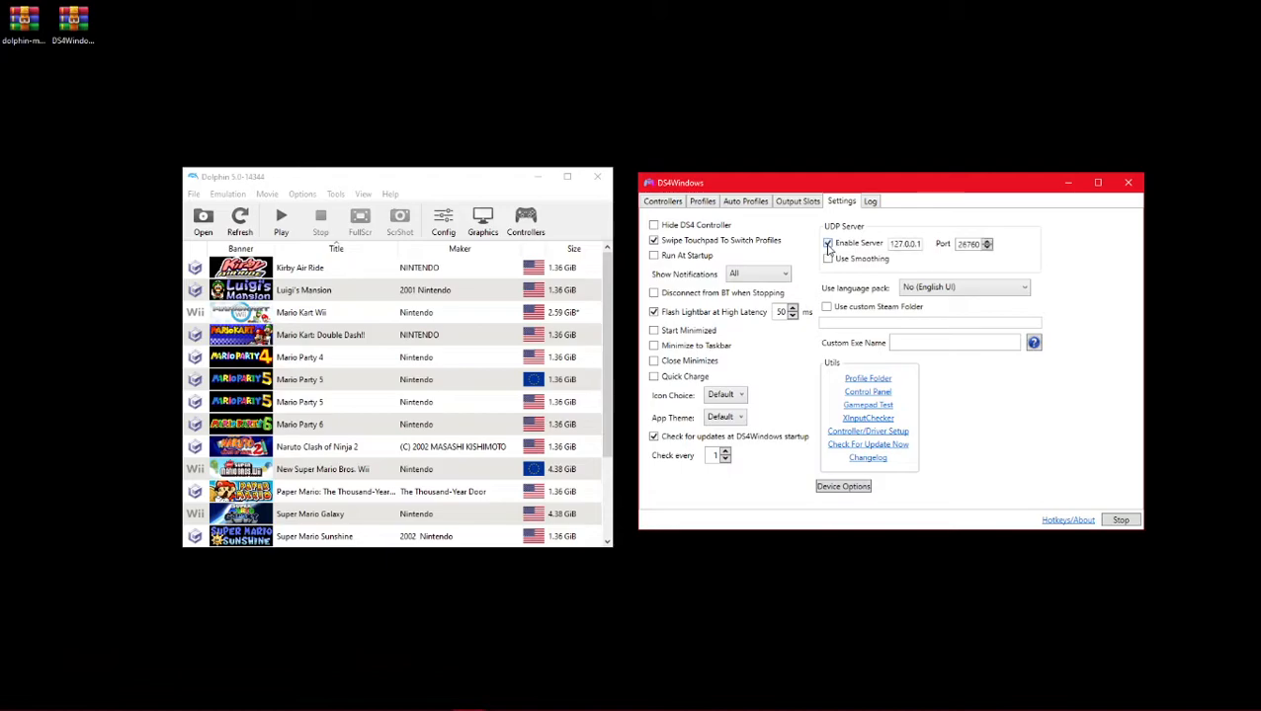
pyautogui.click(828, 243)
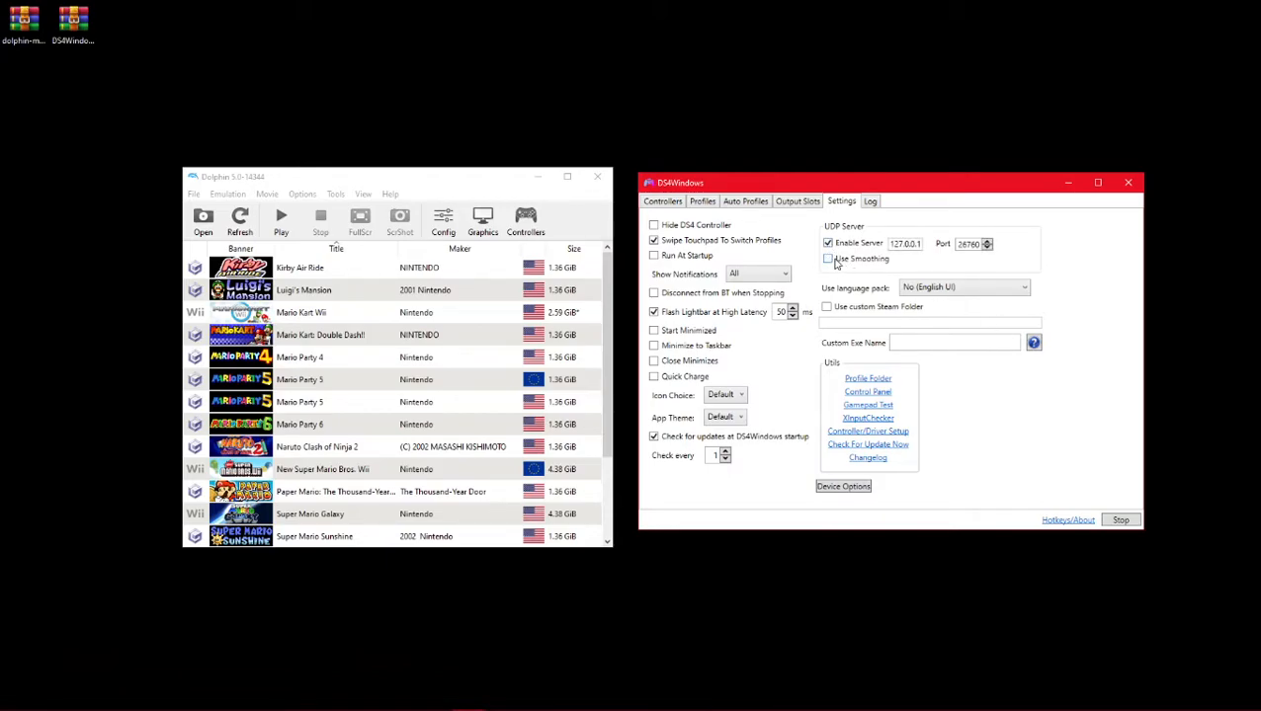
pyautogui.moveTo(840, 265)
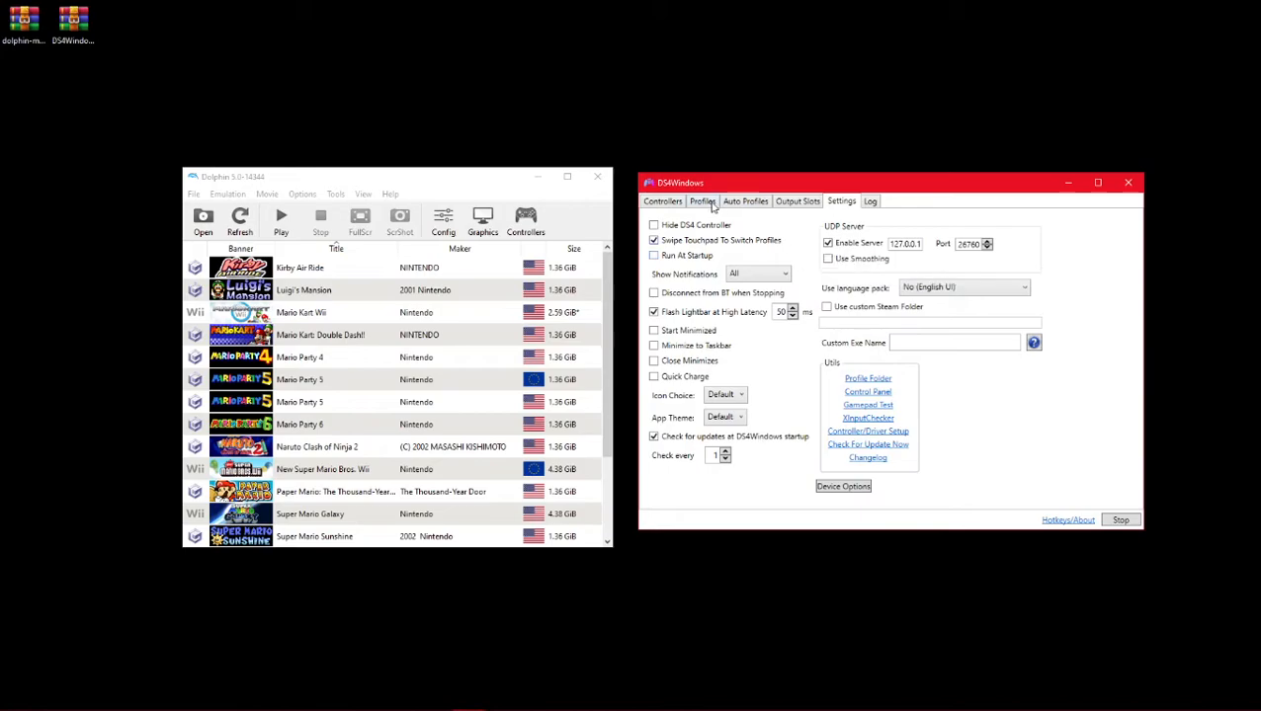
pyautogui.moveTo(749, 273)
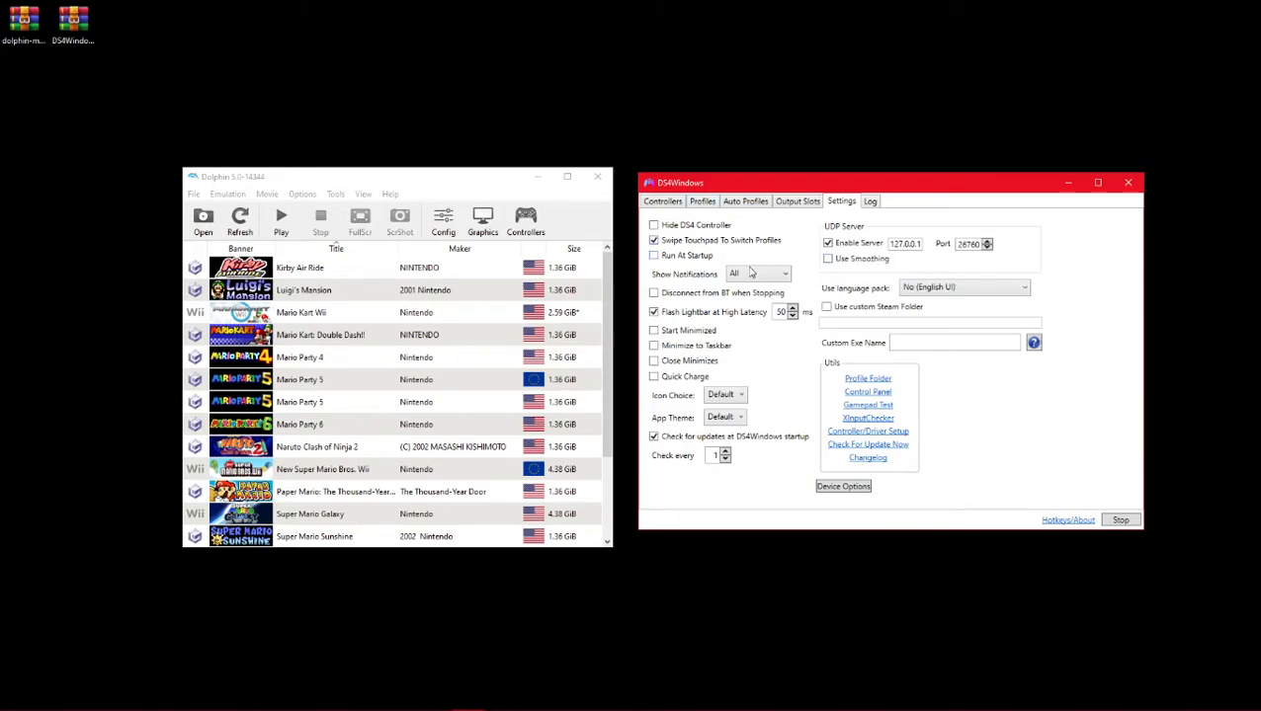
pyautogui.moveTo(525, 218)
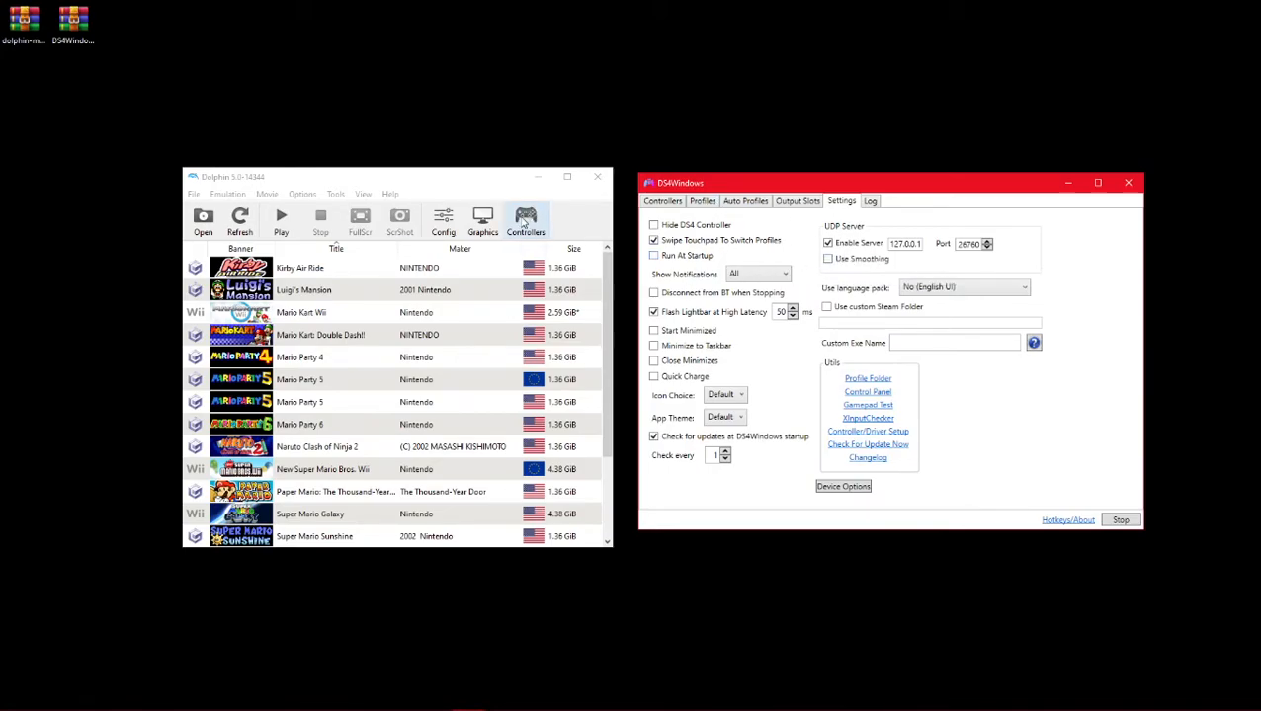
pyautogui.moveTo(482, 185)
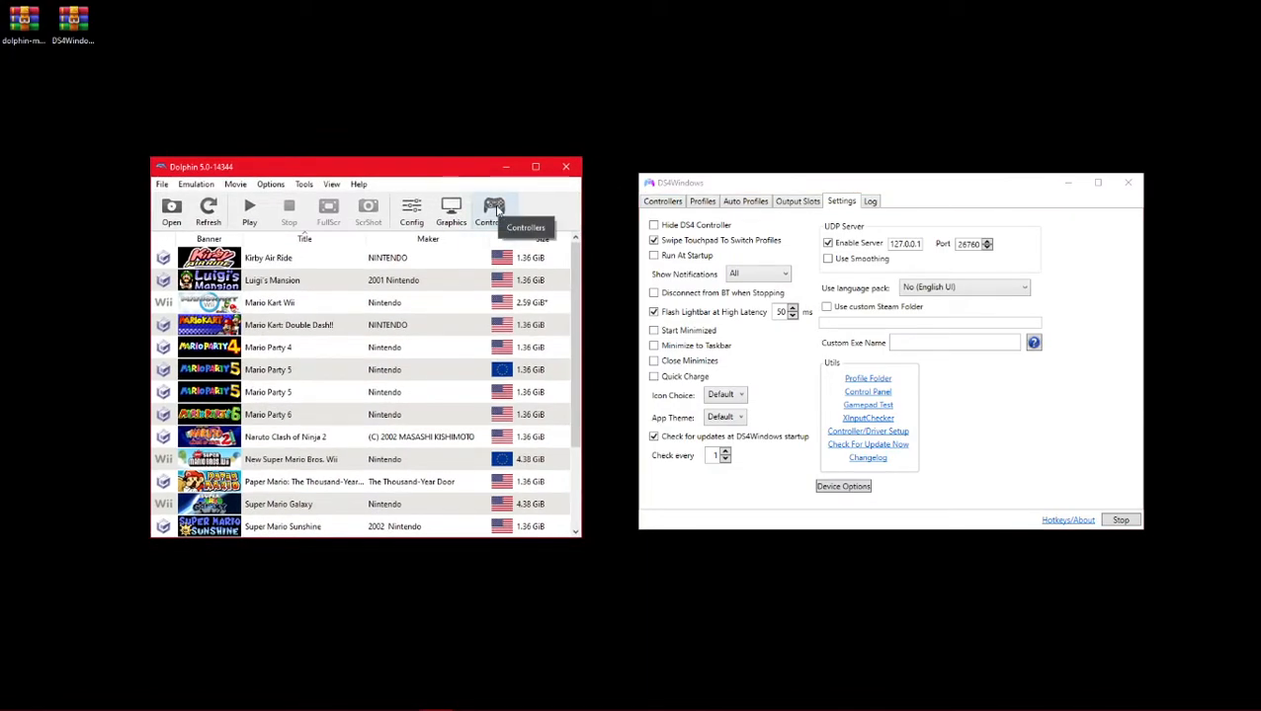
# - Bring up the configuration dialog for emulated Wii Remote 1 from Dolphin's Controllers settings
pyautogui.click(494, 205)
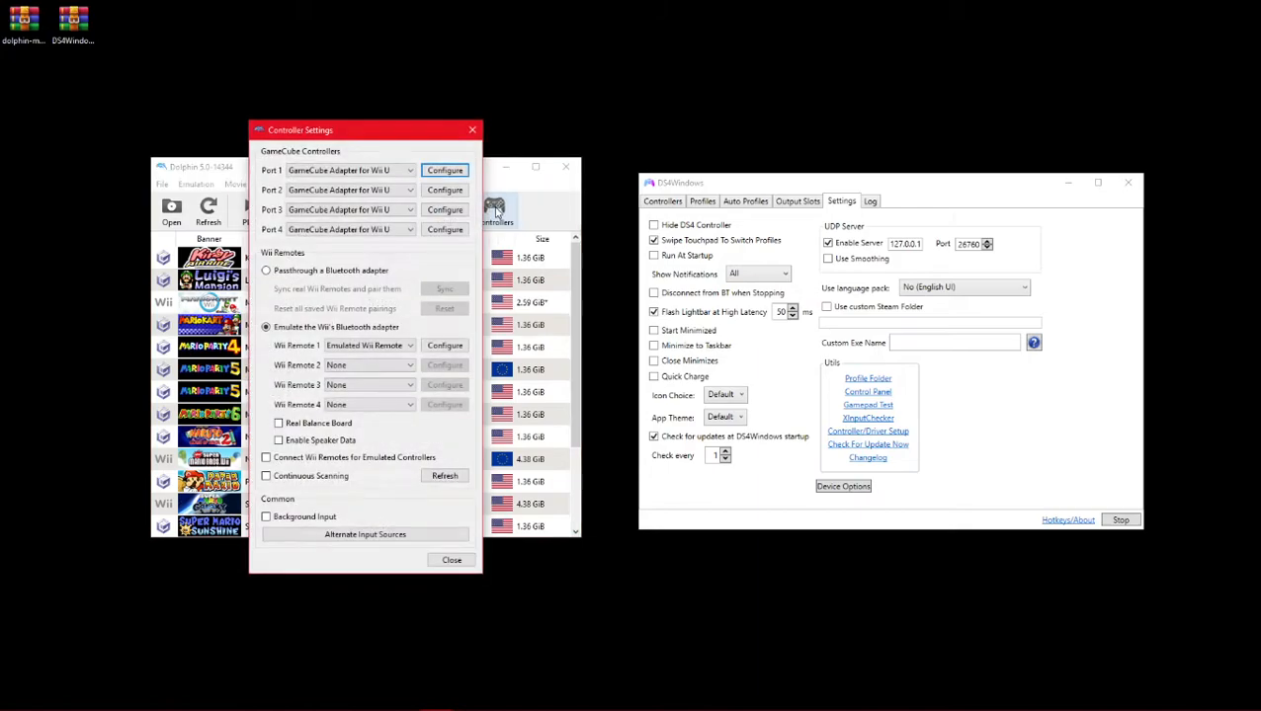
pyautogui.moveTo(419, 360)
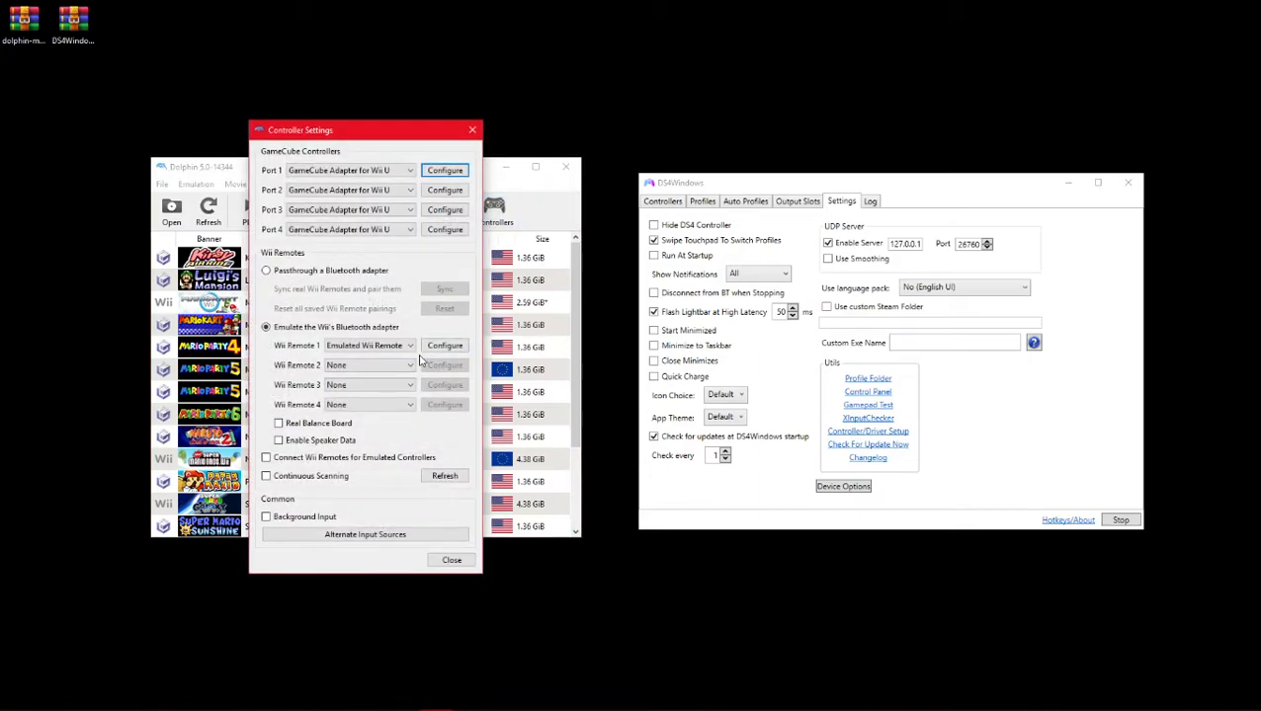
pyautogui.click(445, 344)
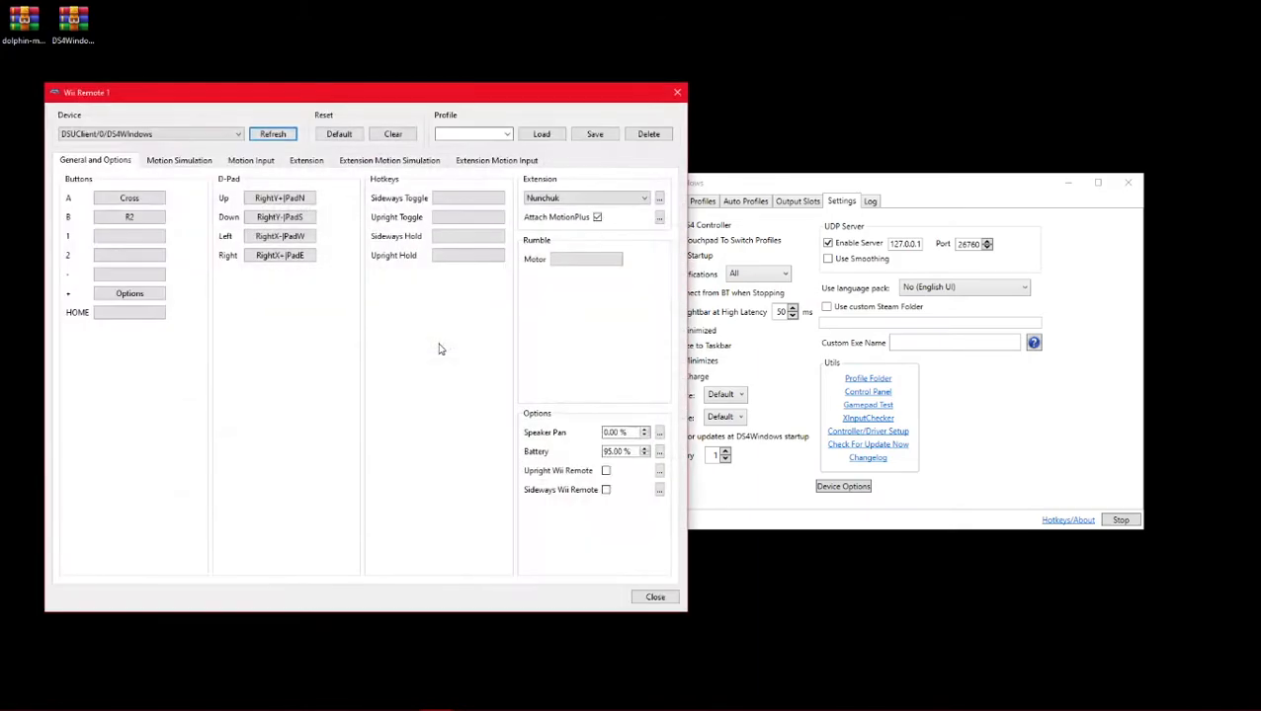
# - Clear Wii Remote 1's mappings and refresh the device list on the Motion Input tab
pyautogui.click(391, 134)
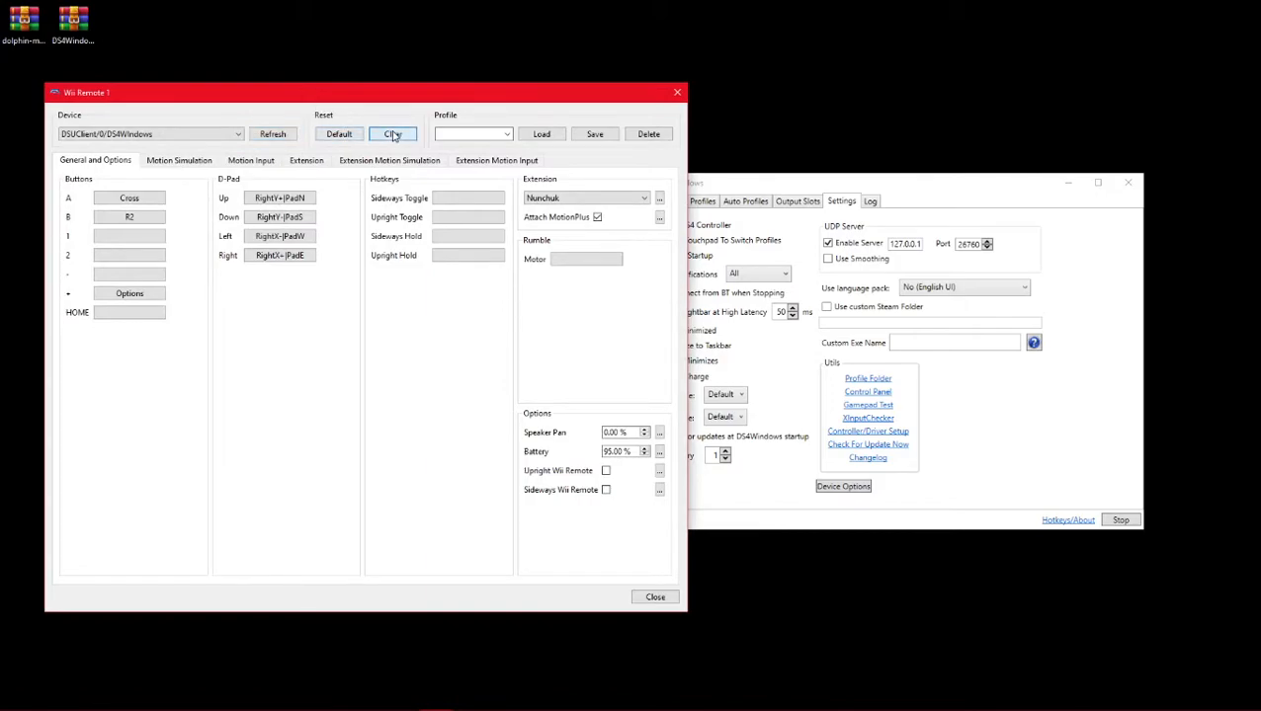
pyautogui.click(391, 135)
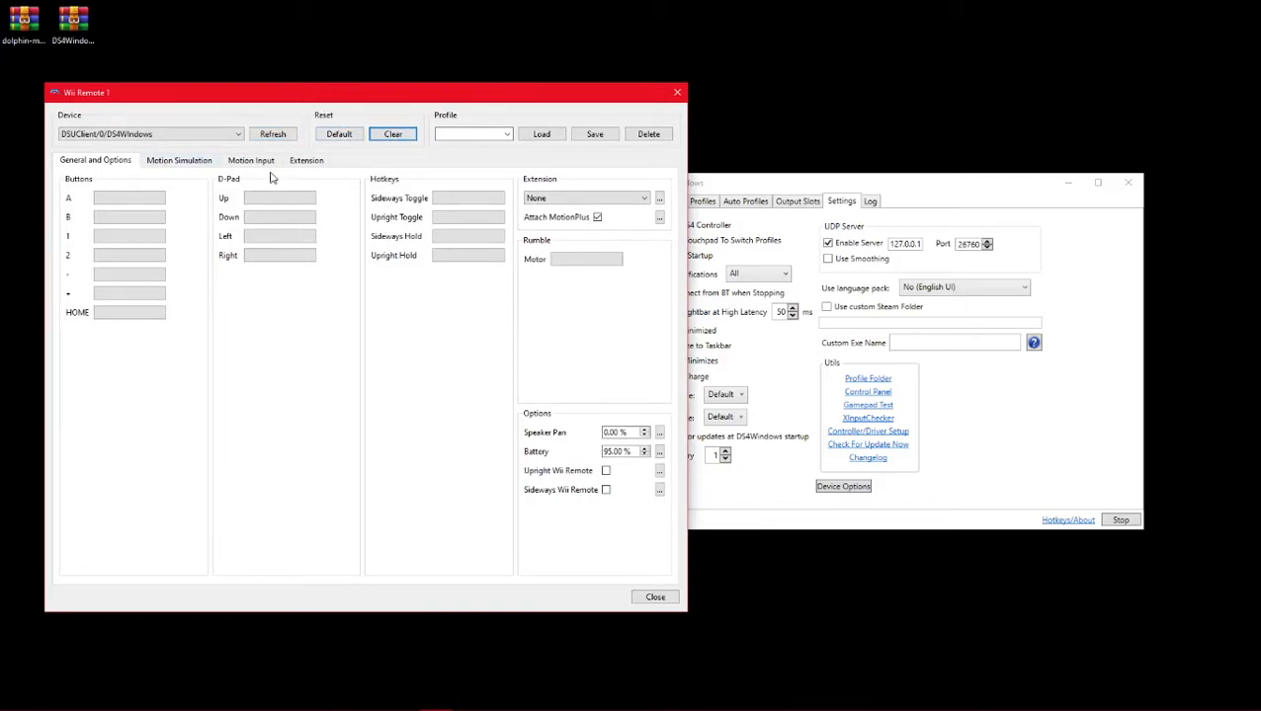
pyautogui.click(251, 160)
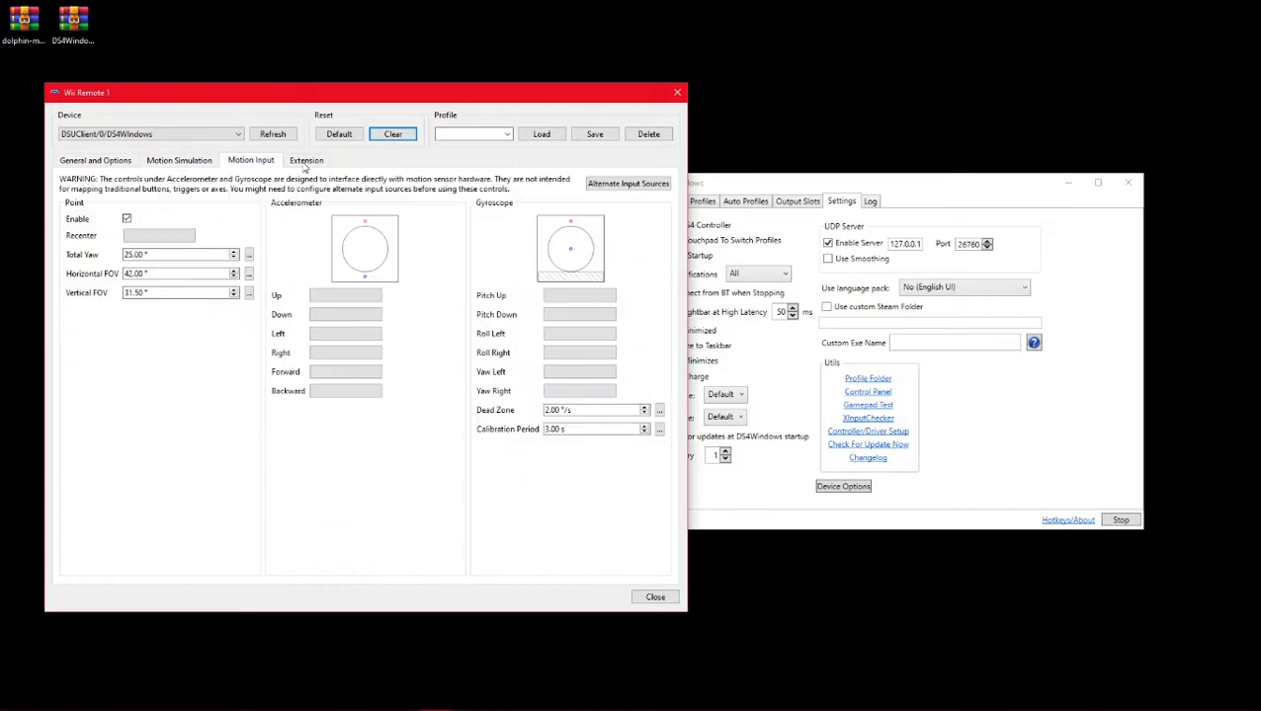
pyautogui.click(629, 182)
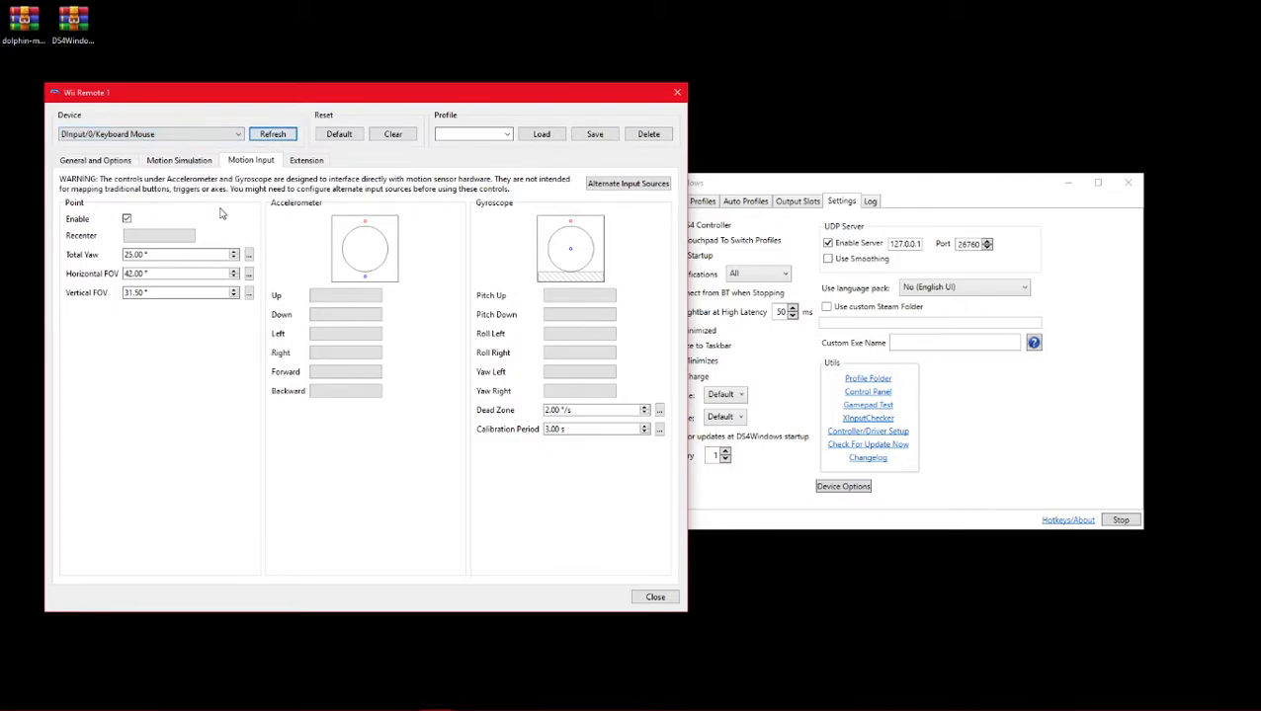
pyautogui.moveTo(377, 196)
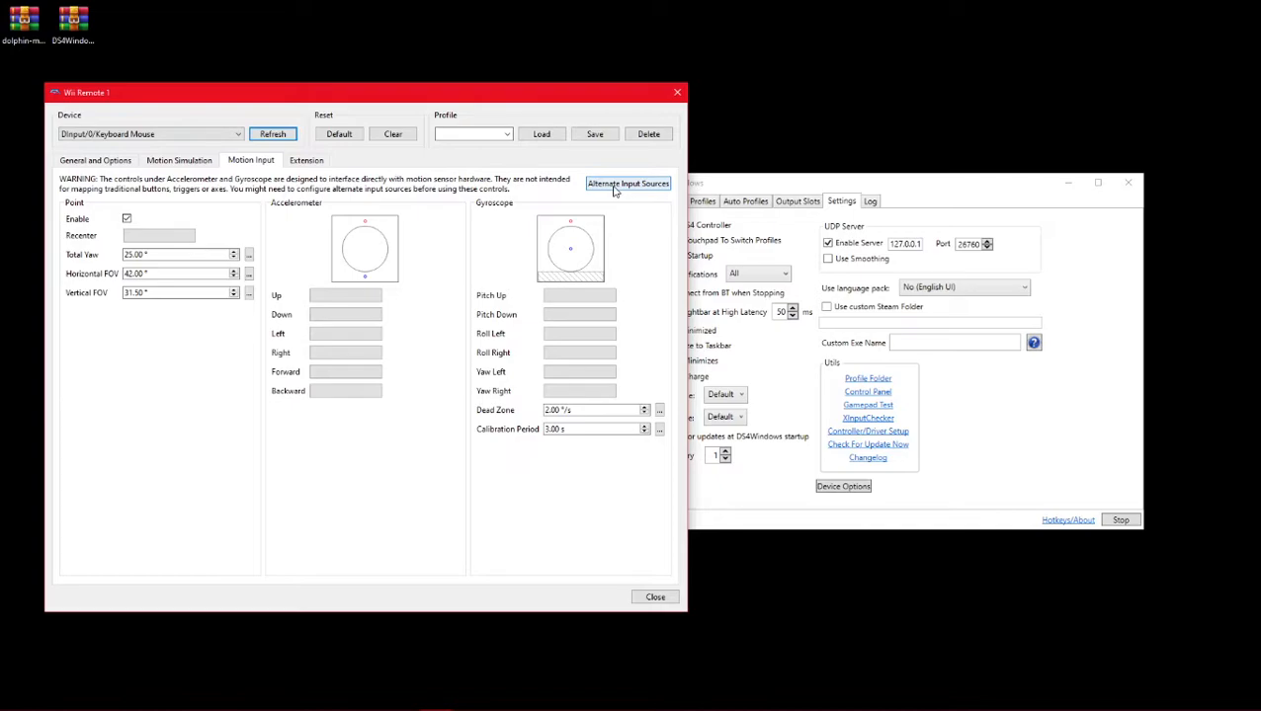
# - Add a DSU server described as DS4Windows at 127.0.0.1 port 26760 under Alternate Input Sources
pyautogui.click(628, 182)
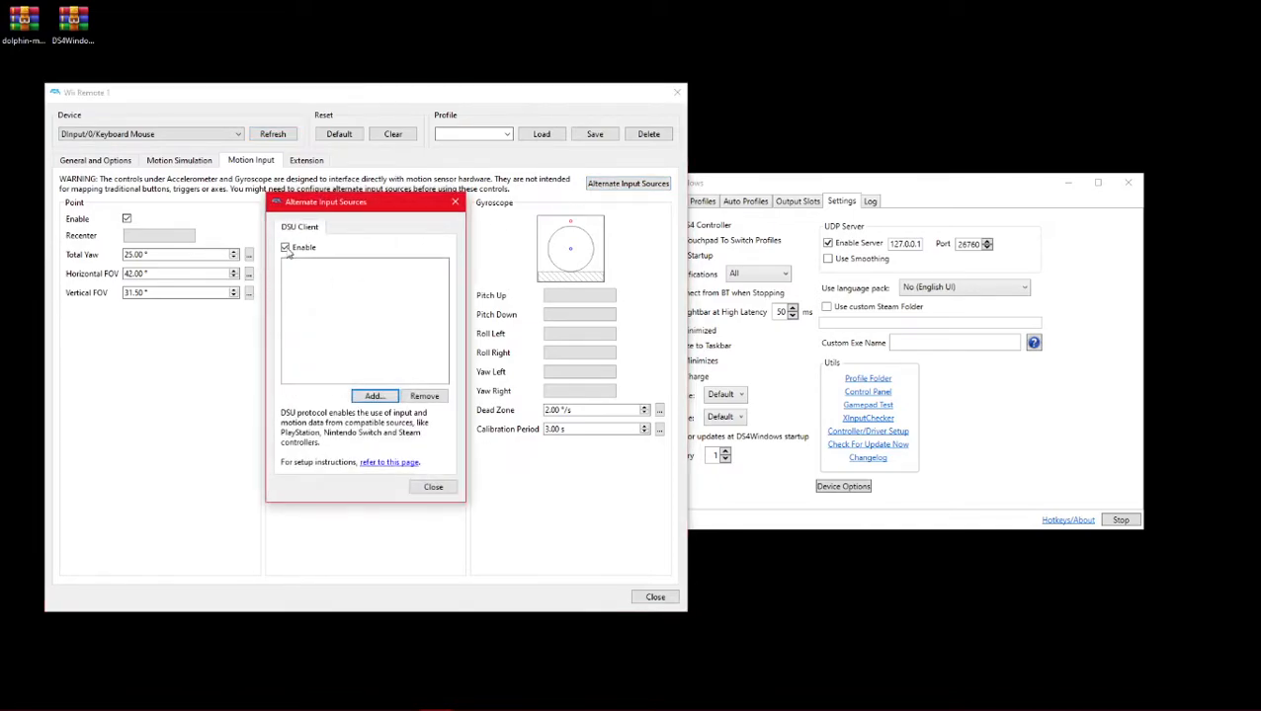
pyautogui.click(374, 395)
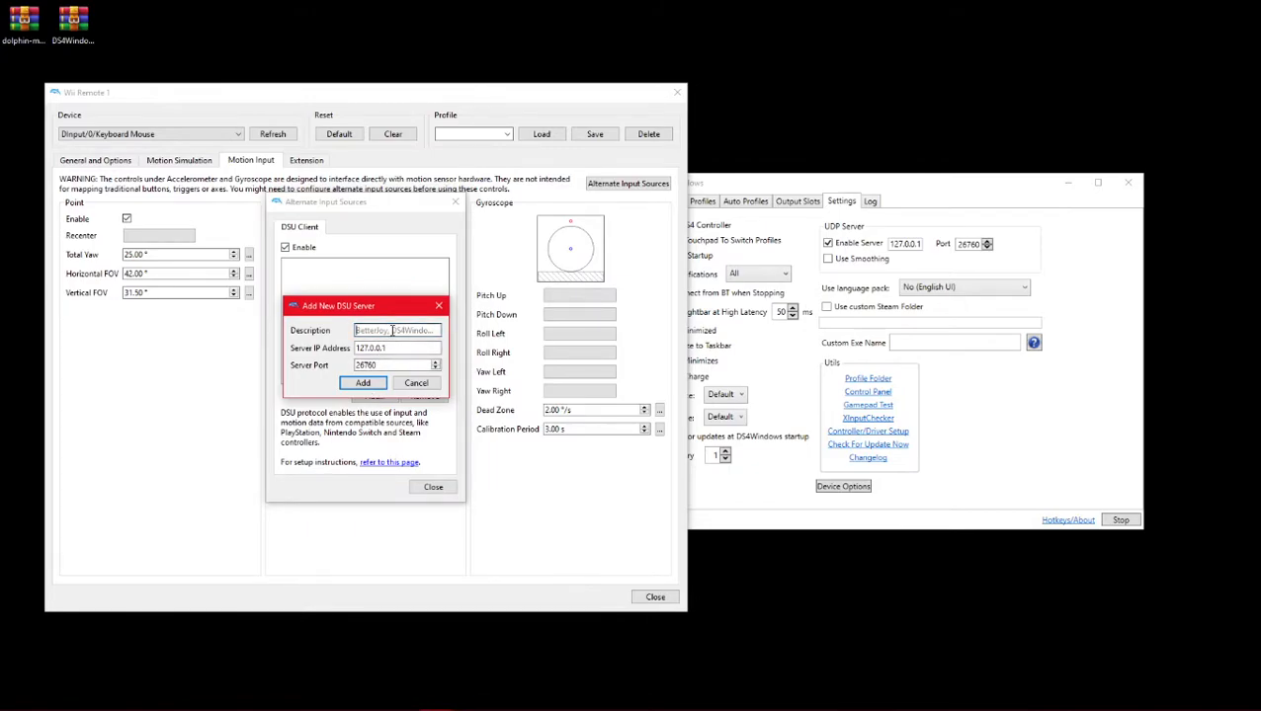
pyautogui.write('DS4Wind')
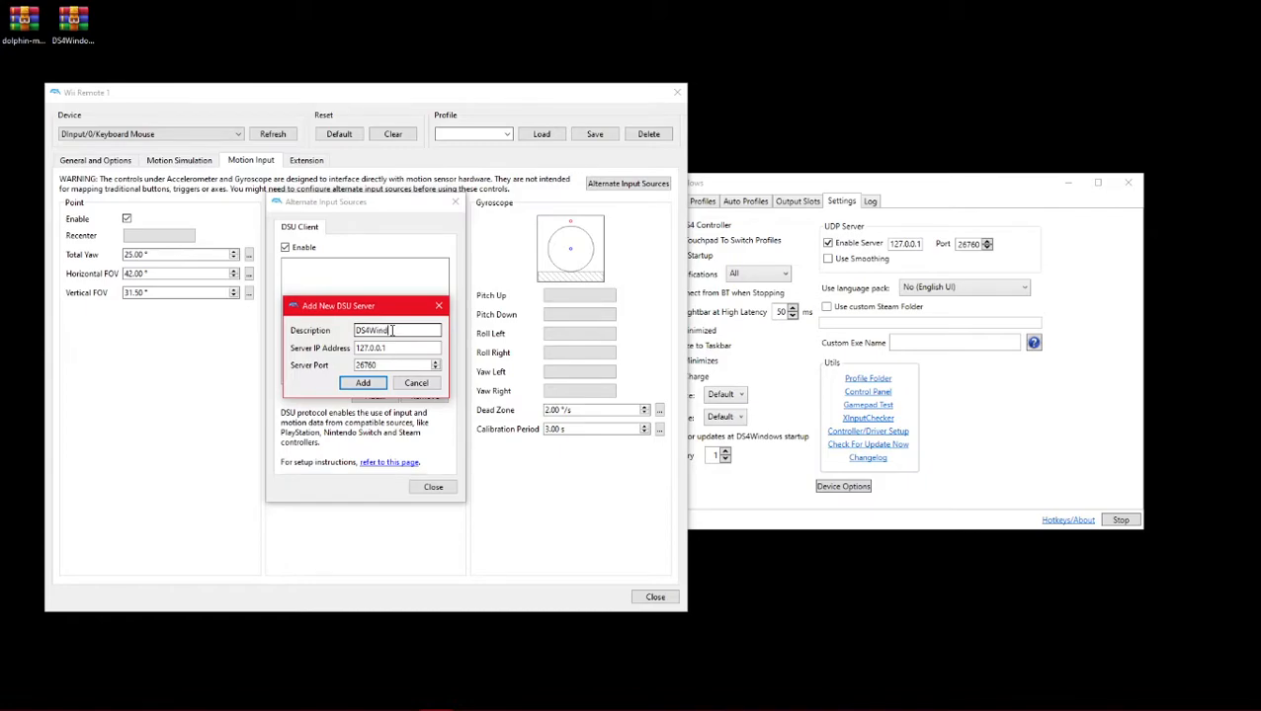
pyautogui.write('ows')
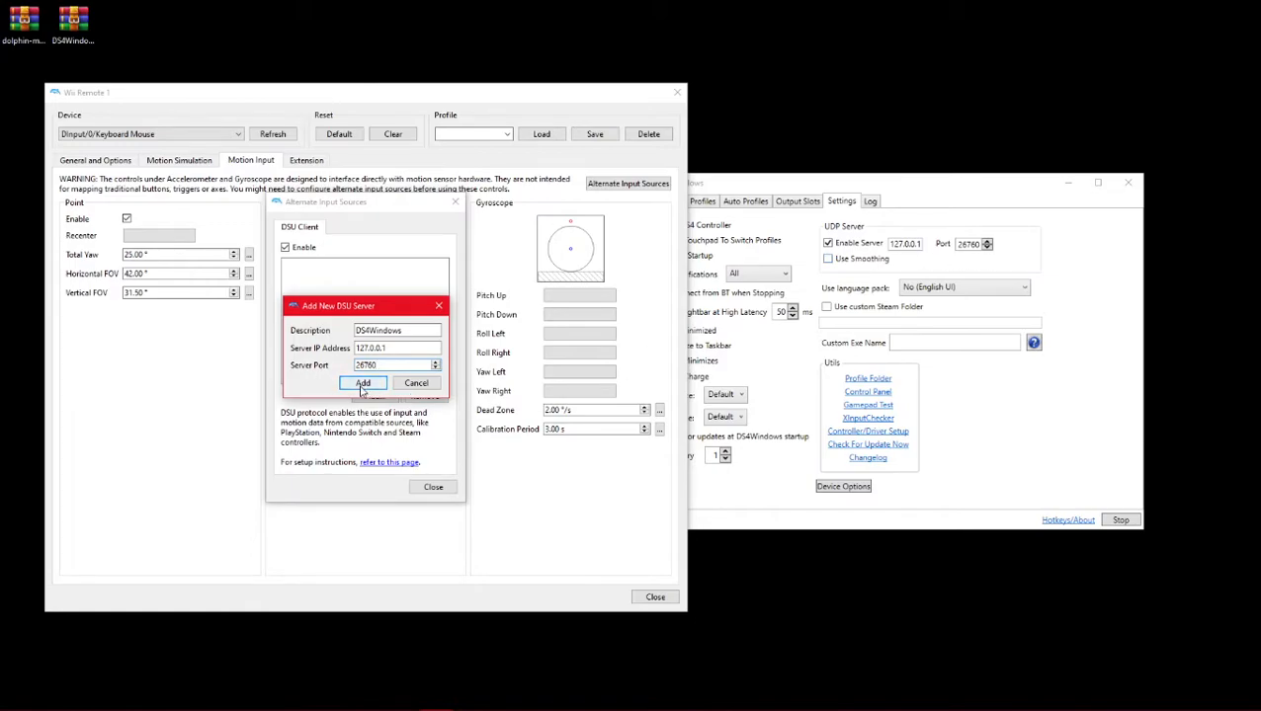
pyautogui.click(362, 383)
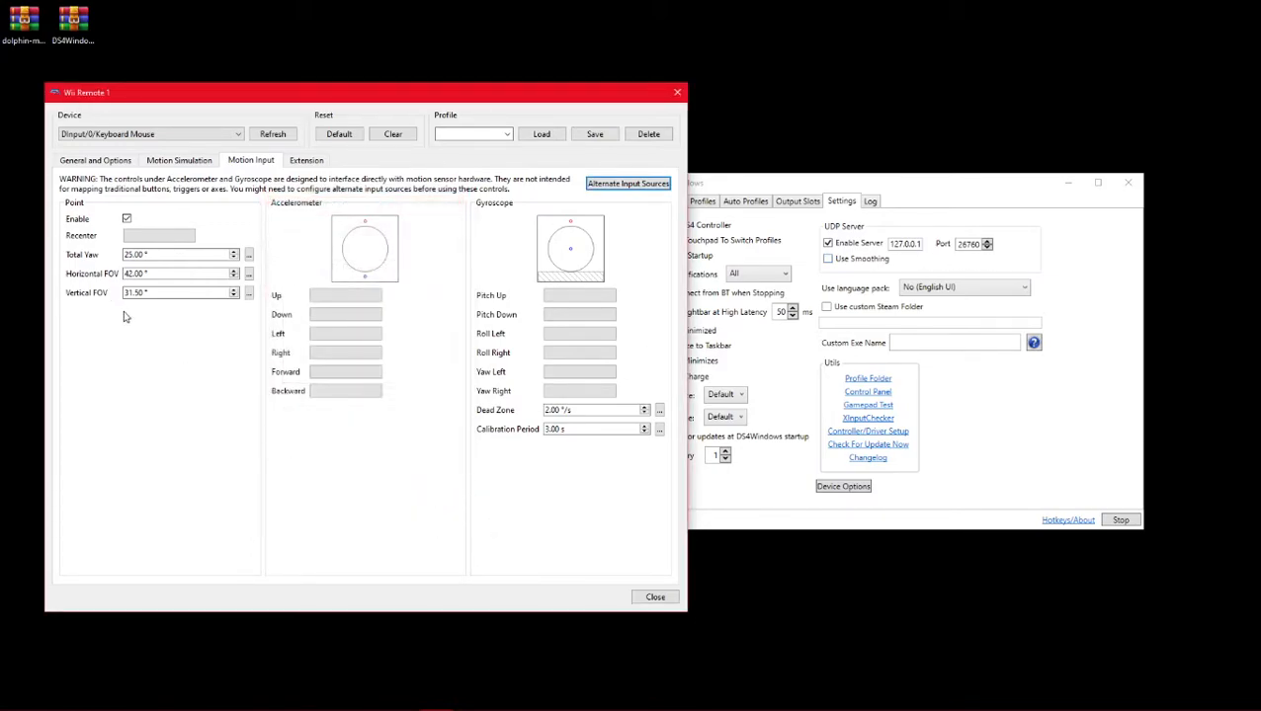
pyautogui.moveTo(340, 222)
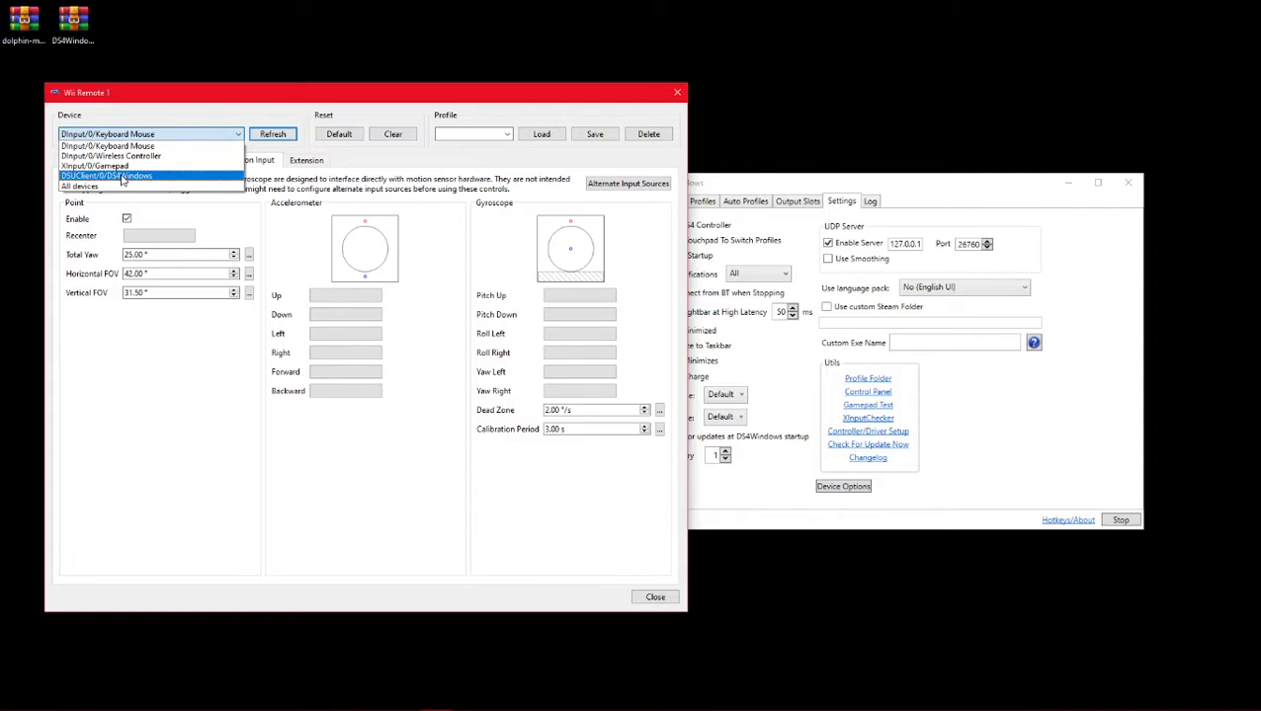
pyautogui.moveTo(142, 184)
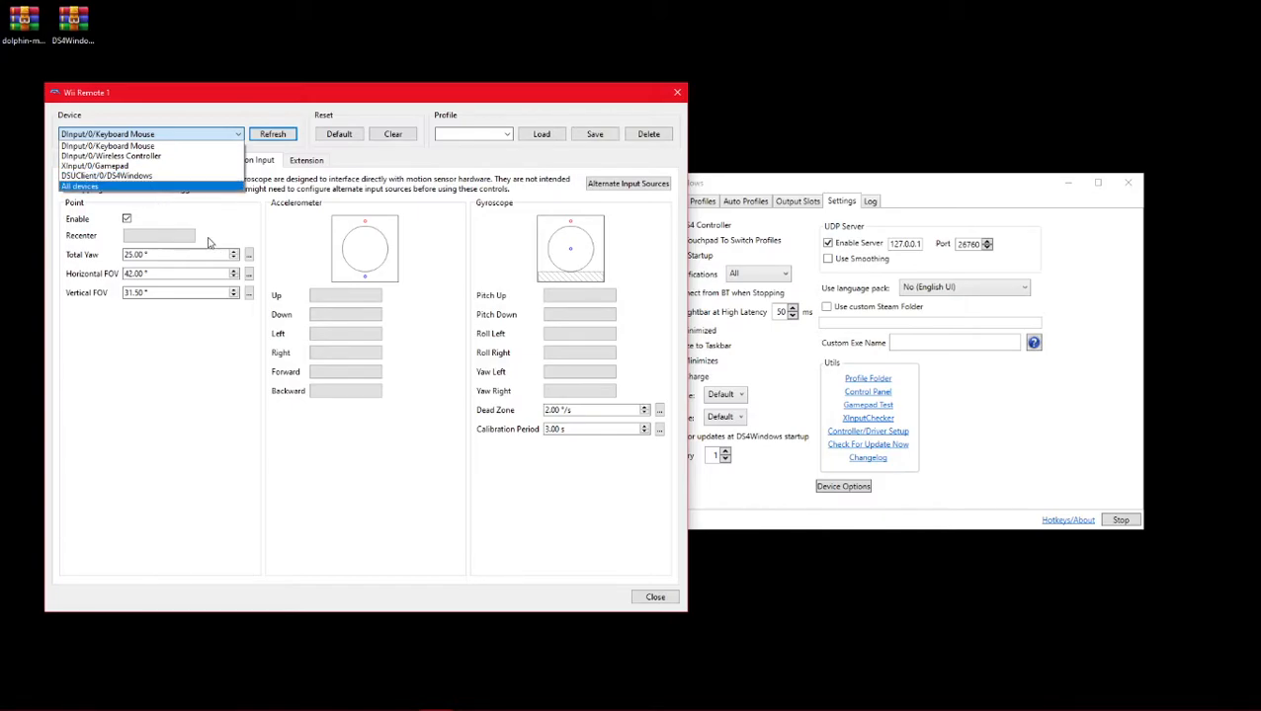
pyautogui.moveTo(235, 221)
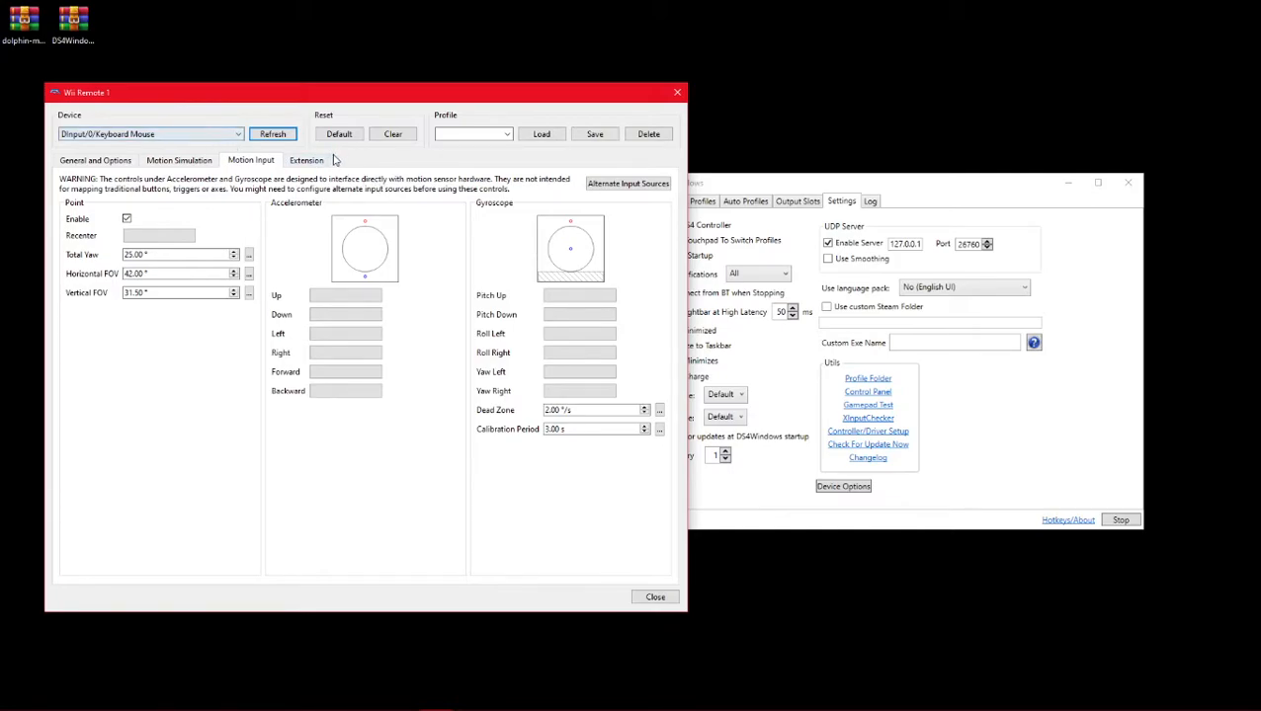
# - Select DSUClient/0/DS4Windows as Wii Remote 1's device so accelerometer and gyroscope fields map automatically
pyautogui.click(340, 134)
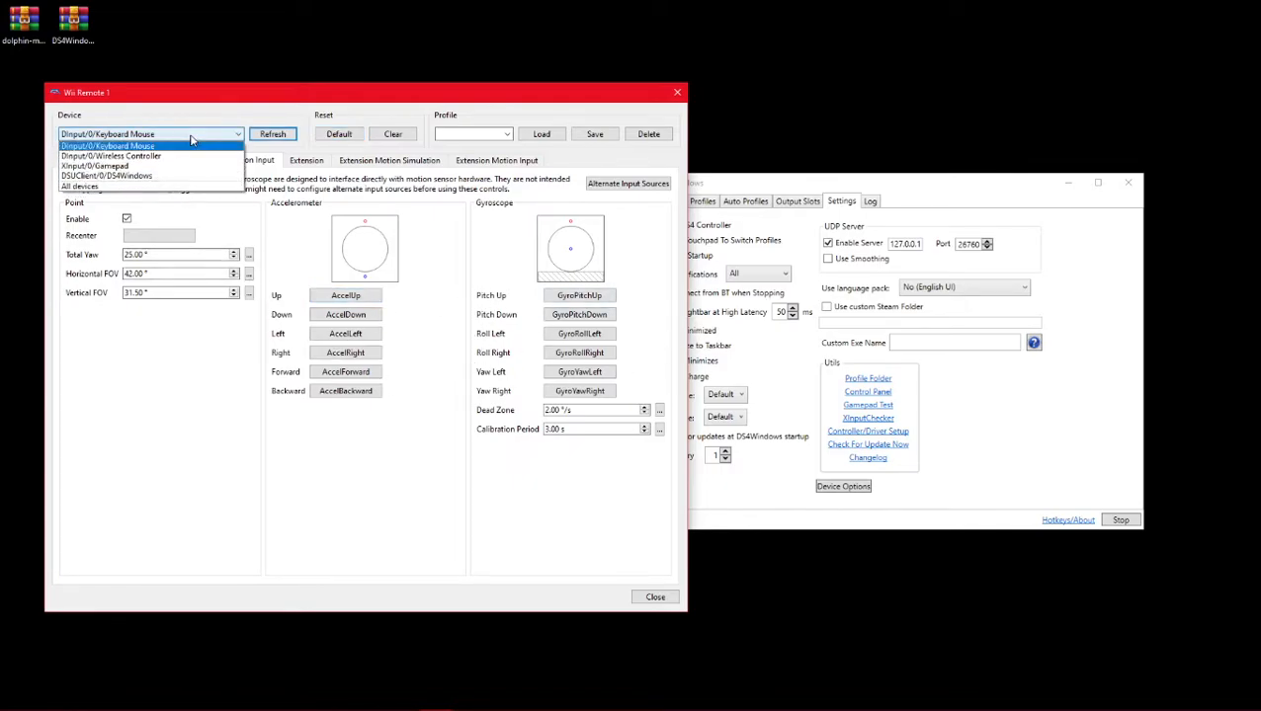
pyautogui.moveTo(104, 173)
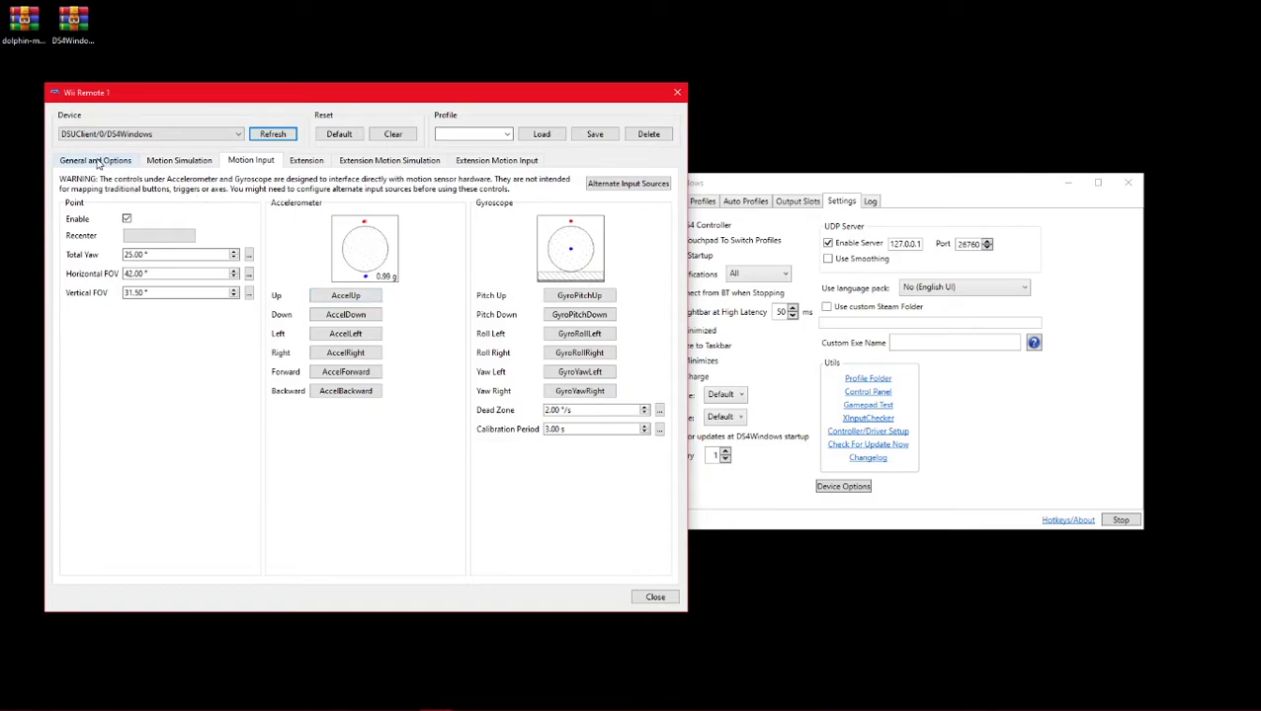
# - Map D-pad directions to the controller's pad, set Extension to None, and close the Wii Remote 1 dialog
pyautogui.click(95, 160)
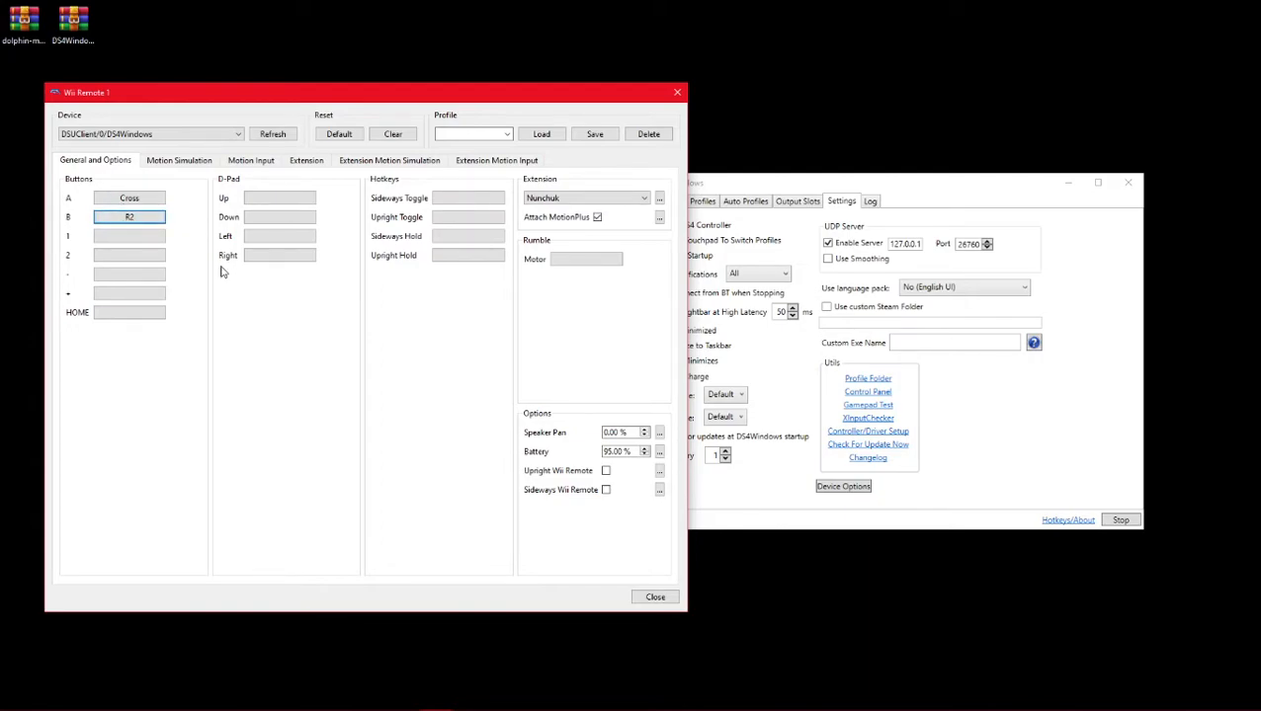
pyautogui.click(281, 198)
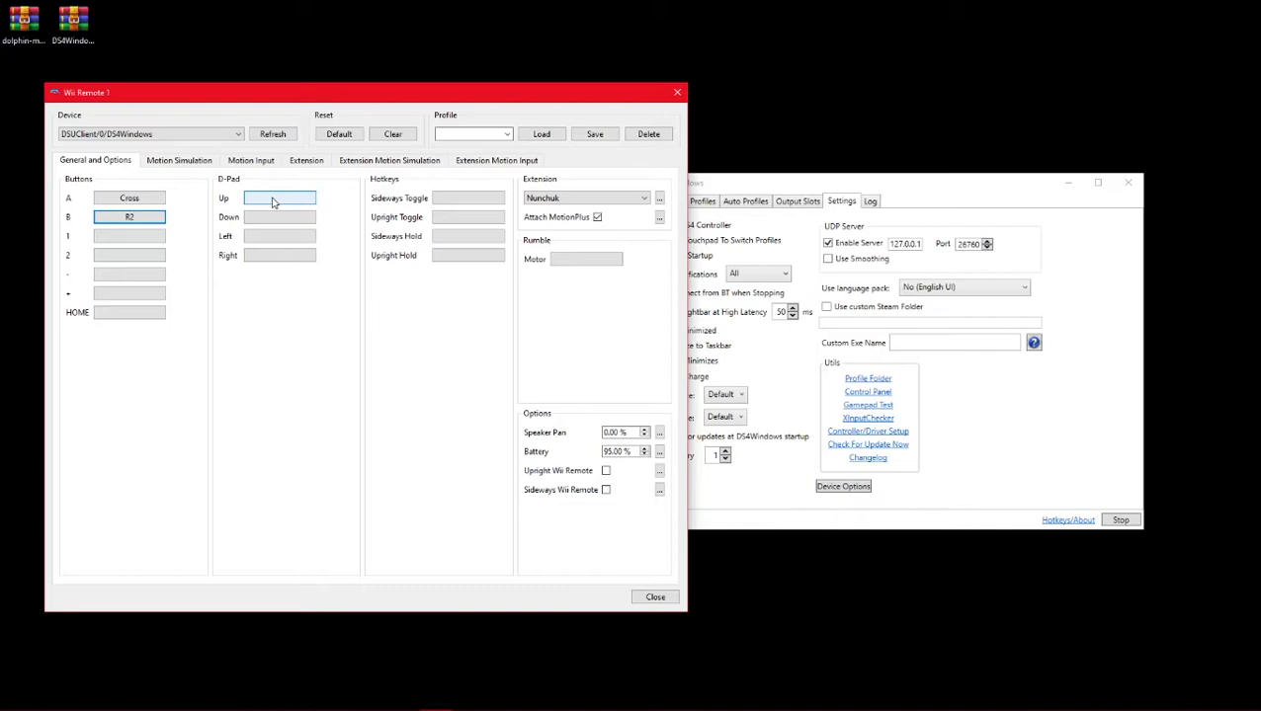
pyautogui.moveTo(281, 198)
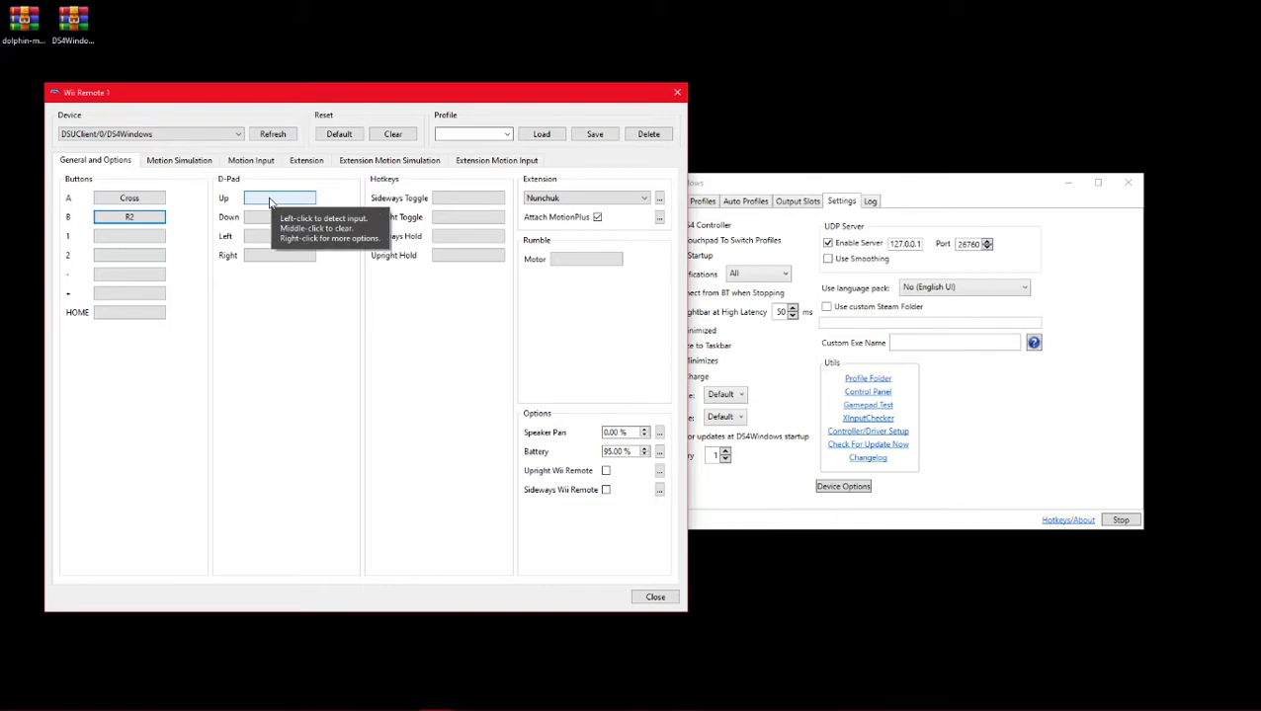
pyautogui.moveTo(289, 210)
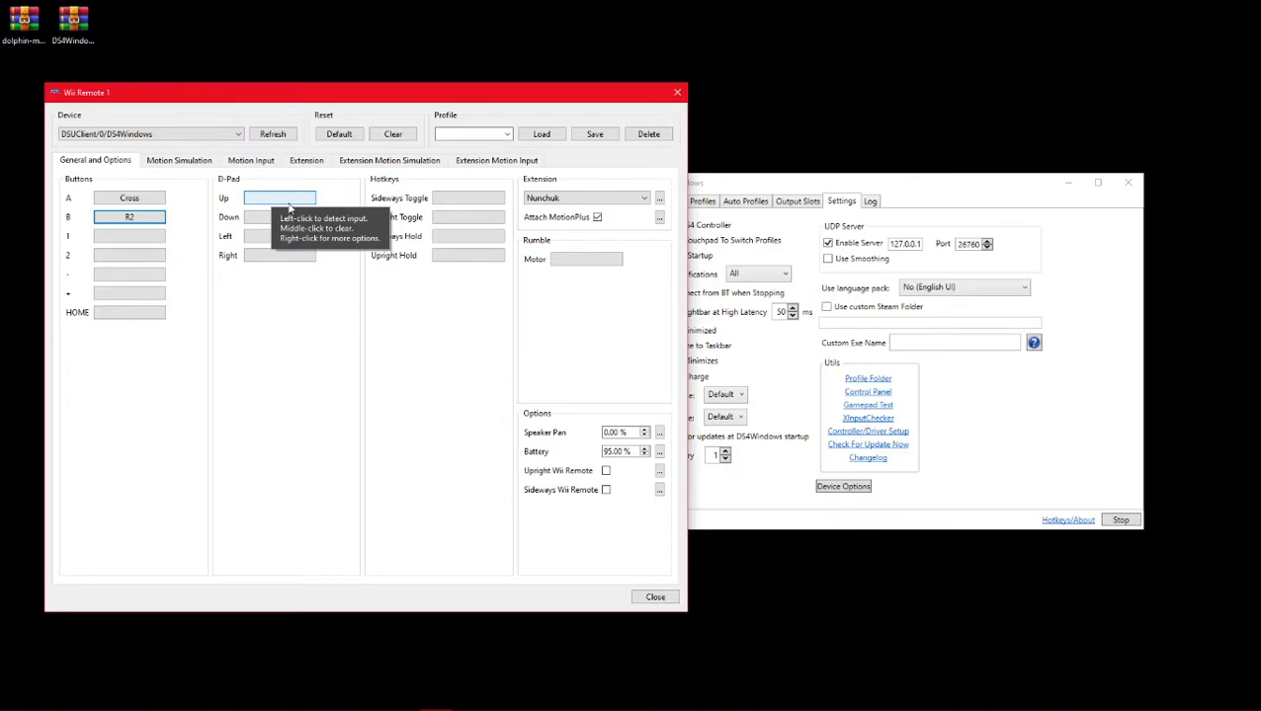
pyautogui.moveTo(288, 208)
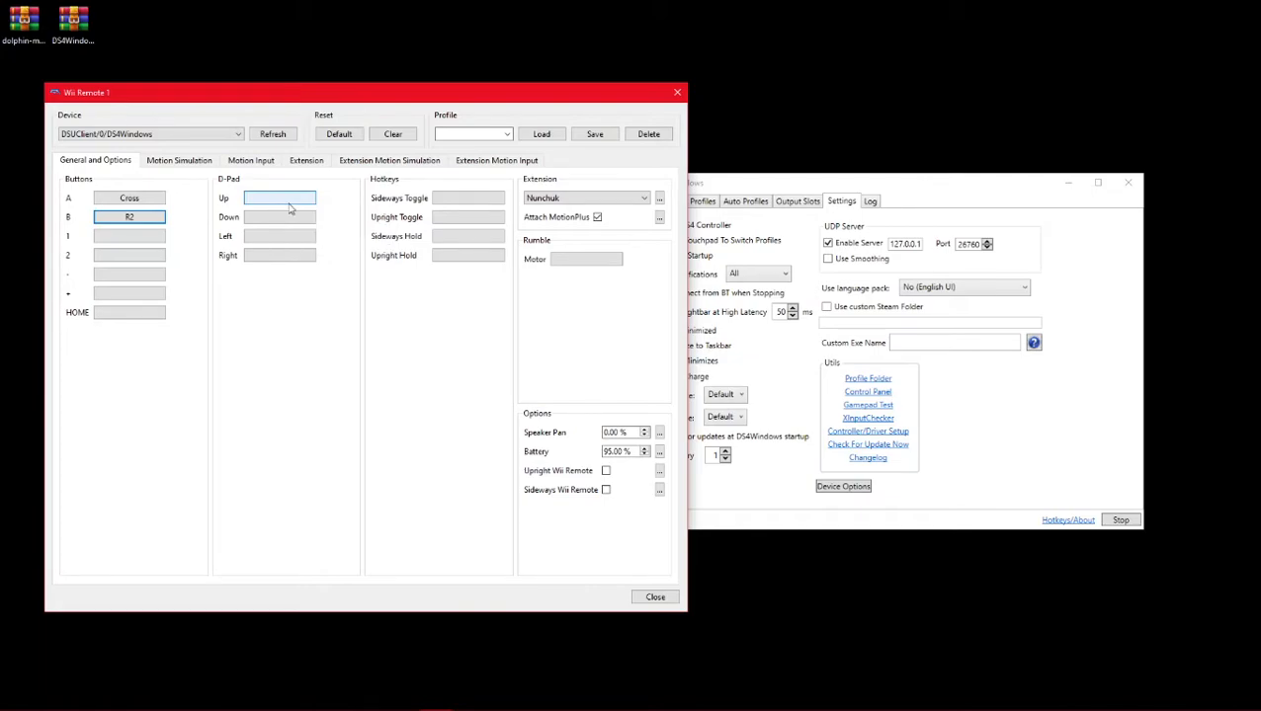
pyautogui.moveTo(280, 198)
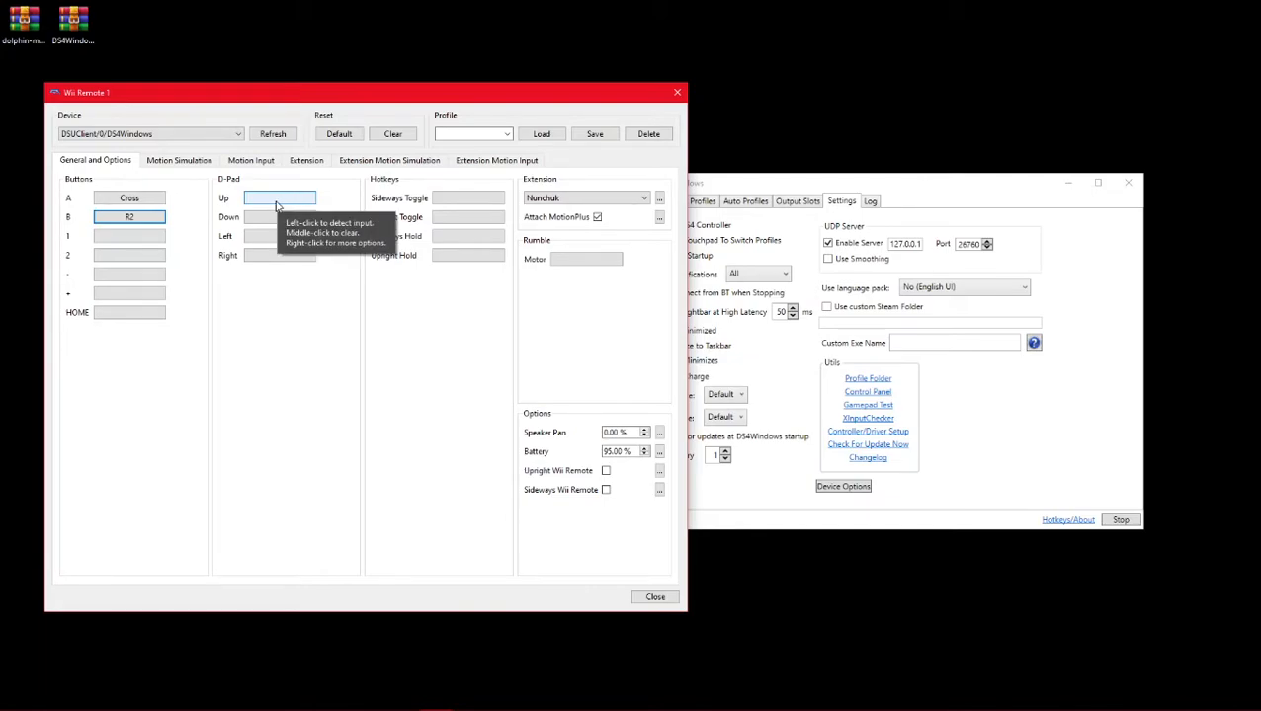
pyautogui.click(281, 198)
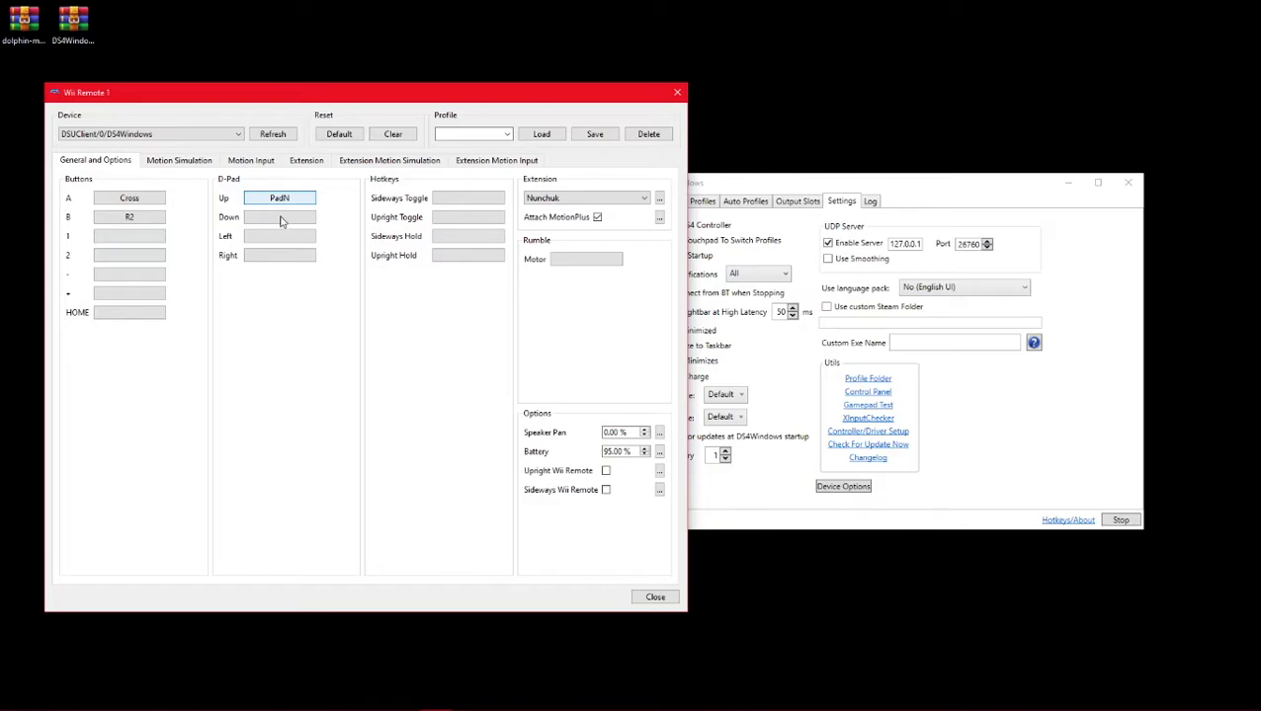
pyautogui.click(280, 235)
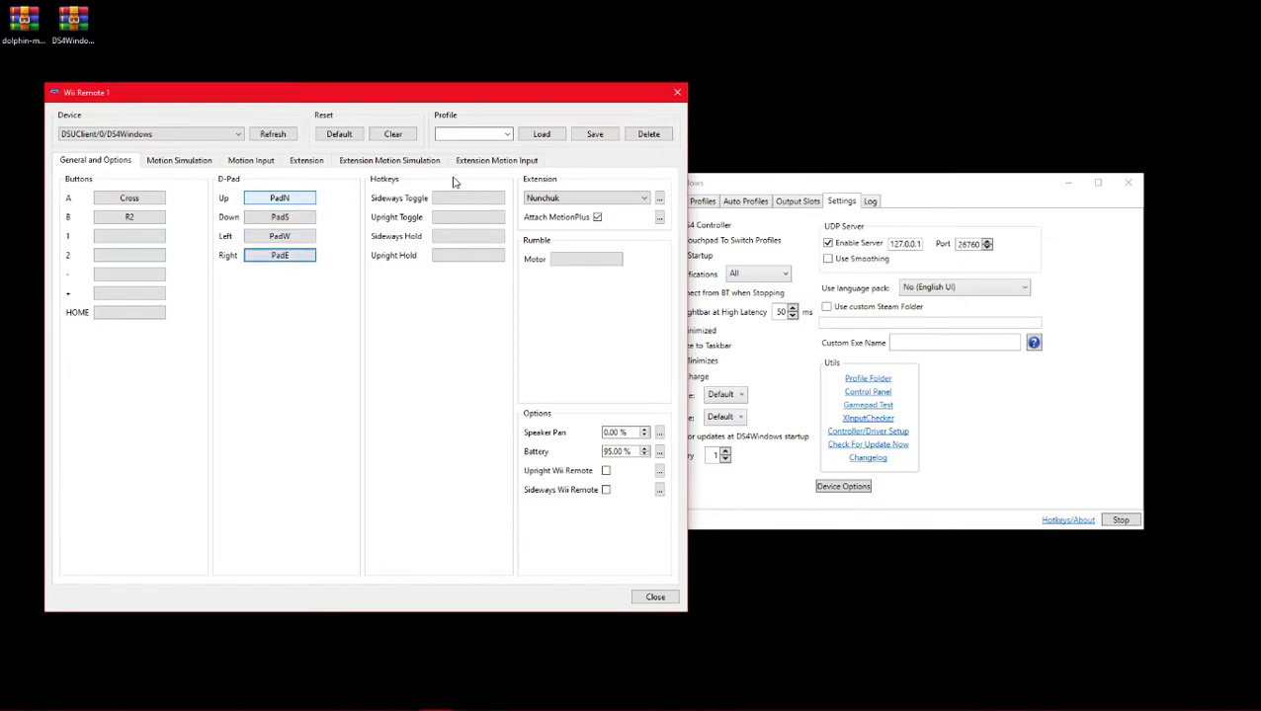
pyautogui.moveTo(359, 114)
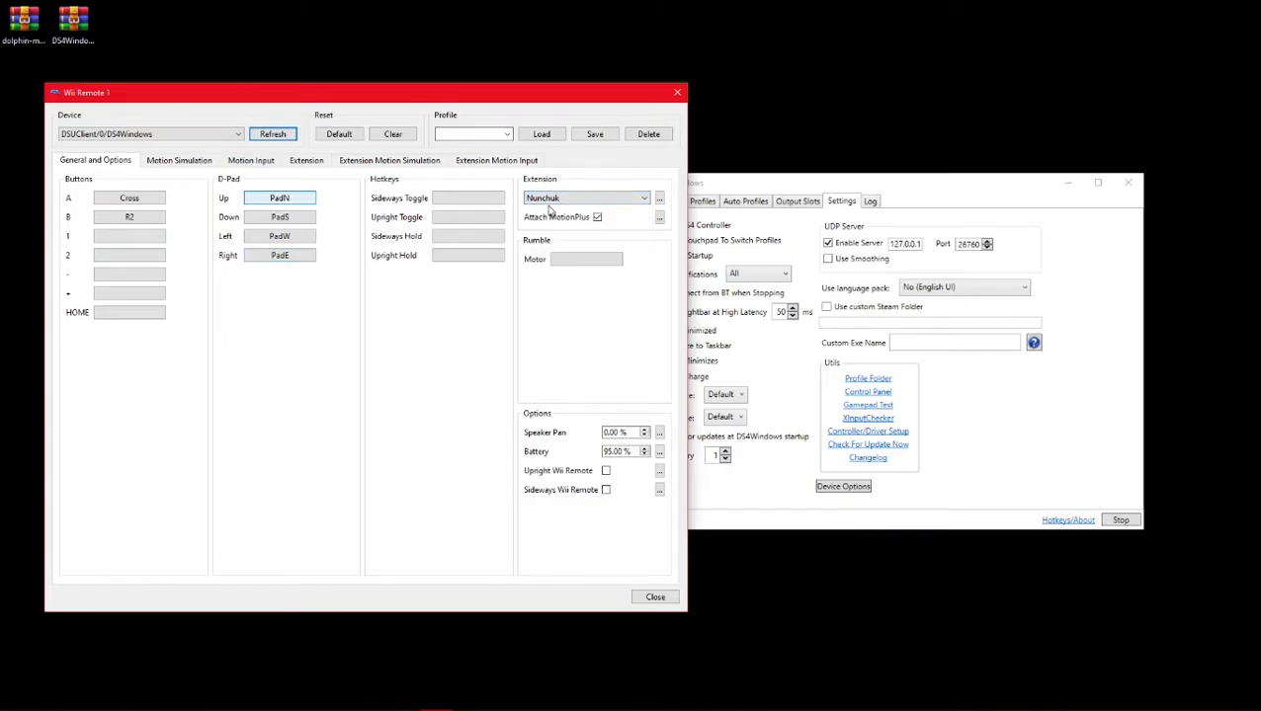
pyautogui.click(585, 198)
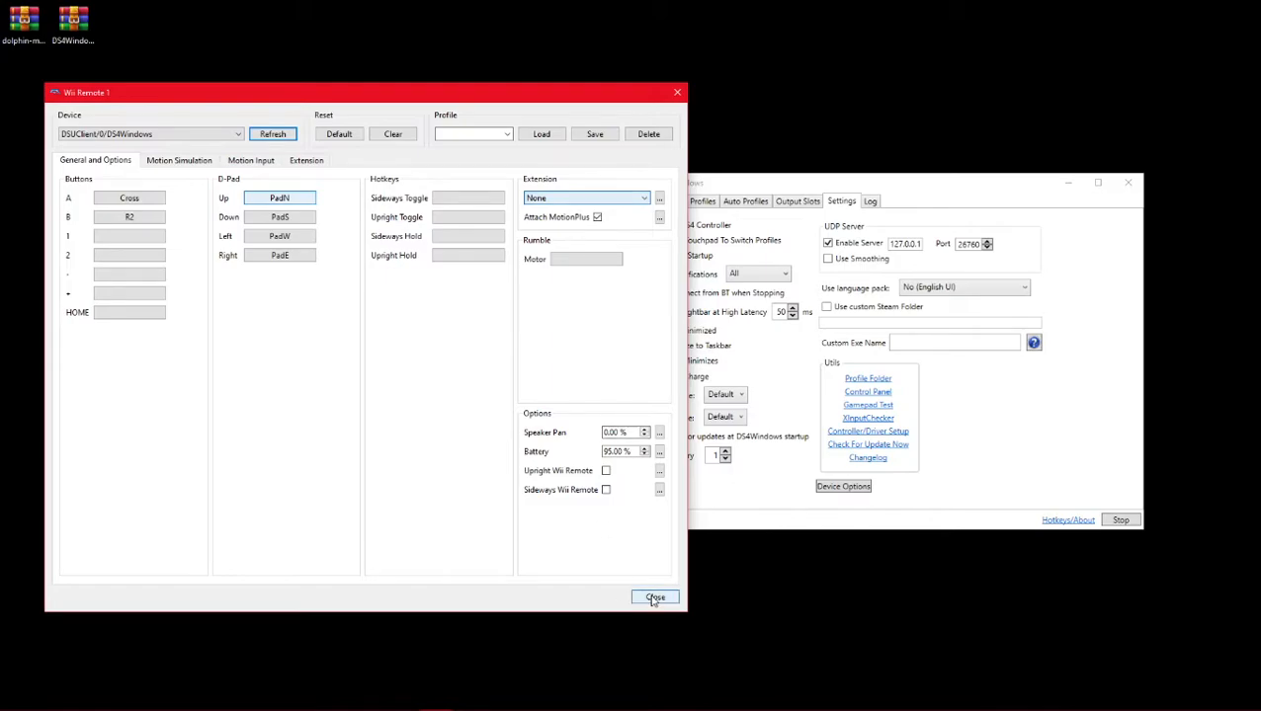
pyautogui.click(656, 596)
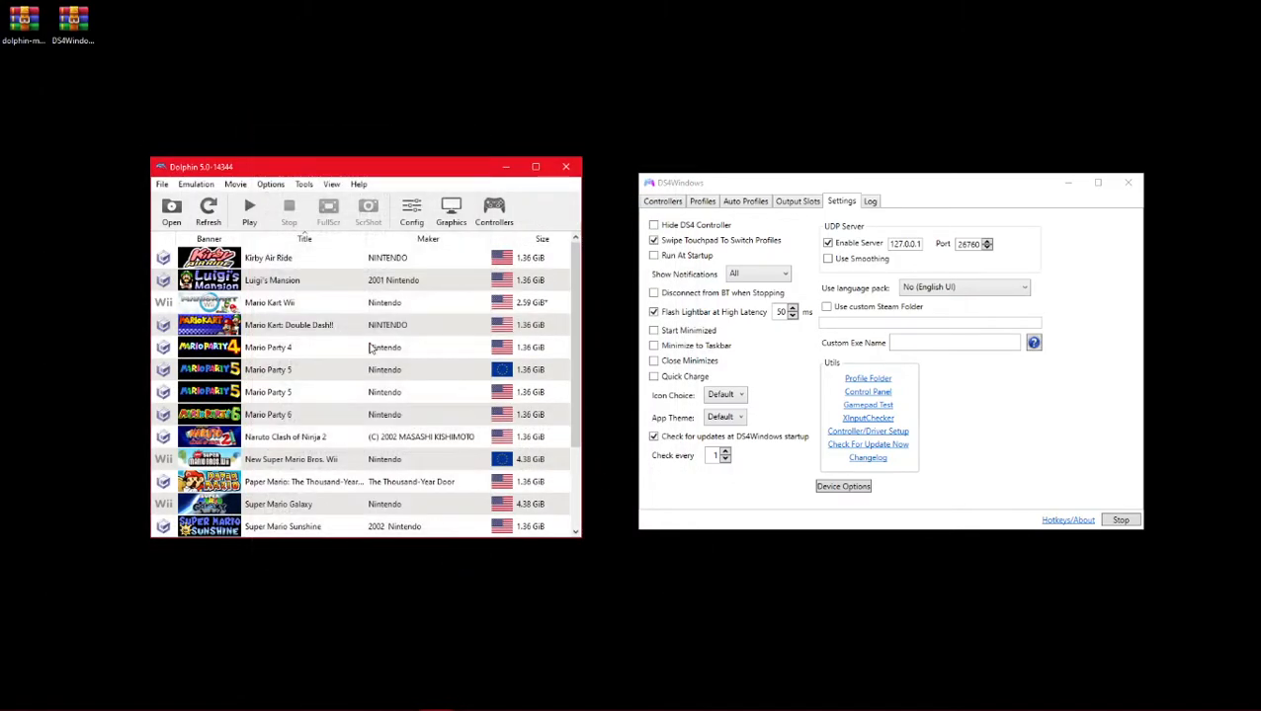
# - Launch Wii Sports from the game list and reach its main menu
pyautogui.scroll(-3)
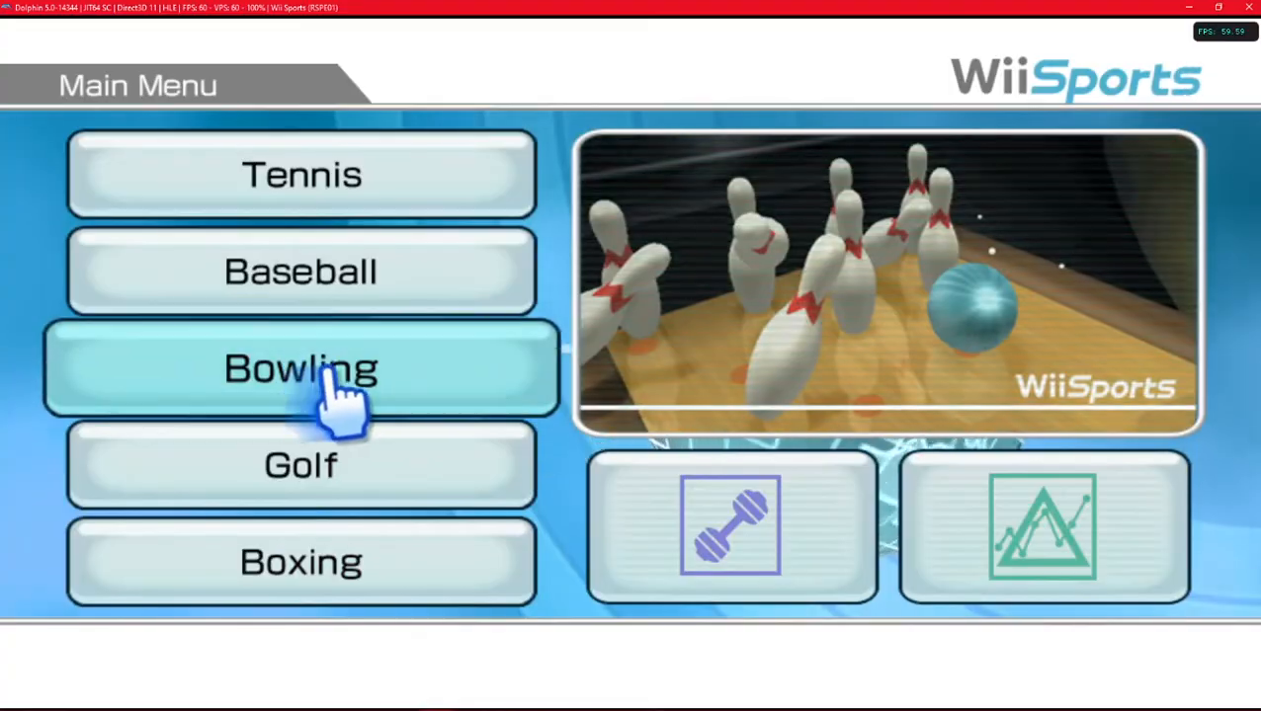
# - Start a one-player Bowling game as a guest Mii with default hand settings and bowl the first frame
pyautogui.click(300, 369)
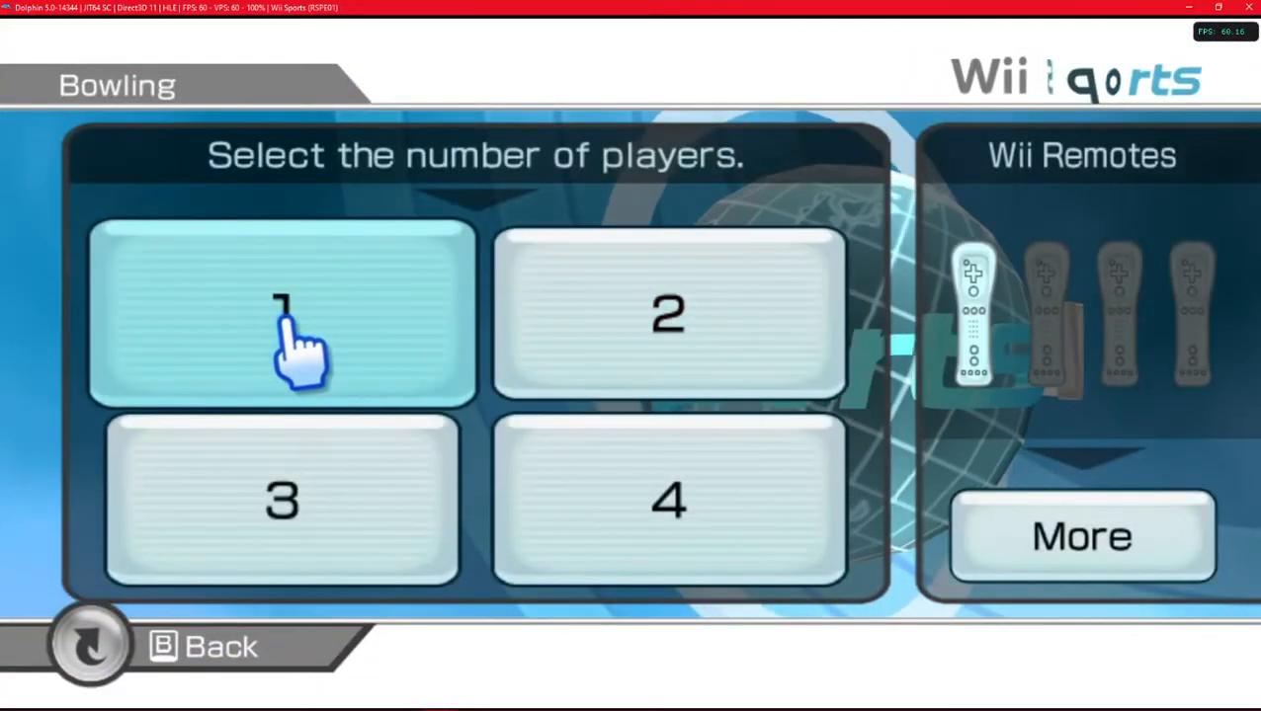
pyautogui.click(281, 316)
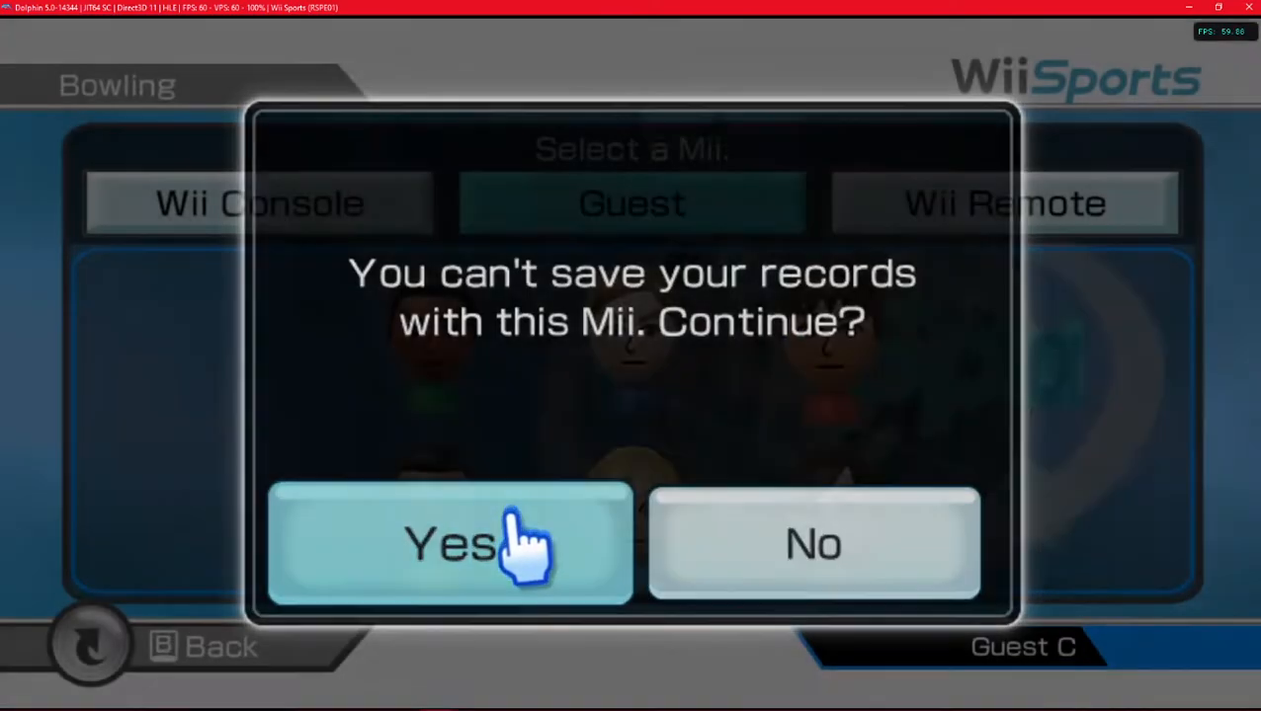
pyautogui.click(451, 543)
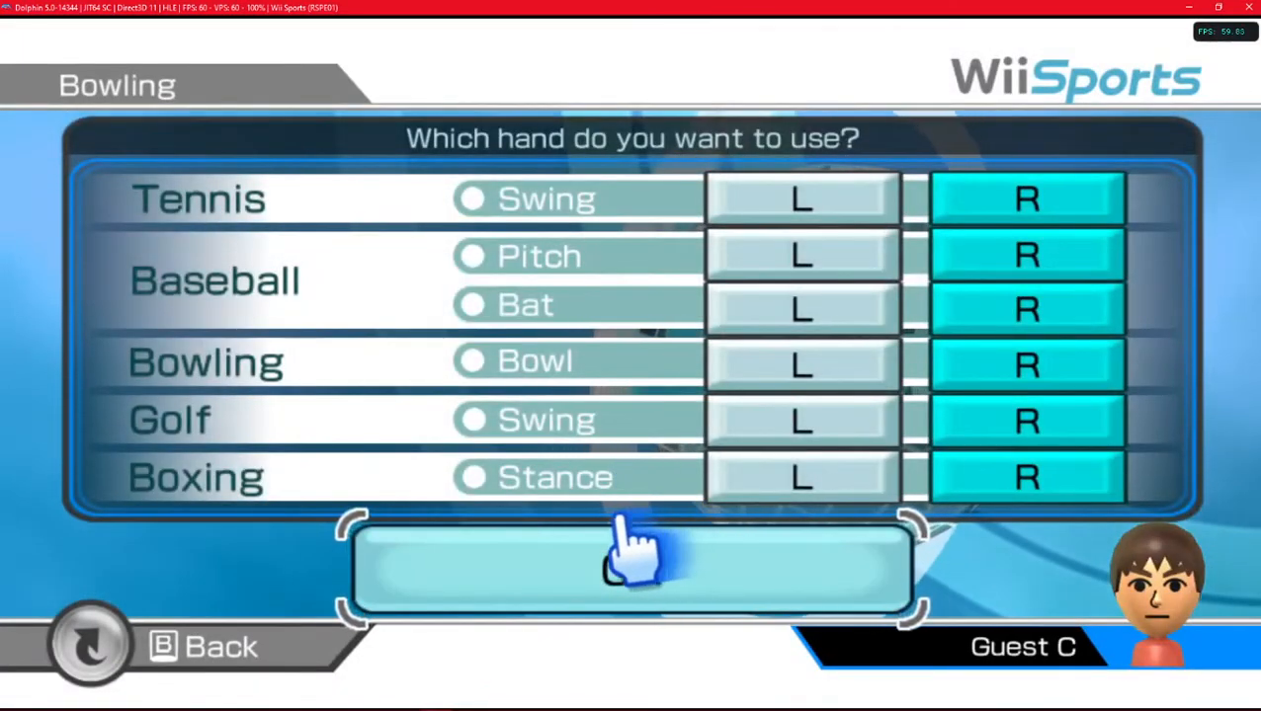
pyautogui.click(633, 573)
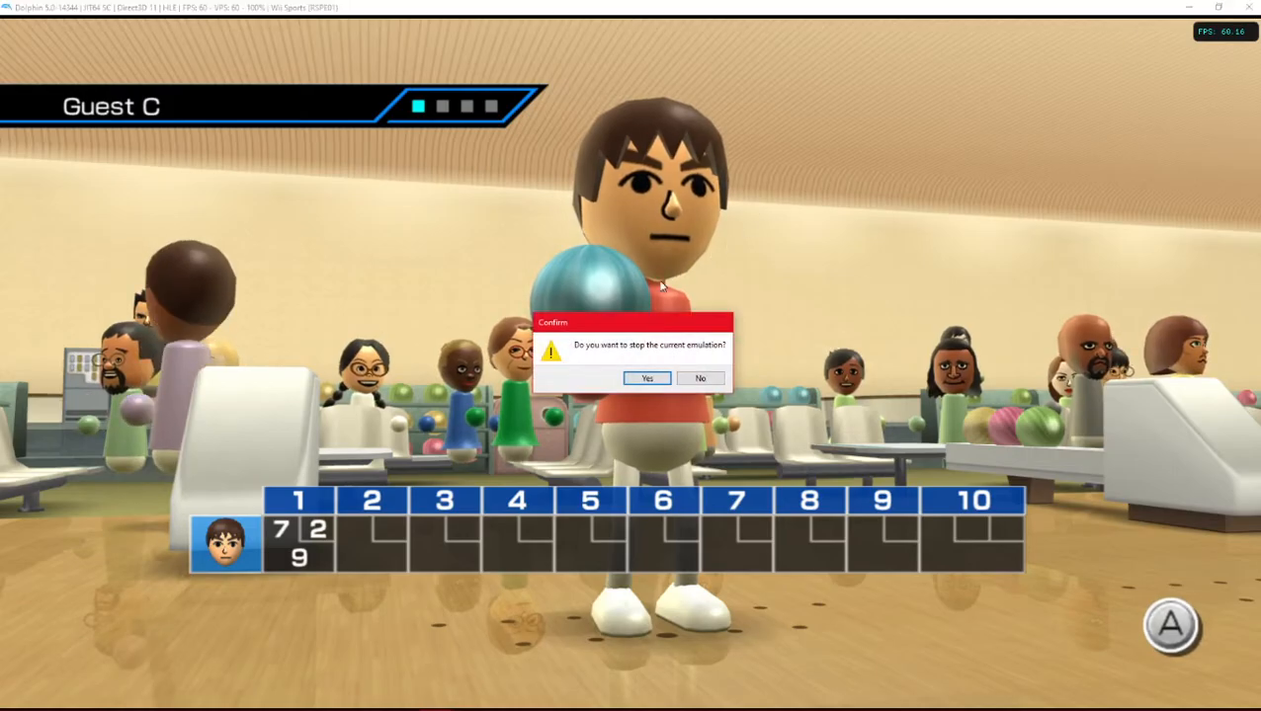
# - Confirm stopping the emulation and return to the game library
pyautogui.click(646, 380)
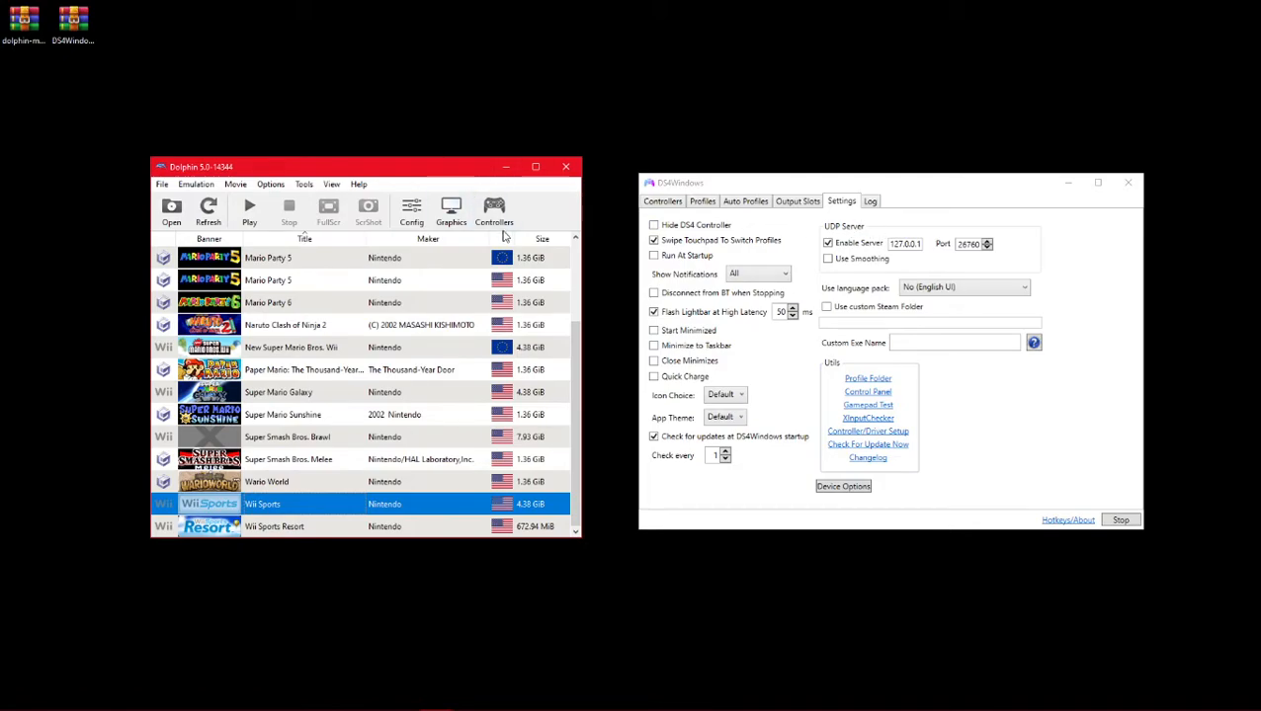
pyautogui.moveTo(347, 233)
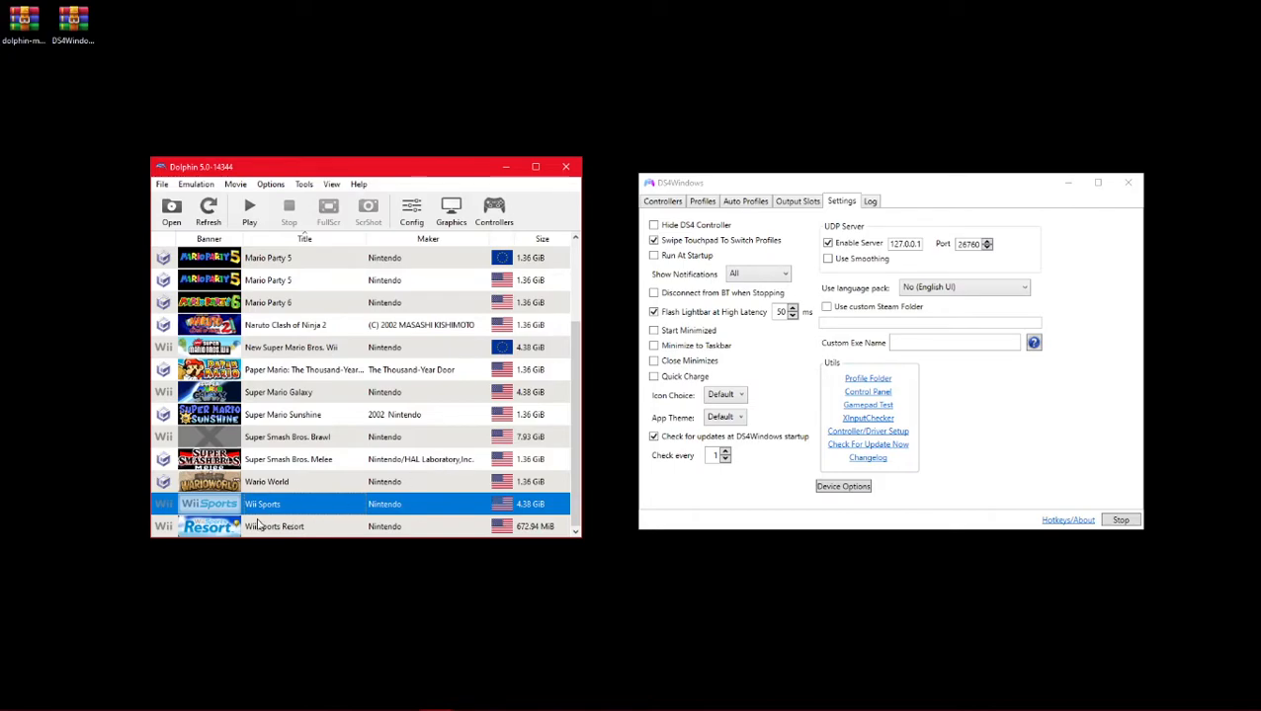
pyautogui.moveTo(314, 525)
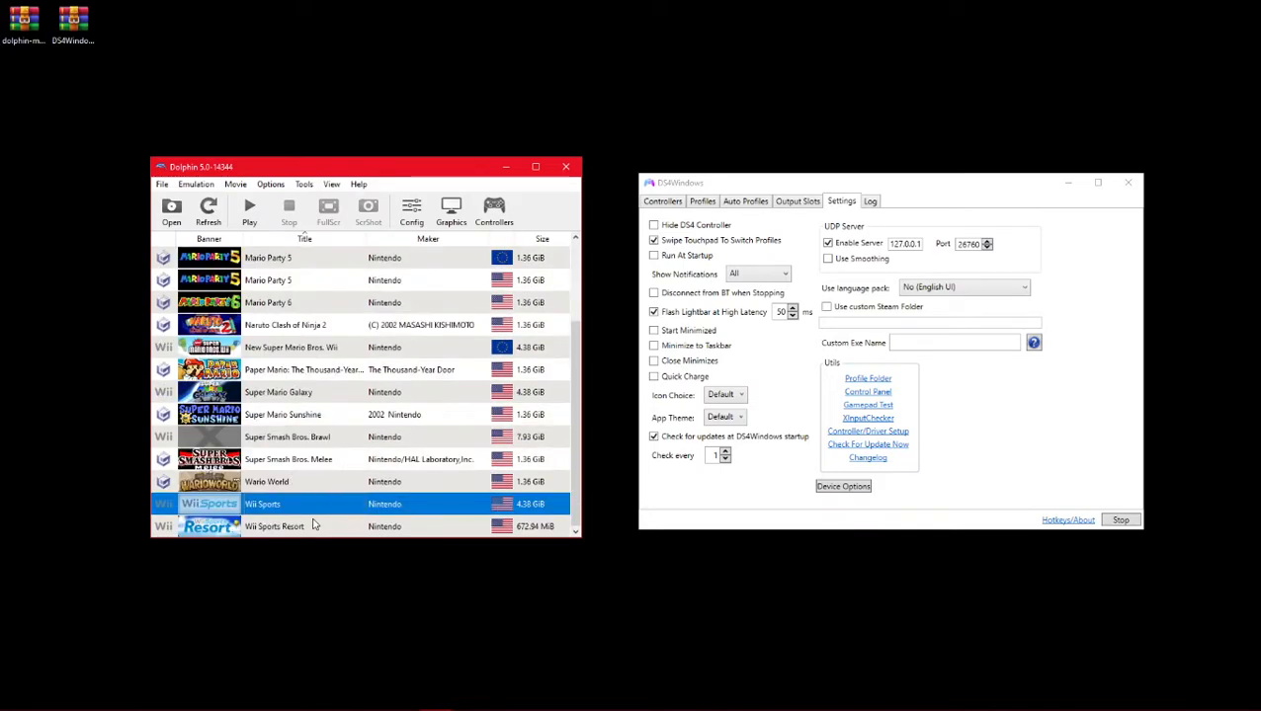
pyautogui.moveTo(316, 376)
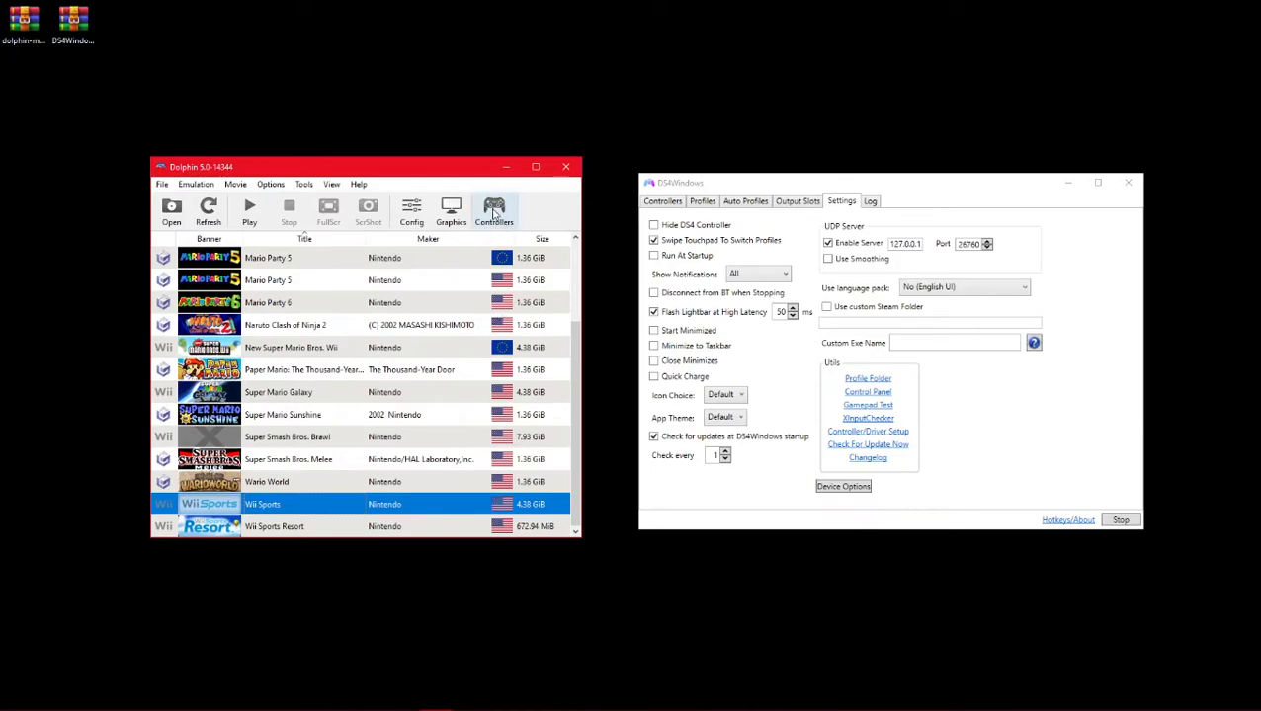
pyautogui.moveTo(494, 208)
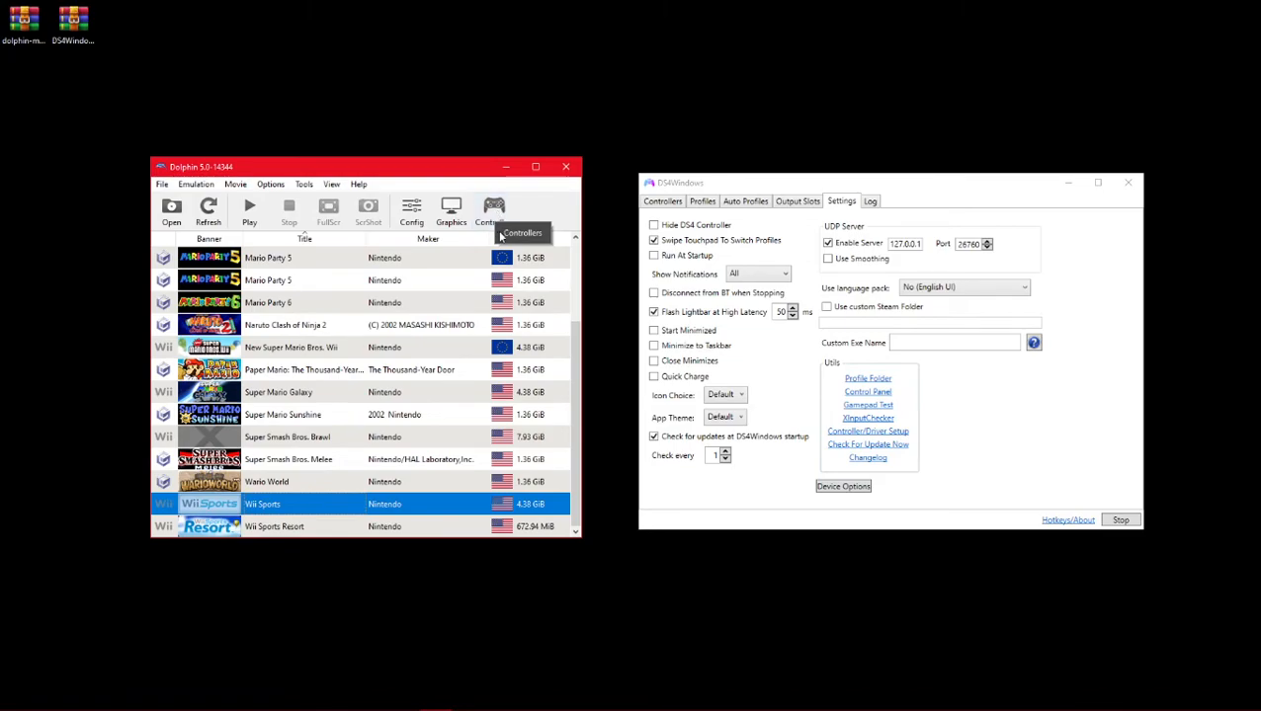
# - Bring up the Wii Remote 1 configuration from the Controllers settings
pyautogui.click(492, 211)
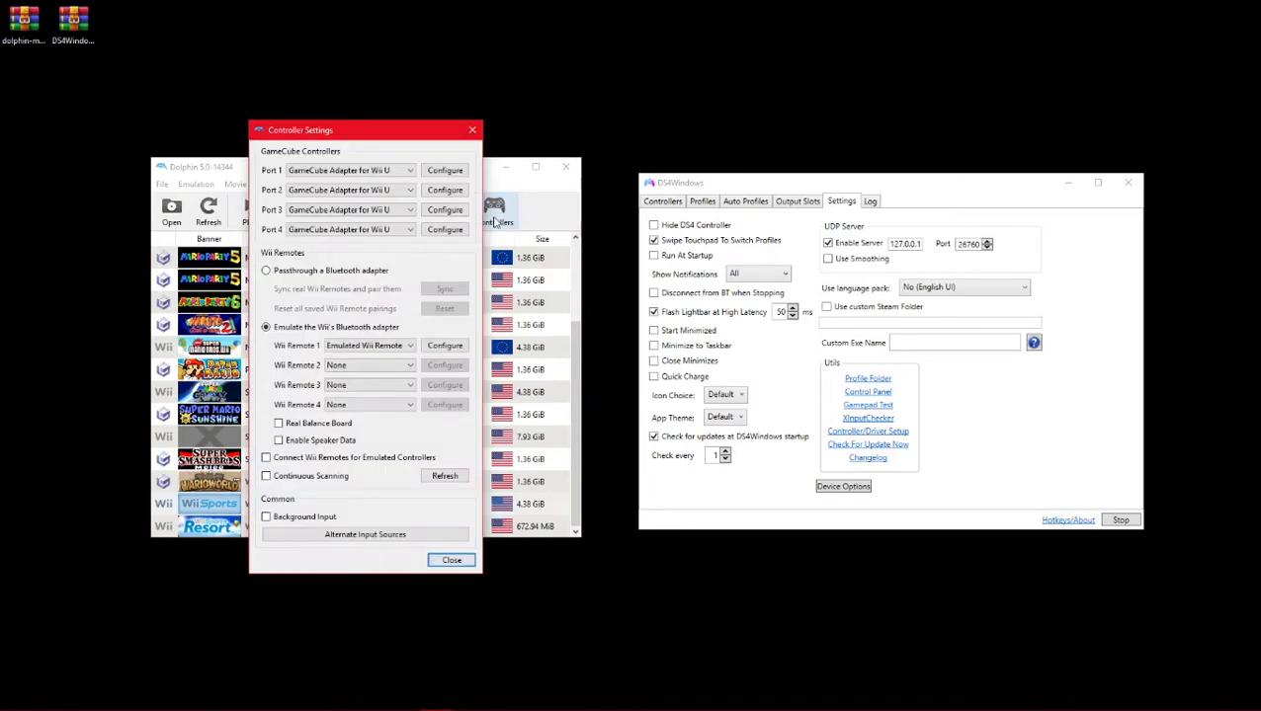
pyautogui.click(445, 344)
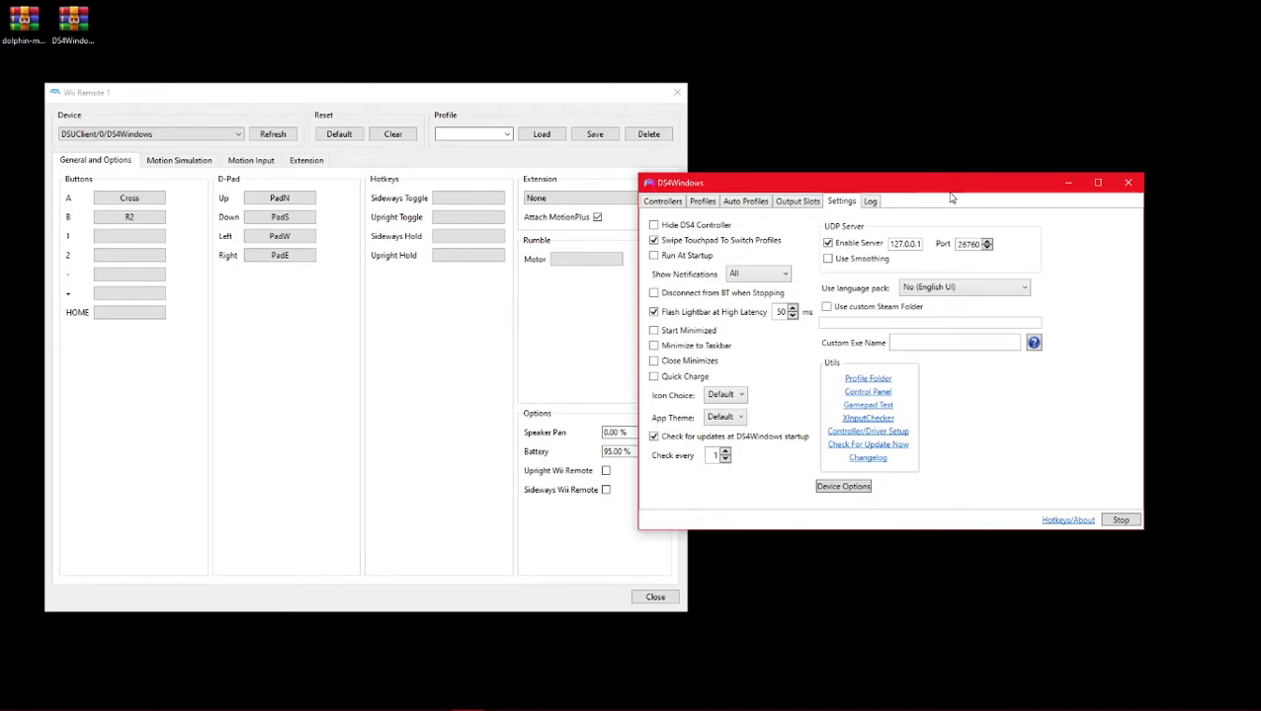
pyautogui.moveTo(848, 158)
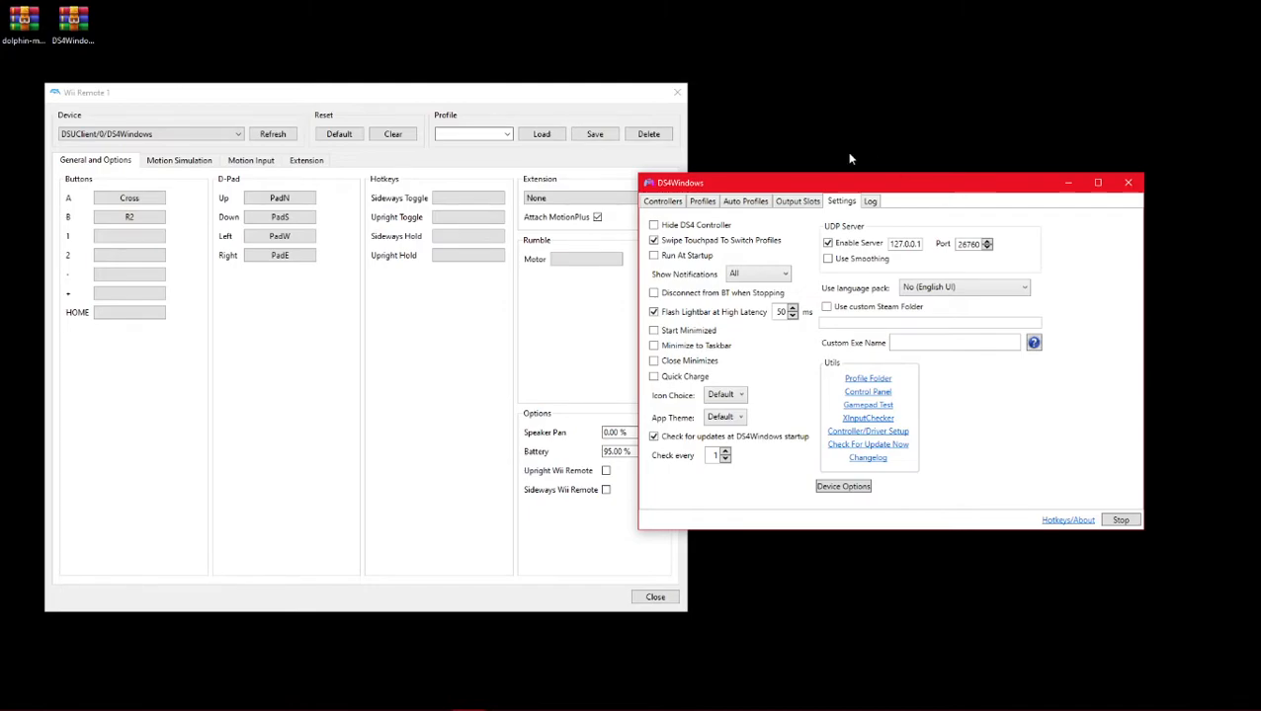
# - Give DS4 controller 2 a custom orange lightbar colour in the Controllers list
pyautogui.click(664, 202)
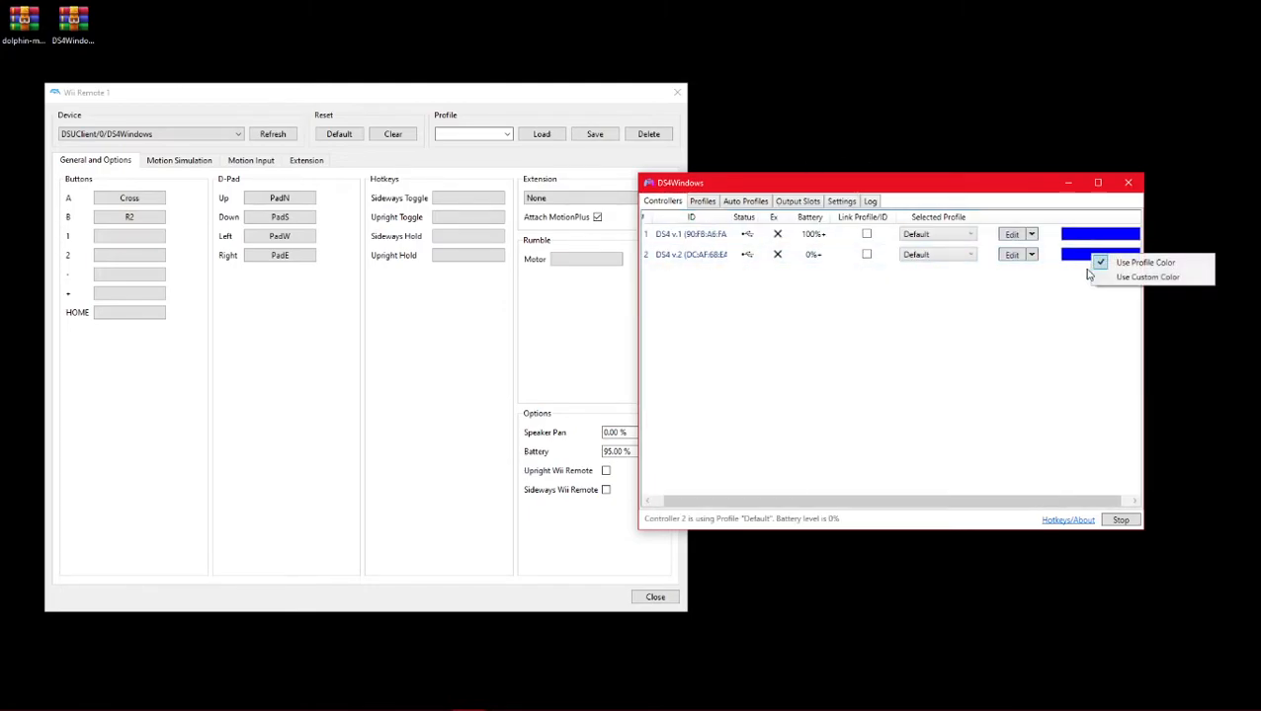
pyautogui.click(1147, 277)
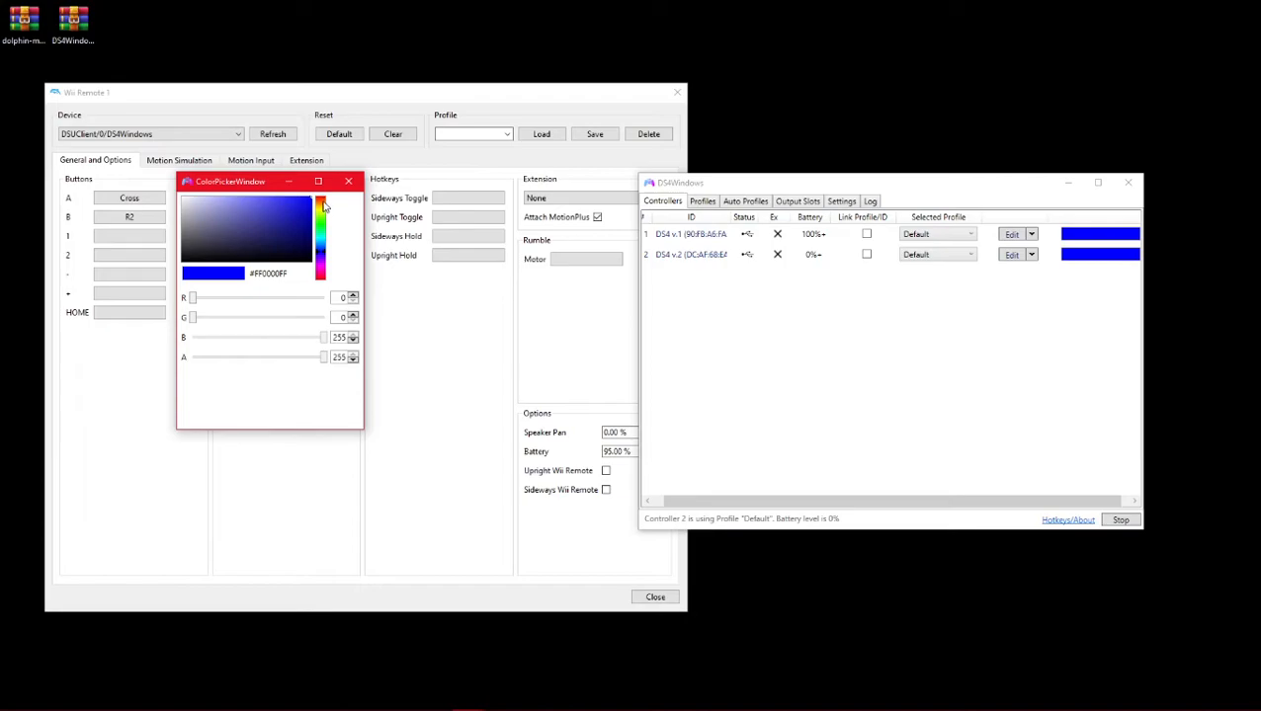
pyautogui.click(247, 218)
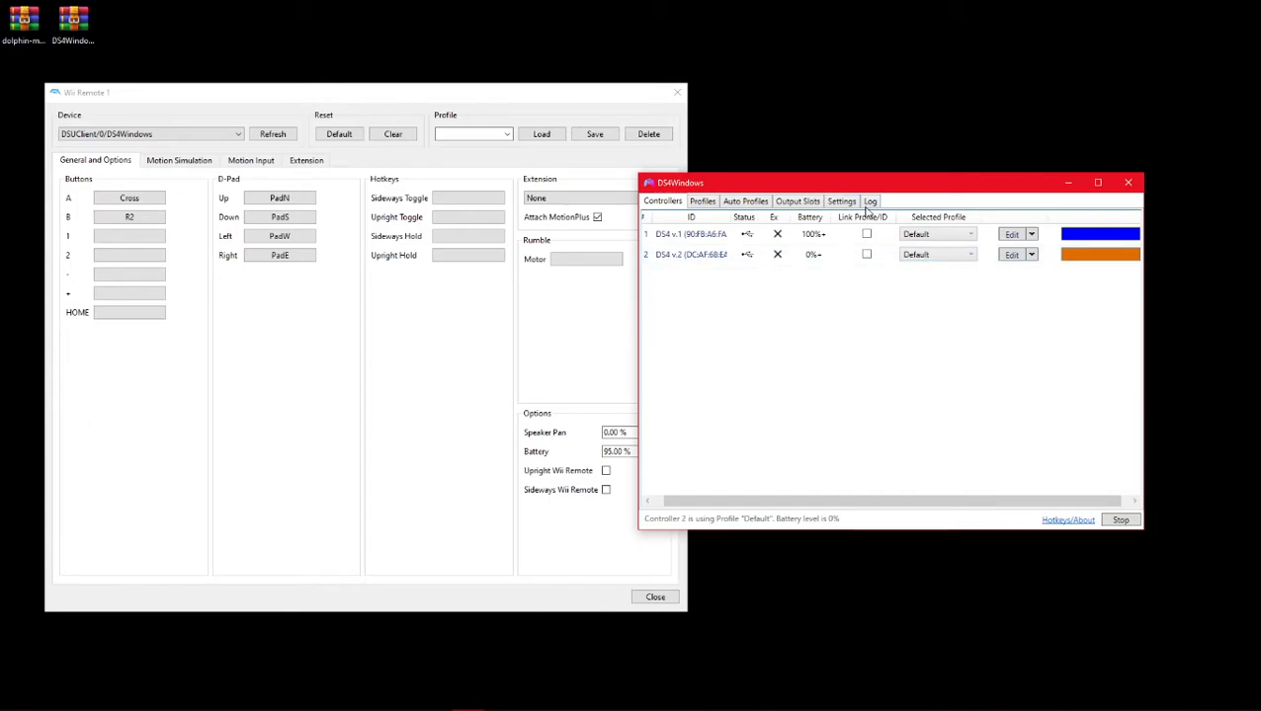
pyautogui.click(840, 202)
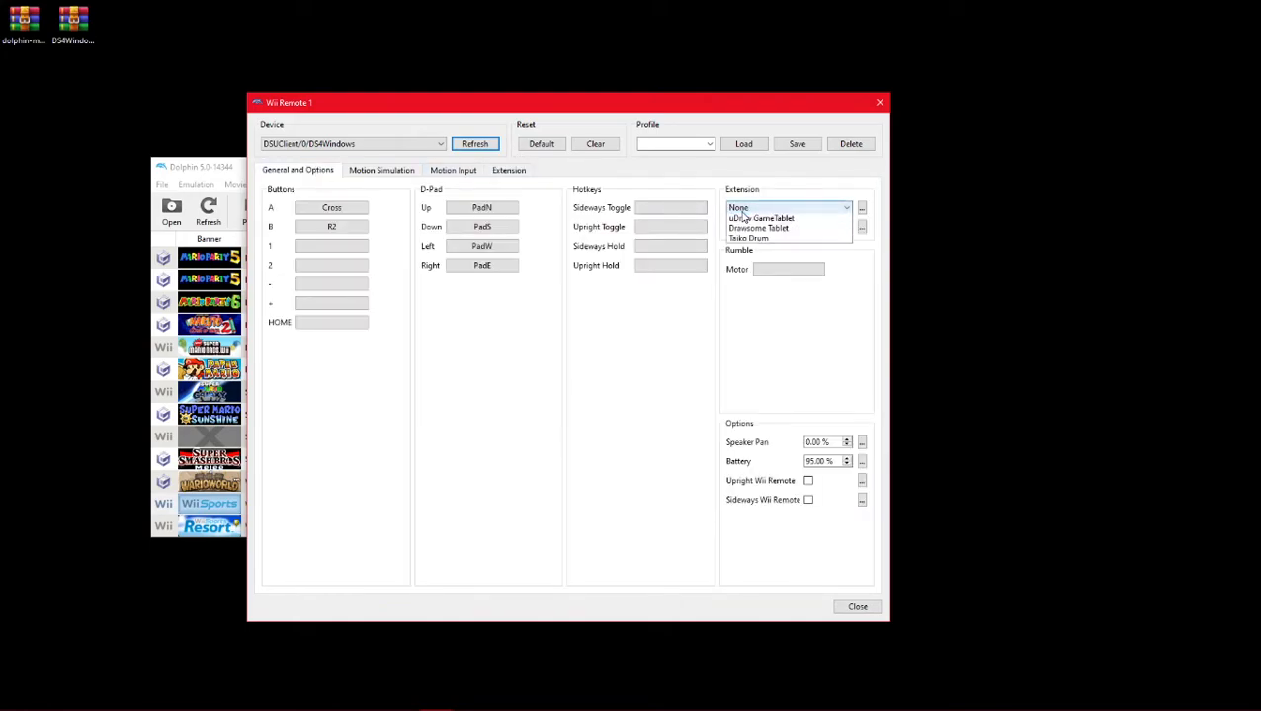
# - Set the Wii Remote's extension to Nunchuk and show its Extension Motion Input mappings
pyautogui.click(755, 208)
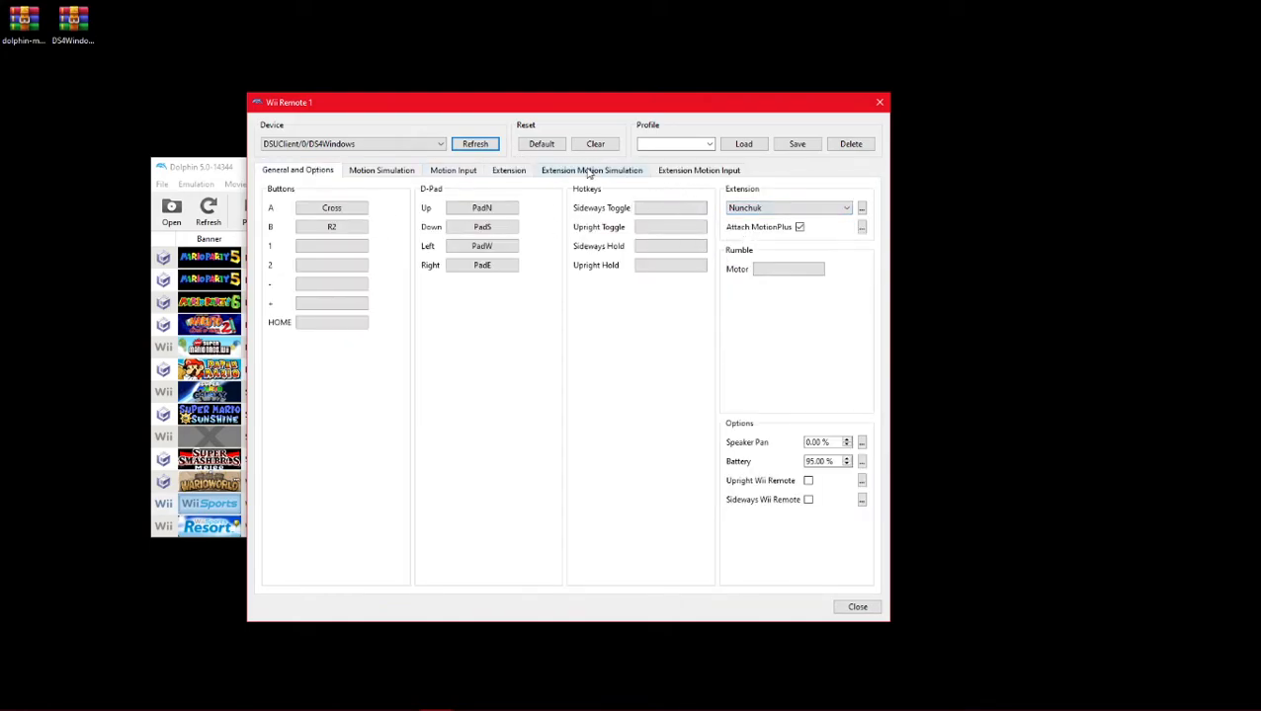
pyautogui.click(697, 169)
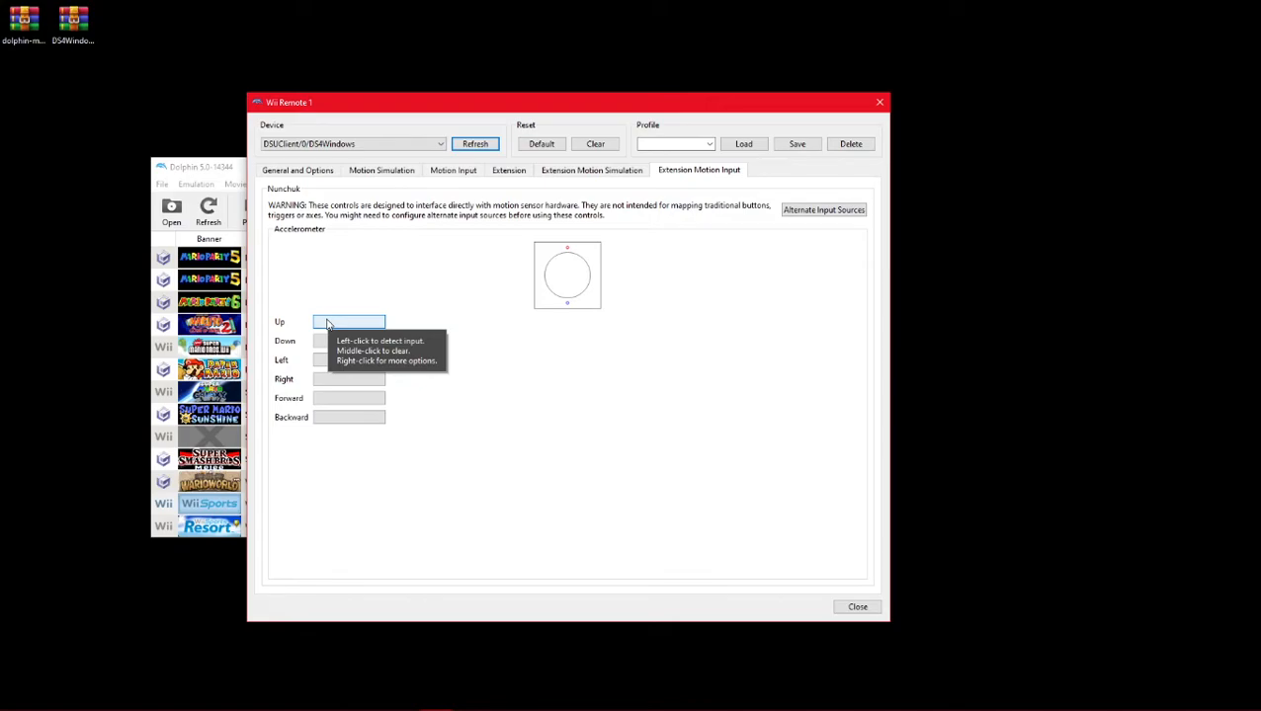
pyautogui.moveTo(339, 327)
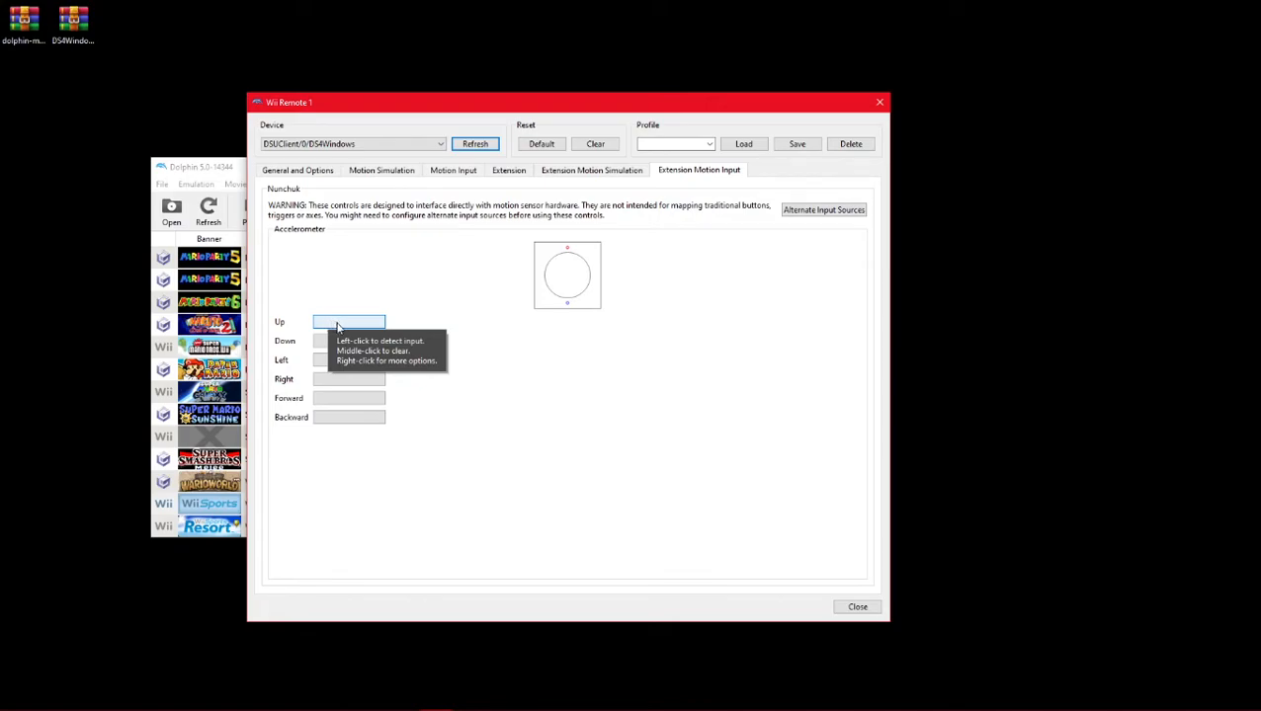
# - Map Nunchuk accelerometer Up to Accel Up on DSUClient/1/DS4Windows
pyautogui.rightClick(348, 320)
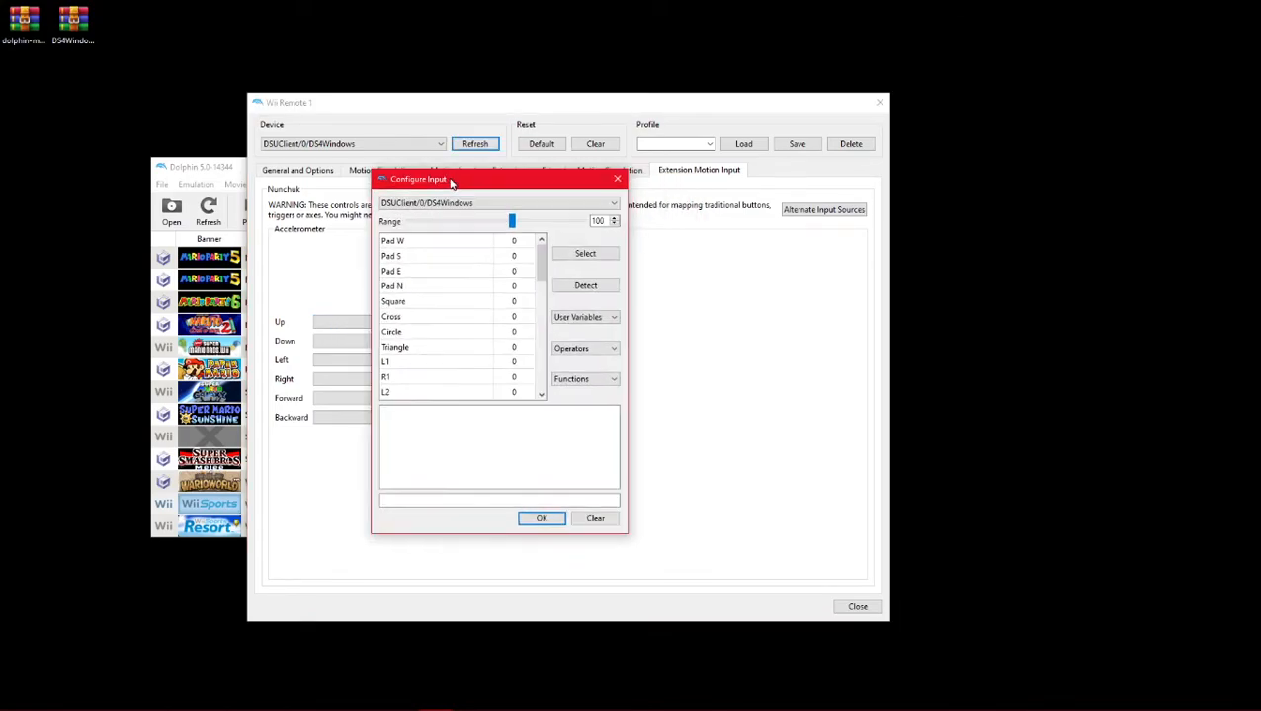
pyautogui.click(613, 204)
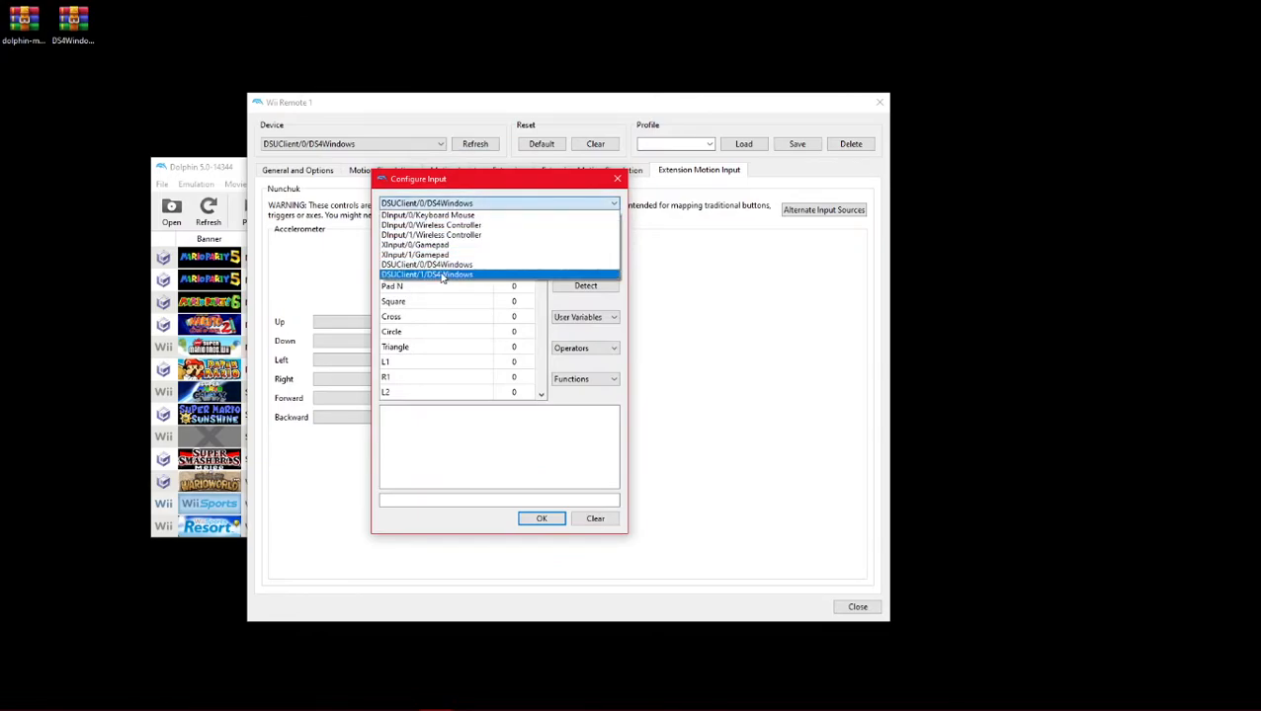
pyautogui.moveTo(438, 281)
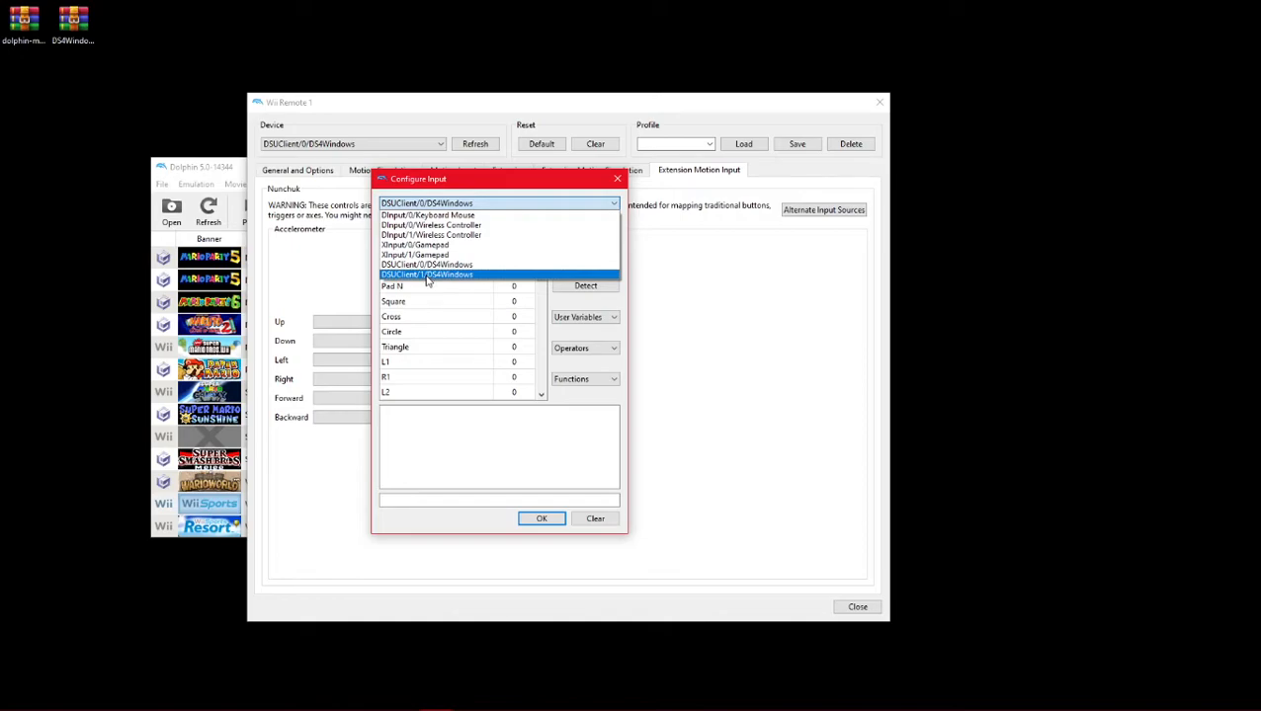
pyautogui.click(427, 272)
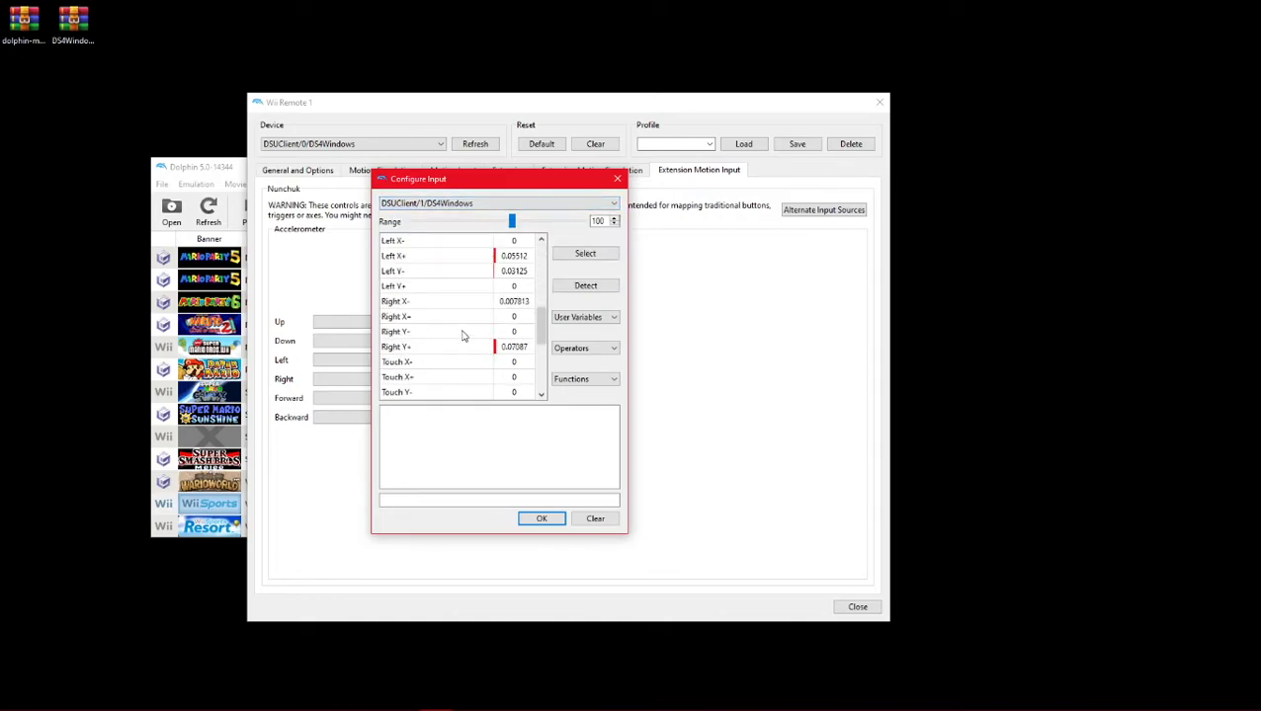
pyautogui.scroll(-3)
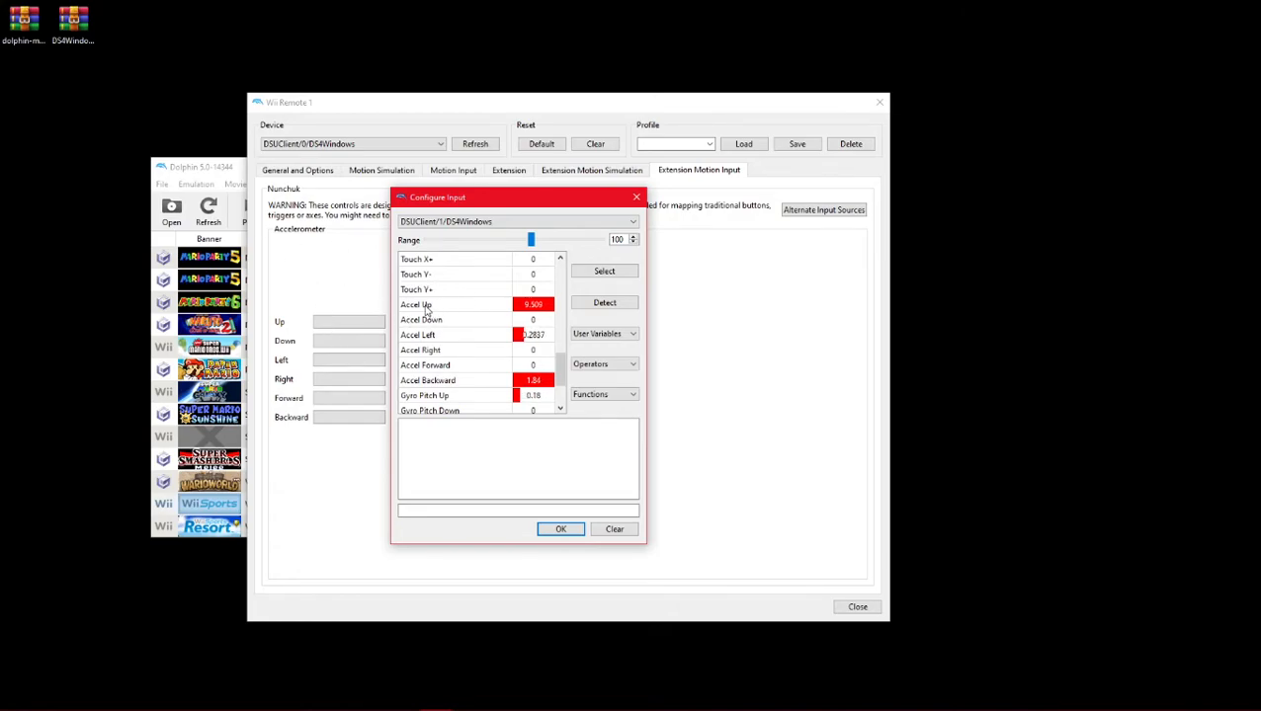
pyautogui.click(605, 271)
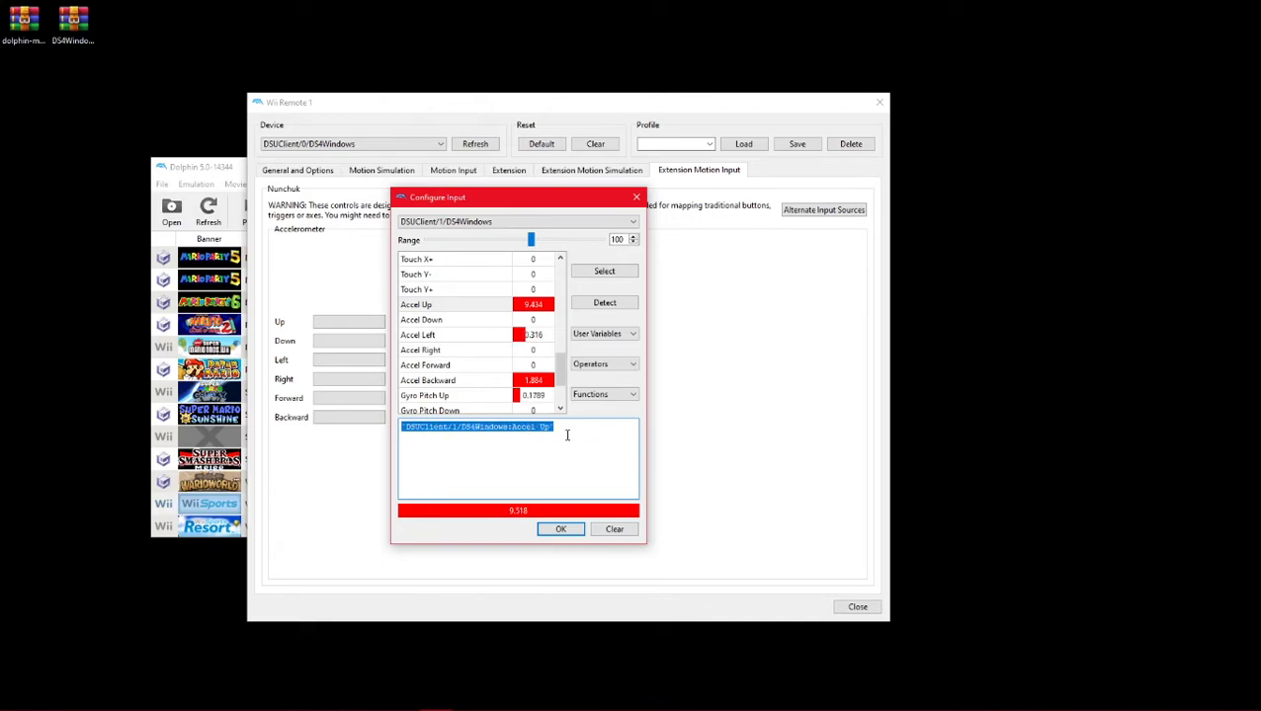
pyautogui.click(562, 529)
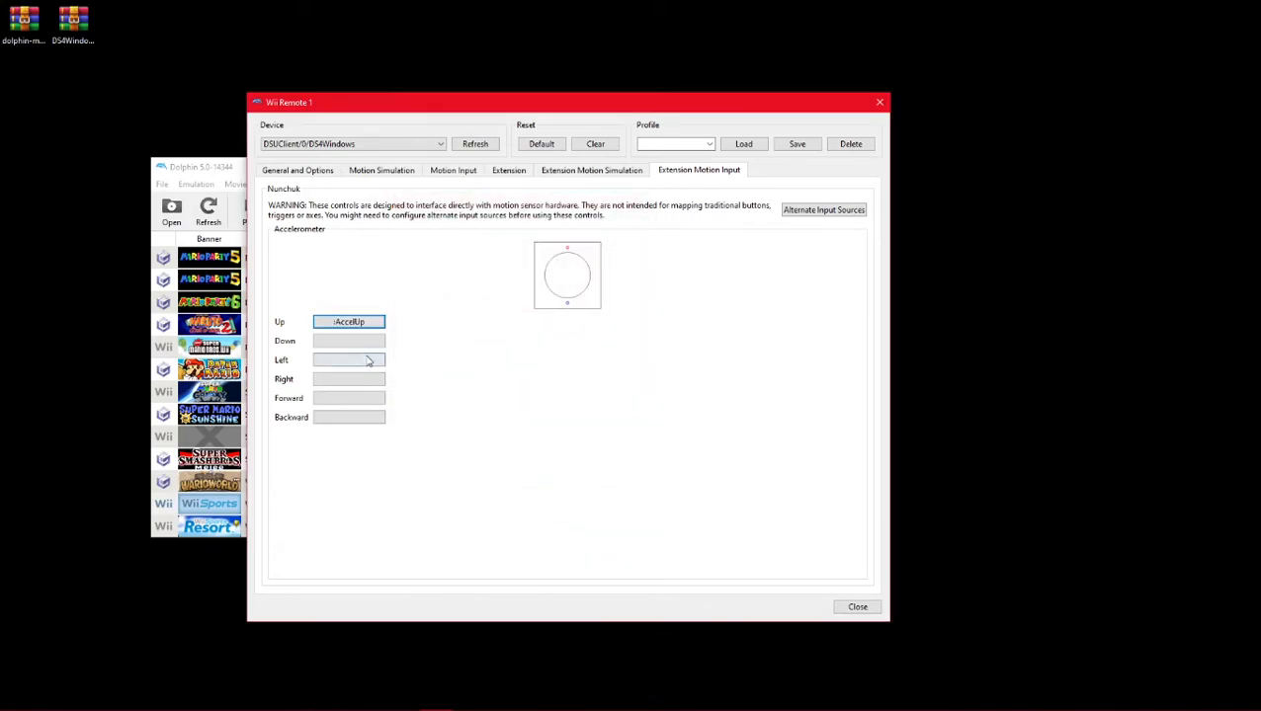
# - Map Nunchuk accelerometer Down to Accel Down on DSUClient/1/DS4Windows
pyautogui.click(348, 340)
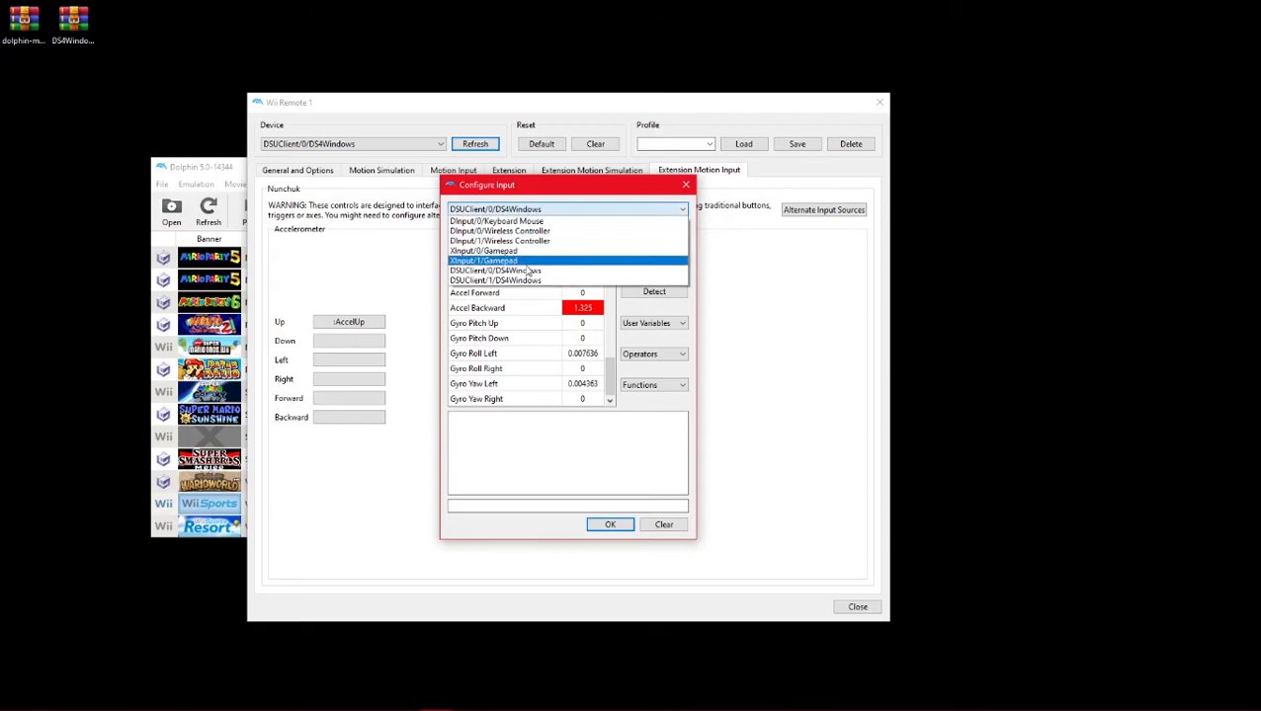
pyautogui.click(494, 280)
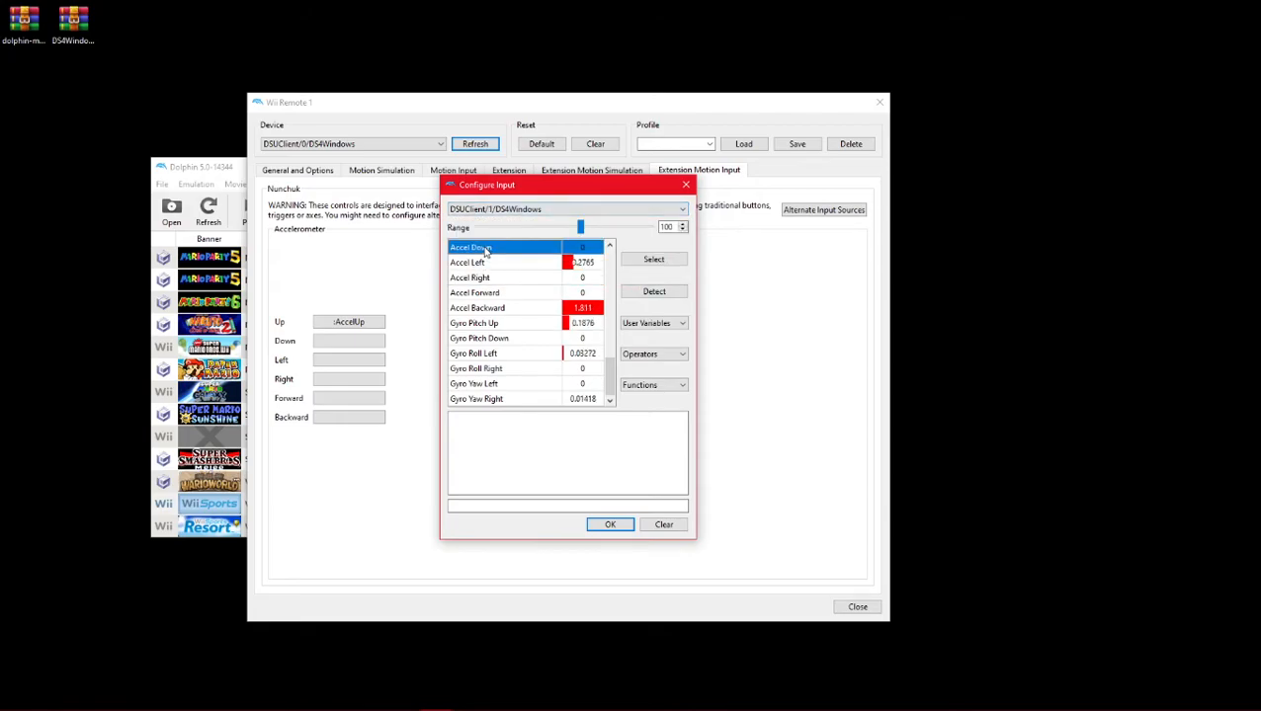
pyautogui.click(608, 526)
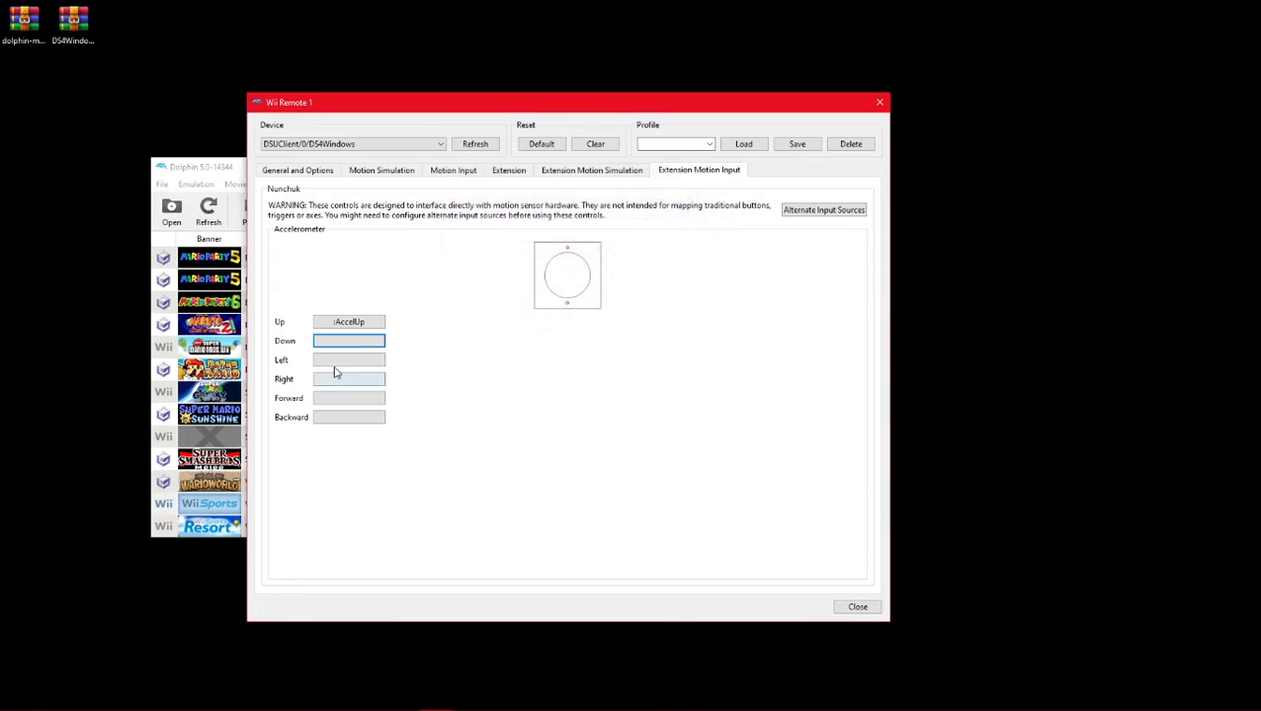
pyautogui.click(348, 339)
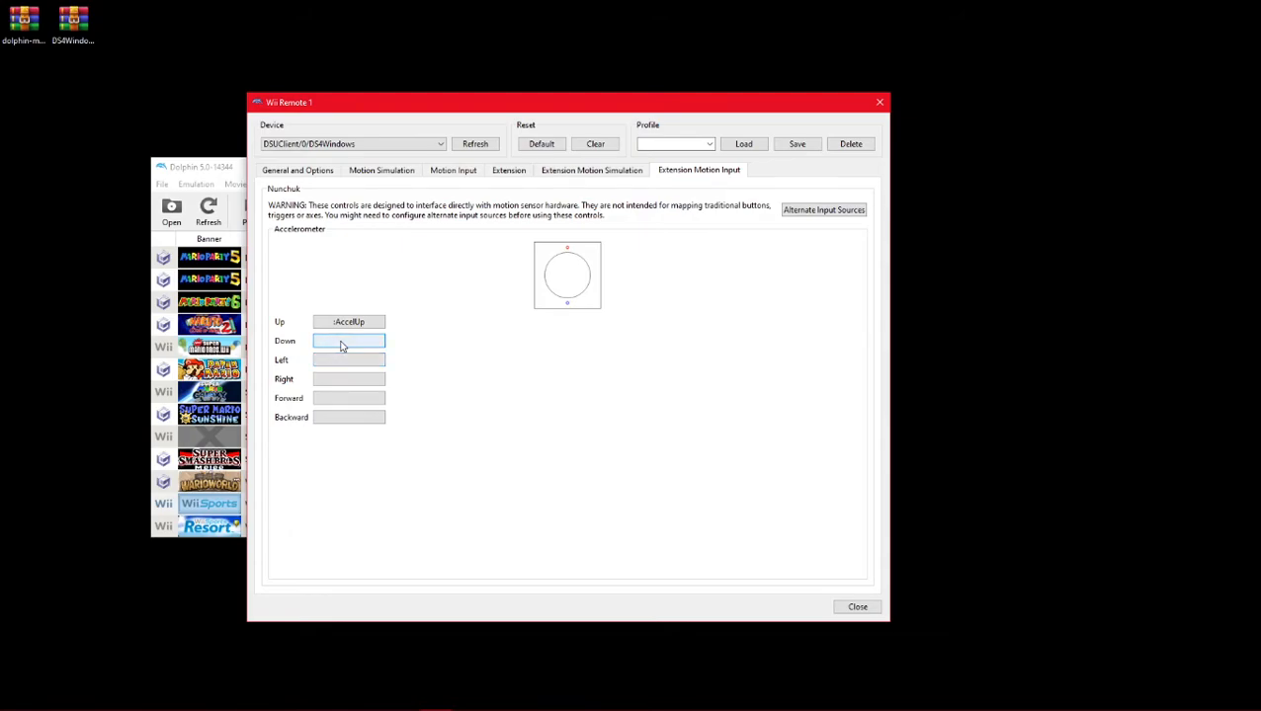
pyautogui.click(347, 340)
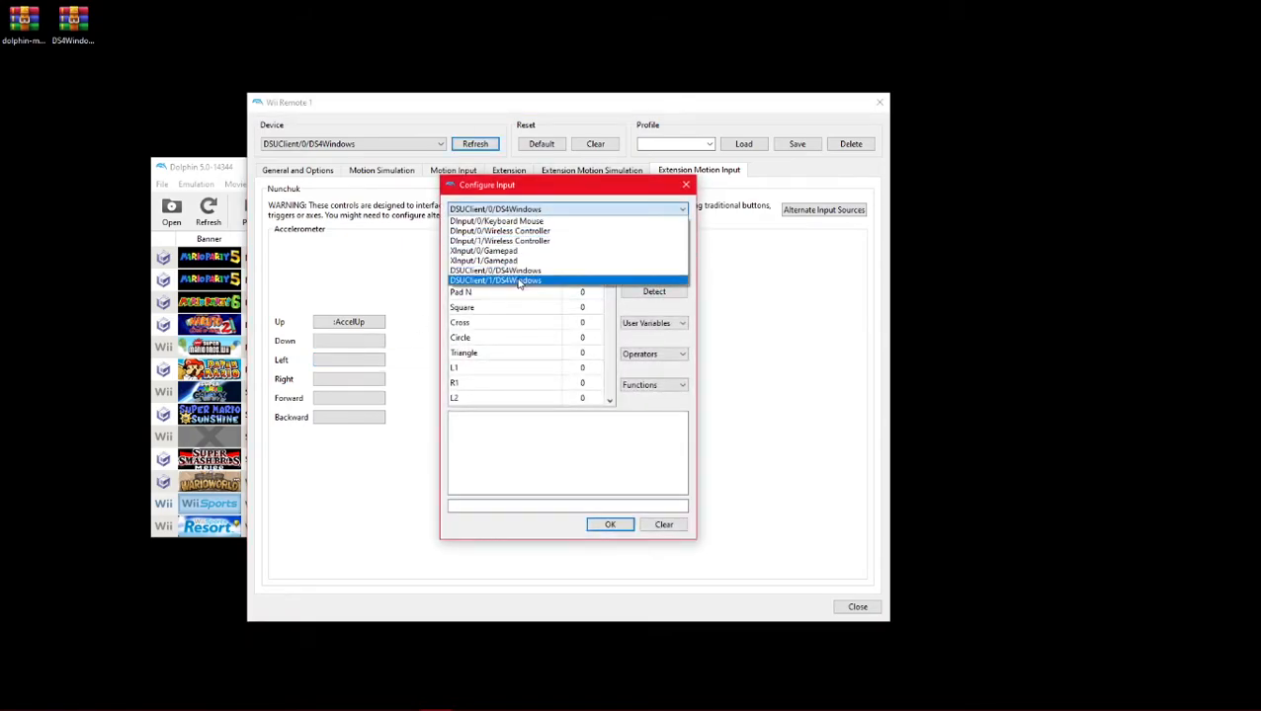
pyautogui.click(494, 280)
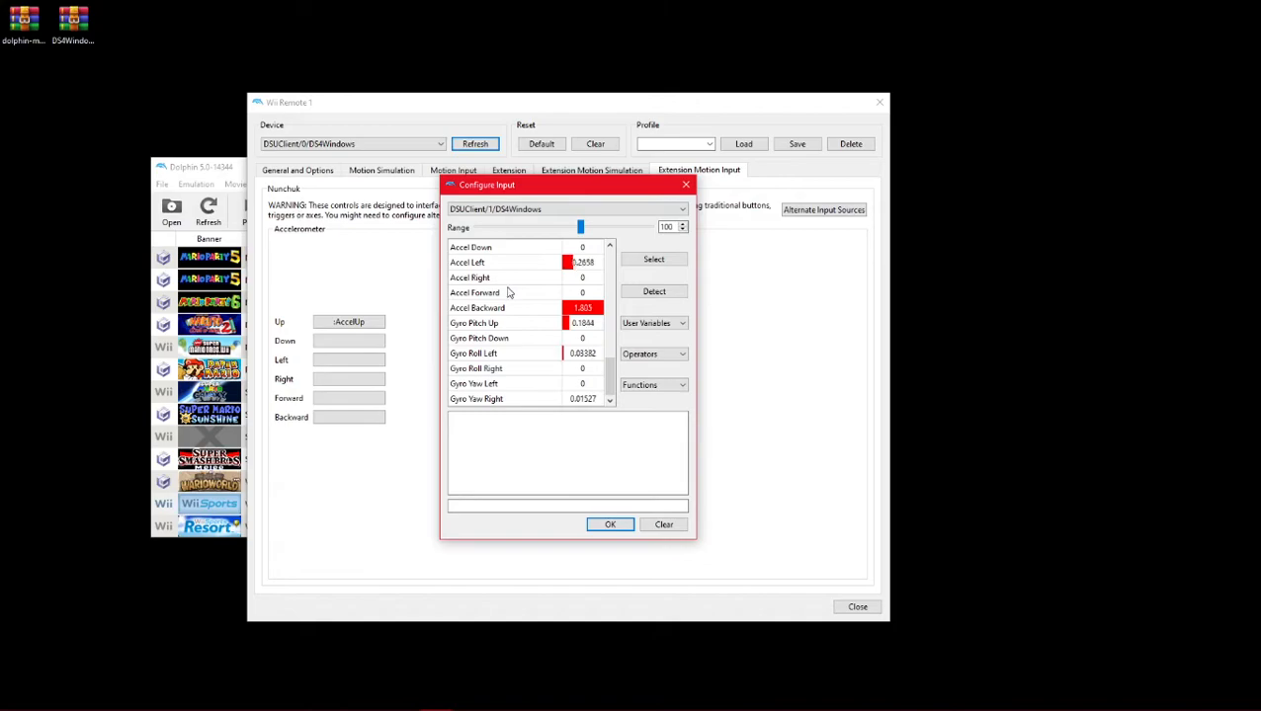
pyautogui.click(470, 247)
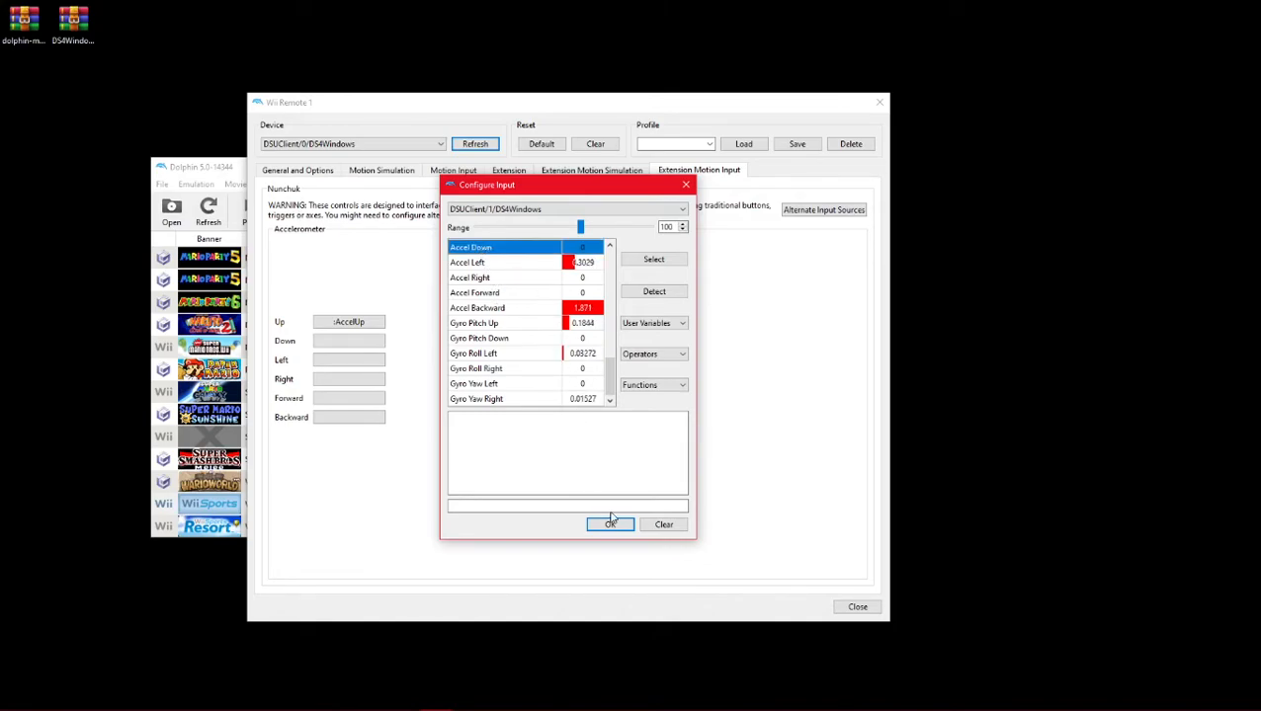
pyautogui.click(652, 259)
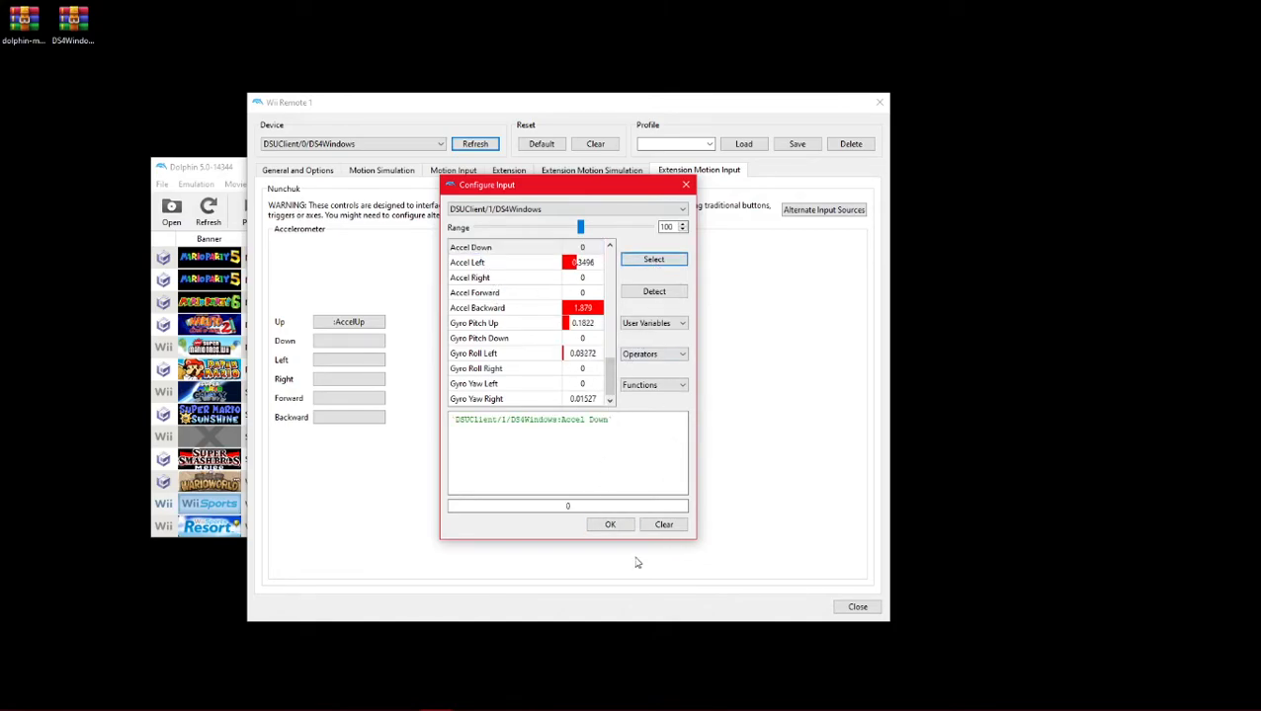
pyautogui.click(609, 525)
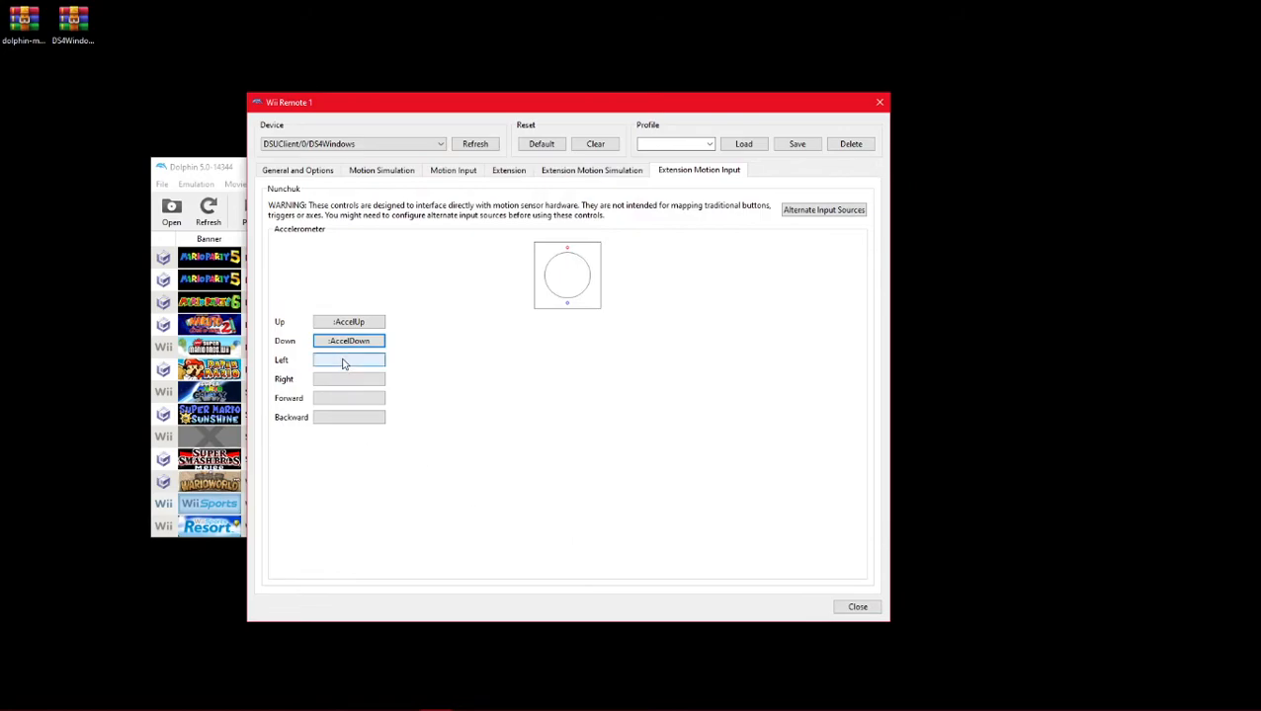
# - Map Nunchuk Left and Right to Accel Left and Accel Right on the second controller
pyautogui.doubleClick(347, 360)
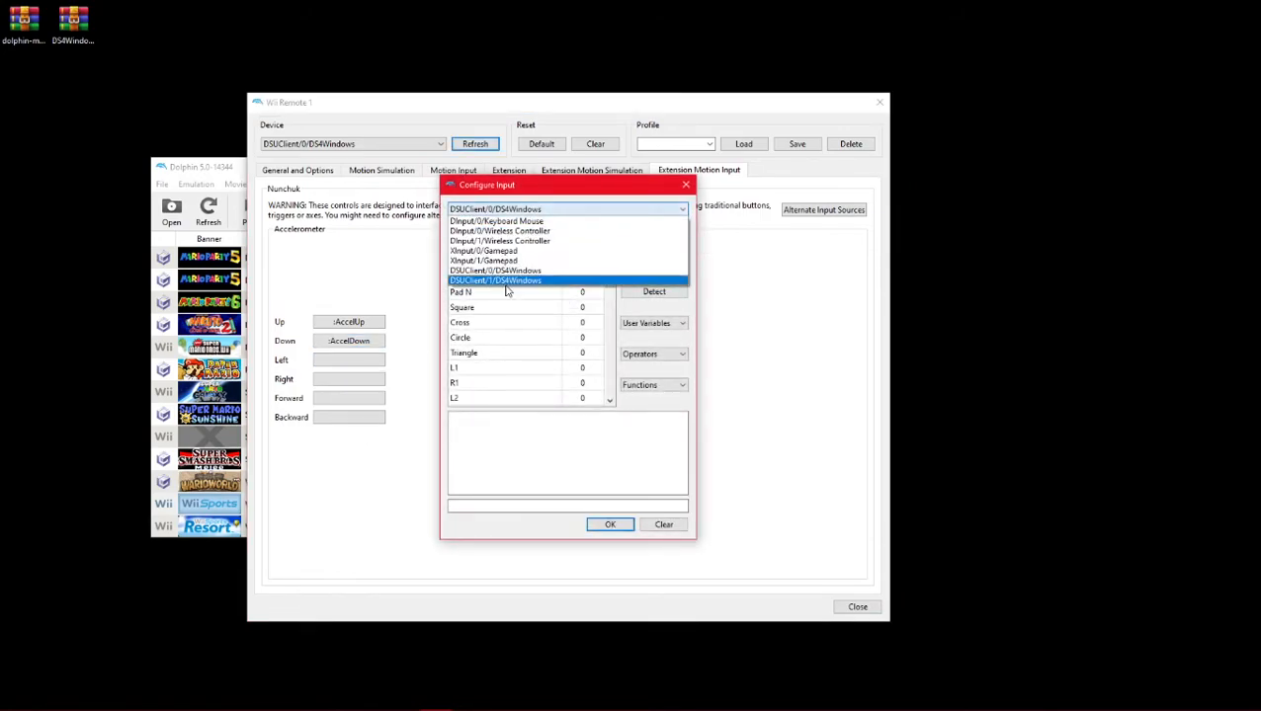
pyautogui.click(496, 281)
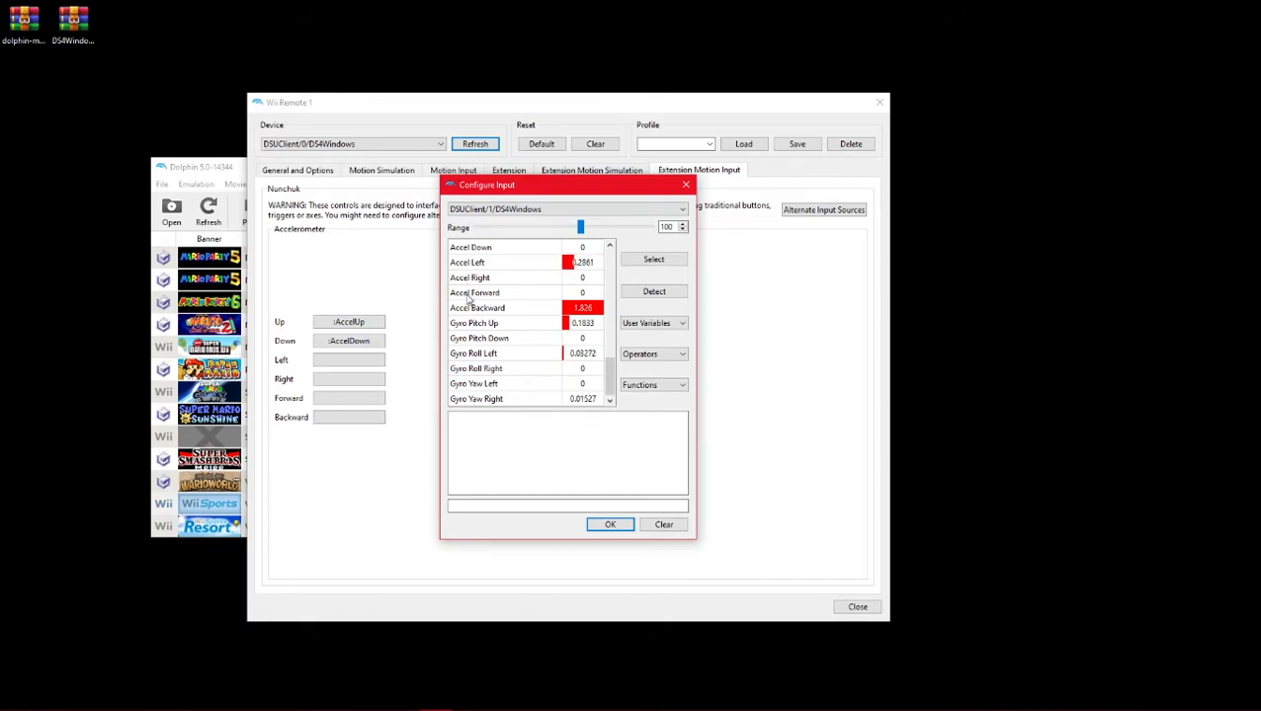
pyautogui.click(504, 261)
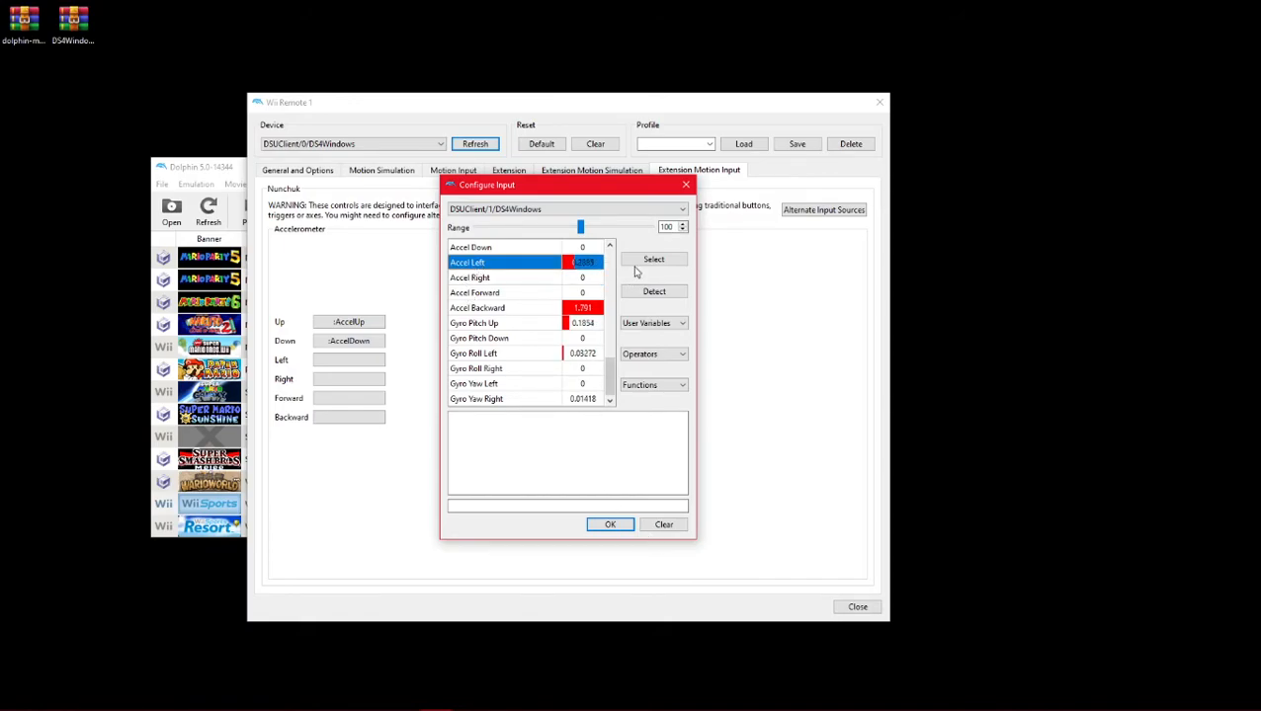
pyautogui.click(652, 259)
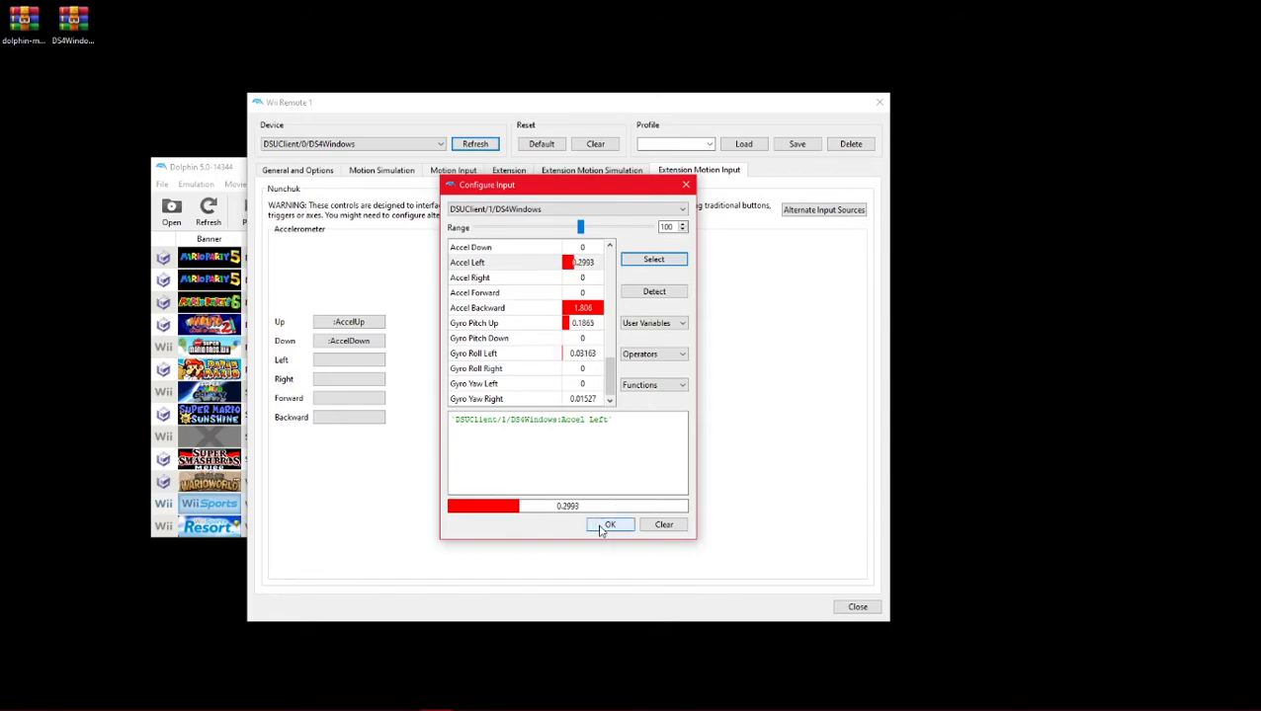
pyautogui.click(609, 525)
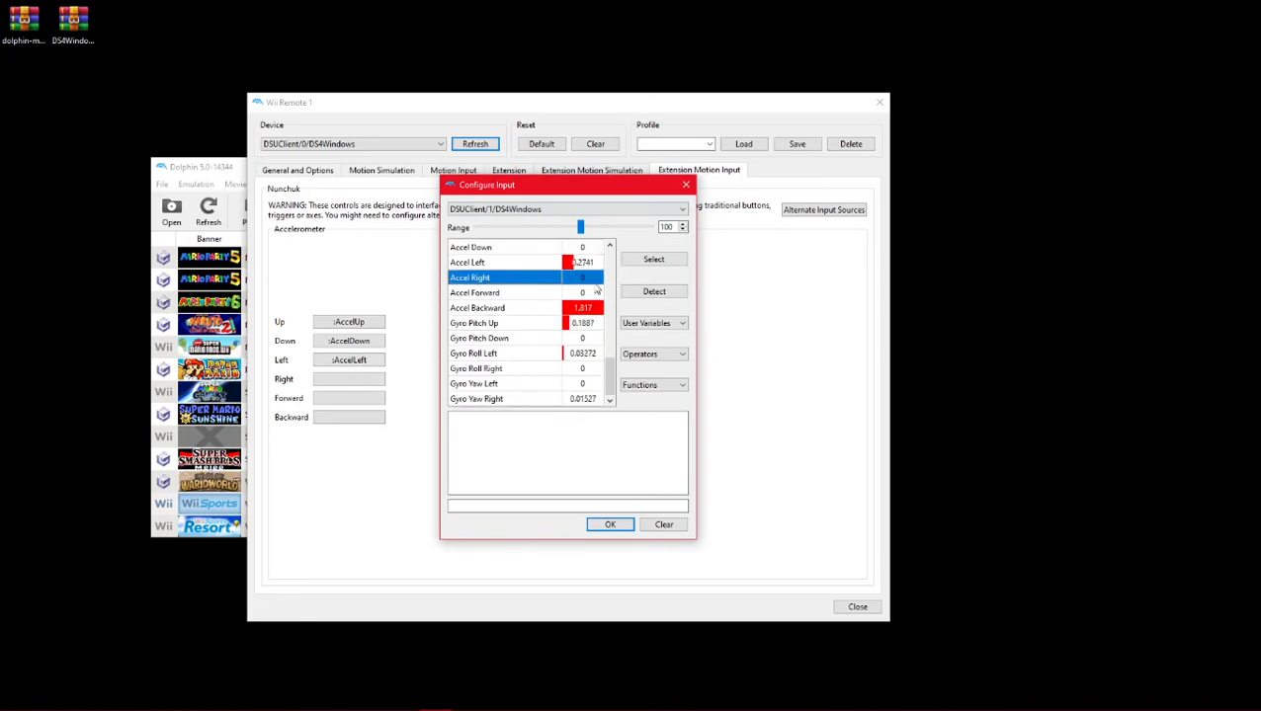
pyautogui.click(609, 526)
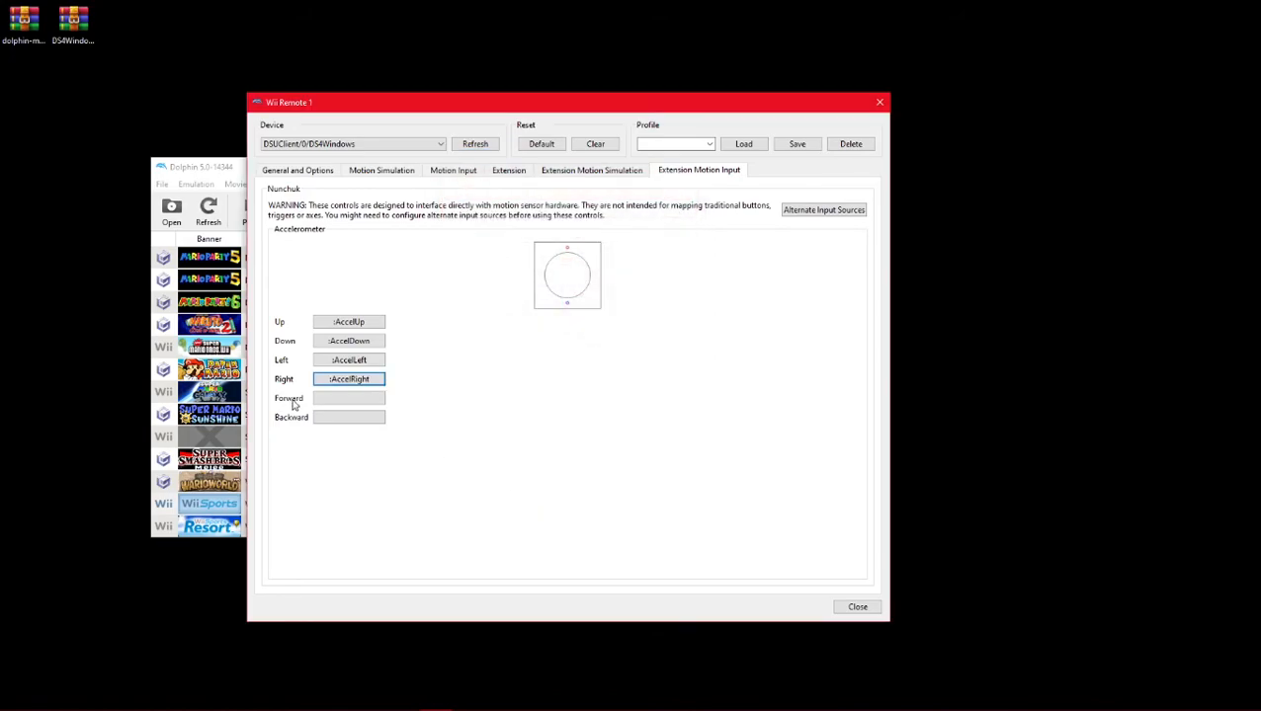
# - Map Nunchuk Forward and Backward to the second controller's matching accelerations
pyautogui.click(348, 379)
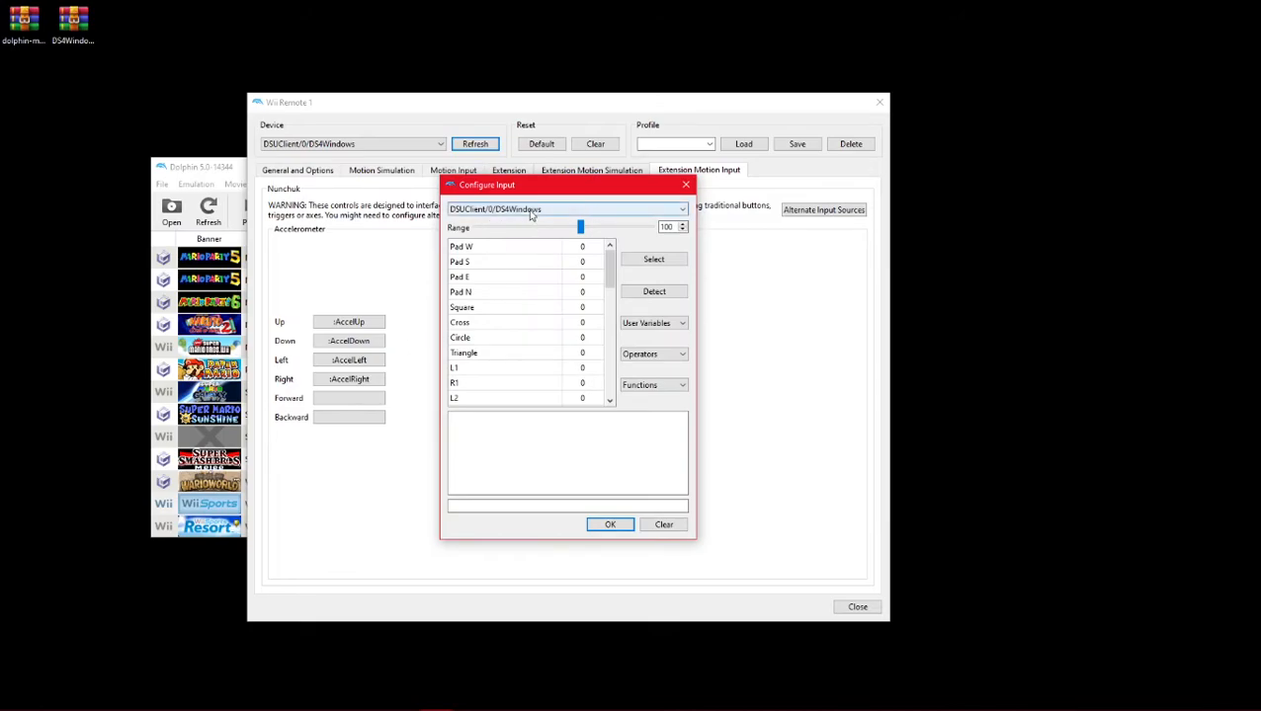
pyautogui.click(565, 209)
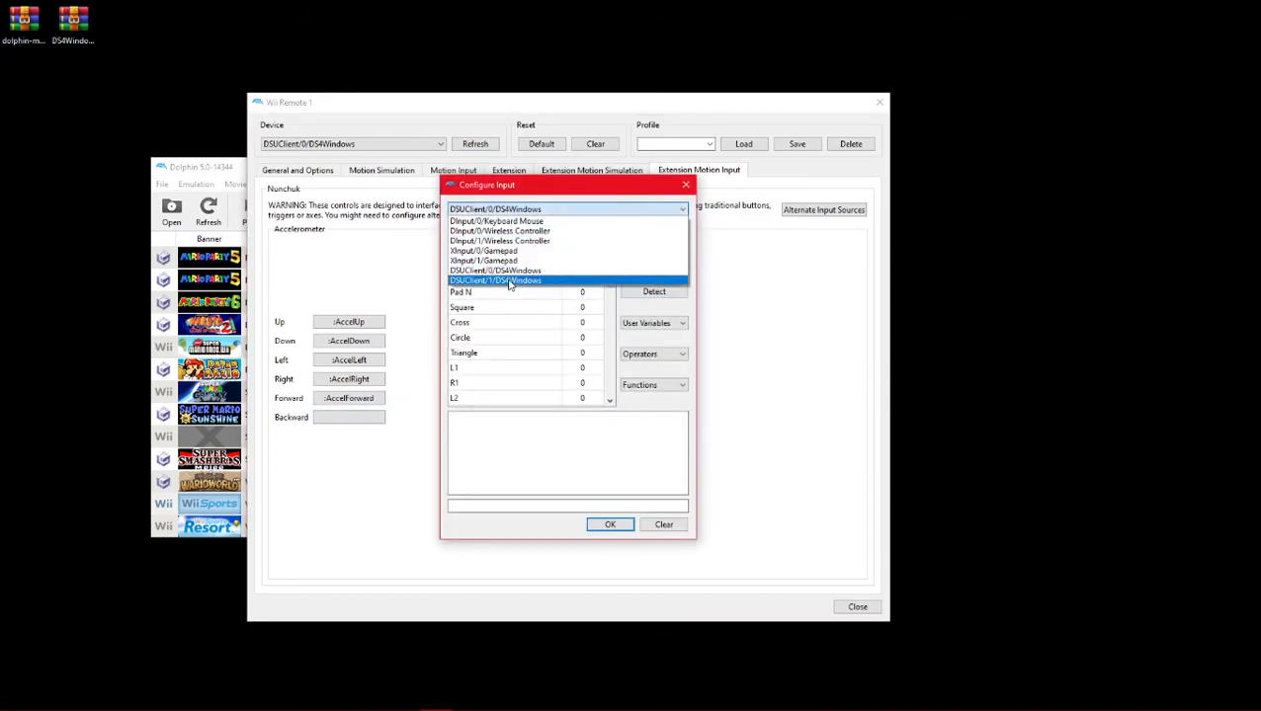
pyautogui.click(496, 280)
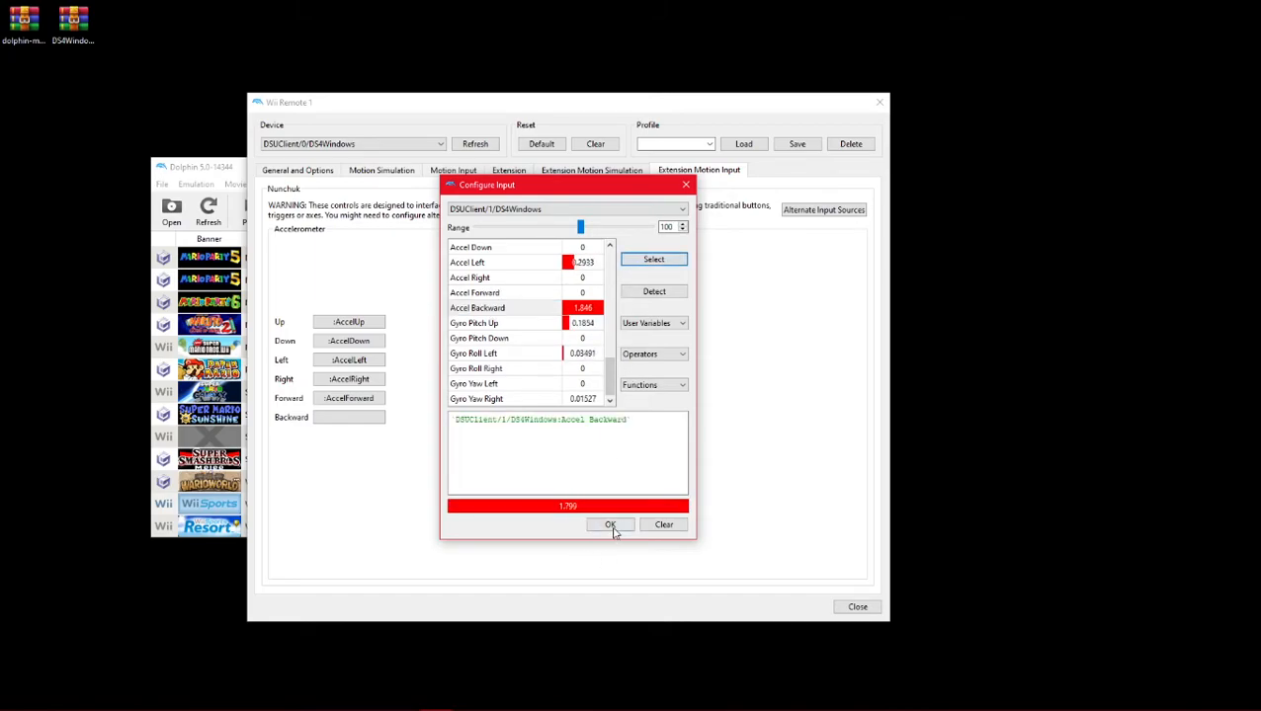
pyautogui.click(609, 525)
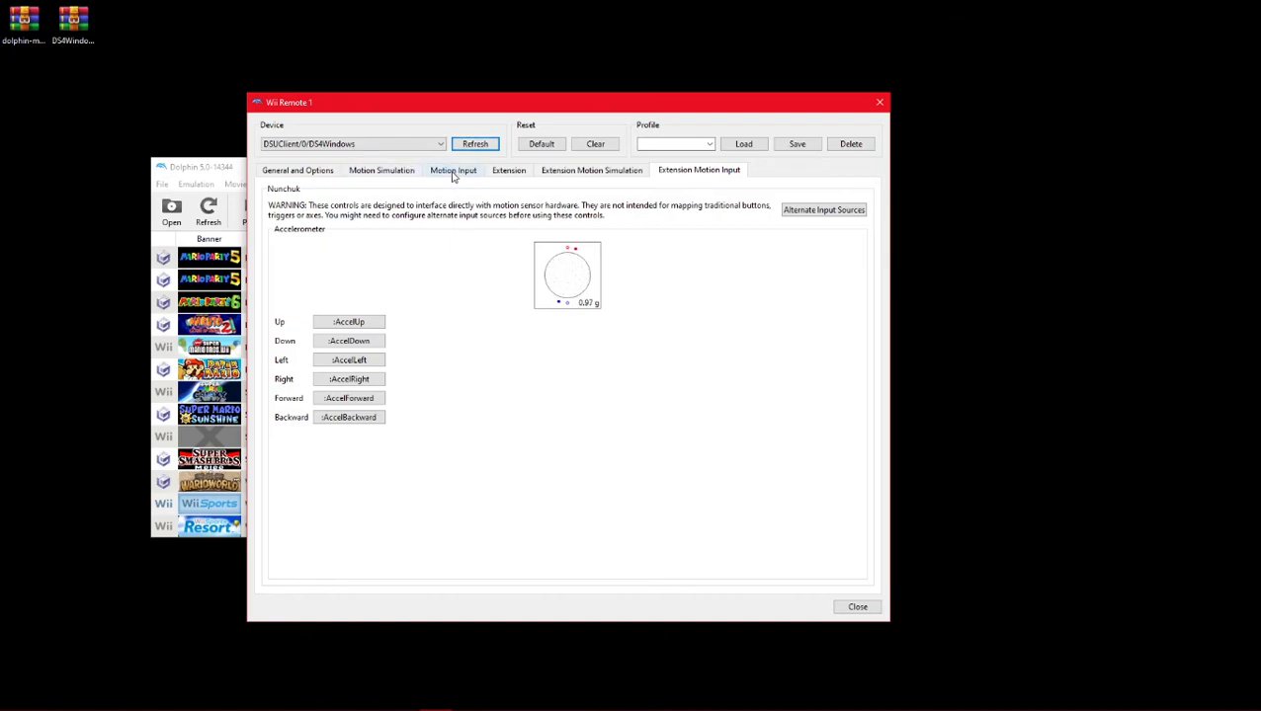
pyautogui.click(455, 170)
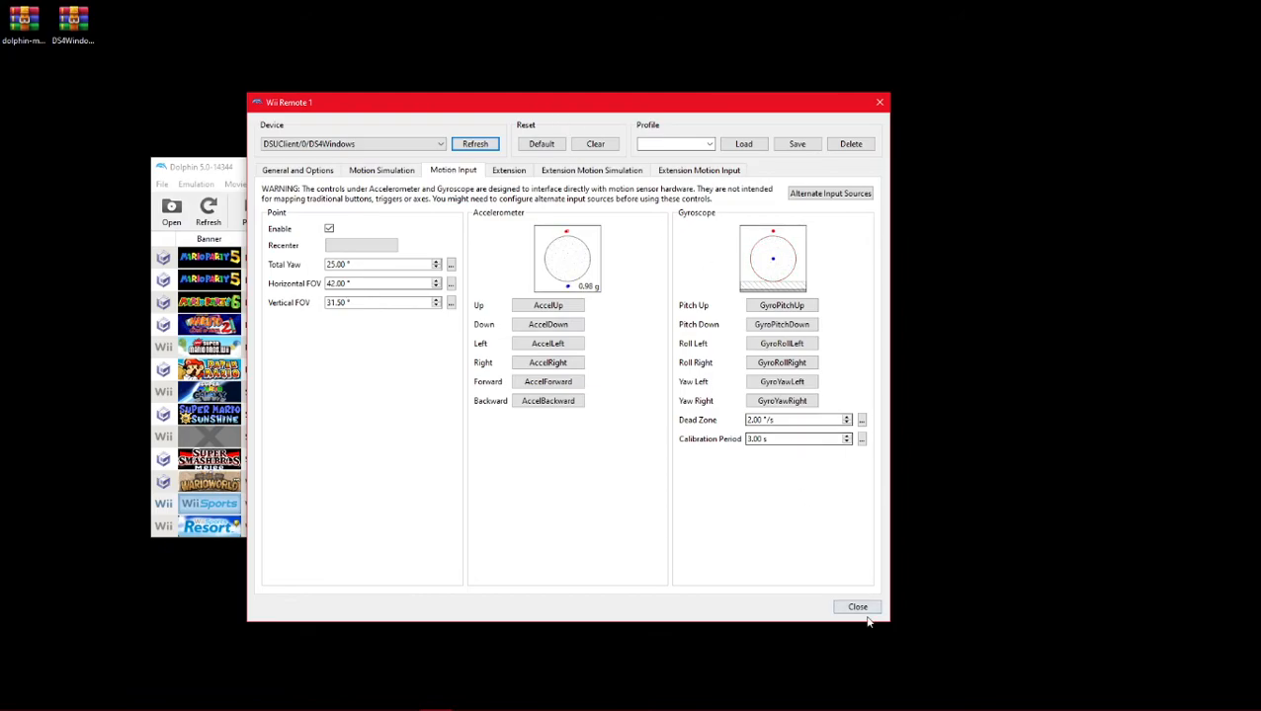
# - Close the Wii Remote settings after reviewing the motion mappings
pyautogui.click(858, 607)
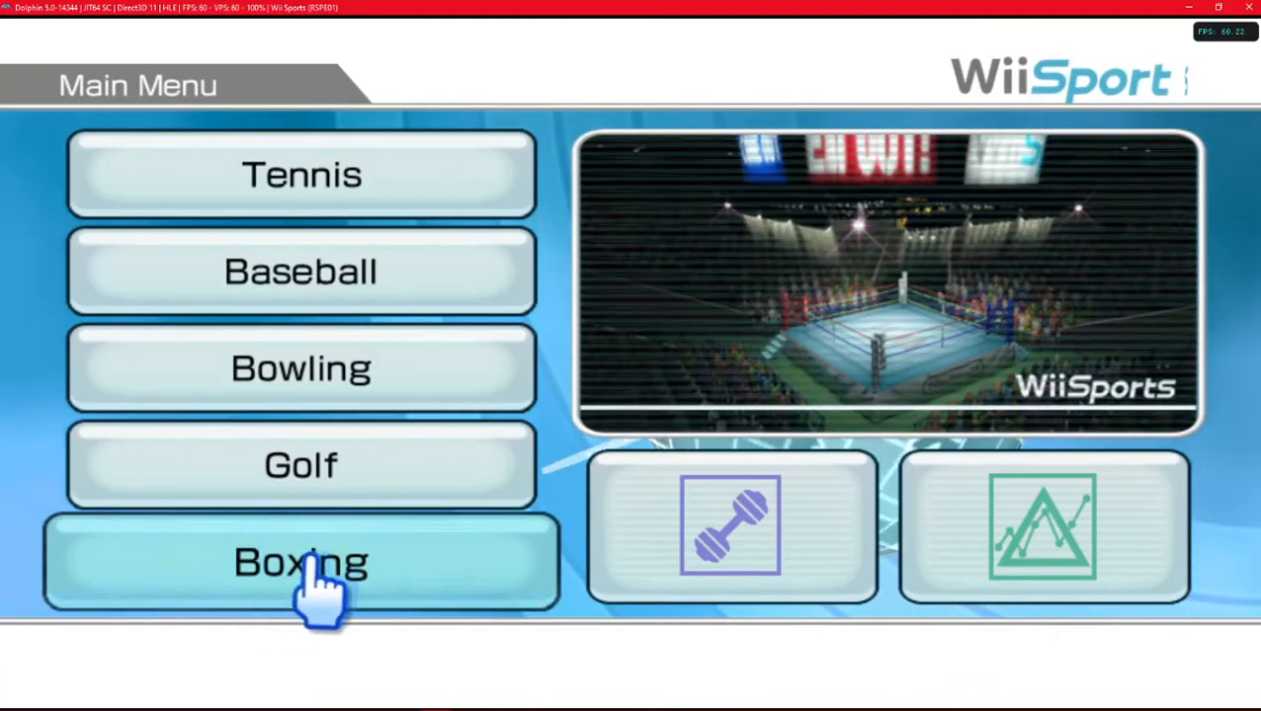
# - Start Boxing as a guest Mii and pick the left-hand stance
pyautogui.click(300, 562)
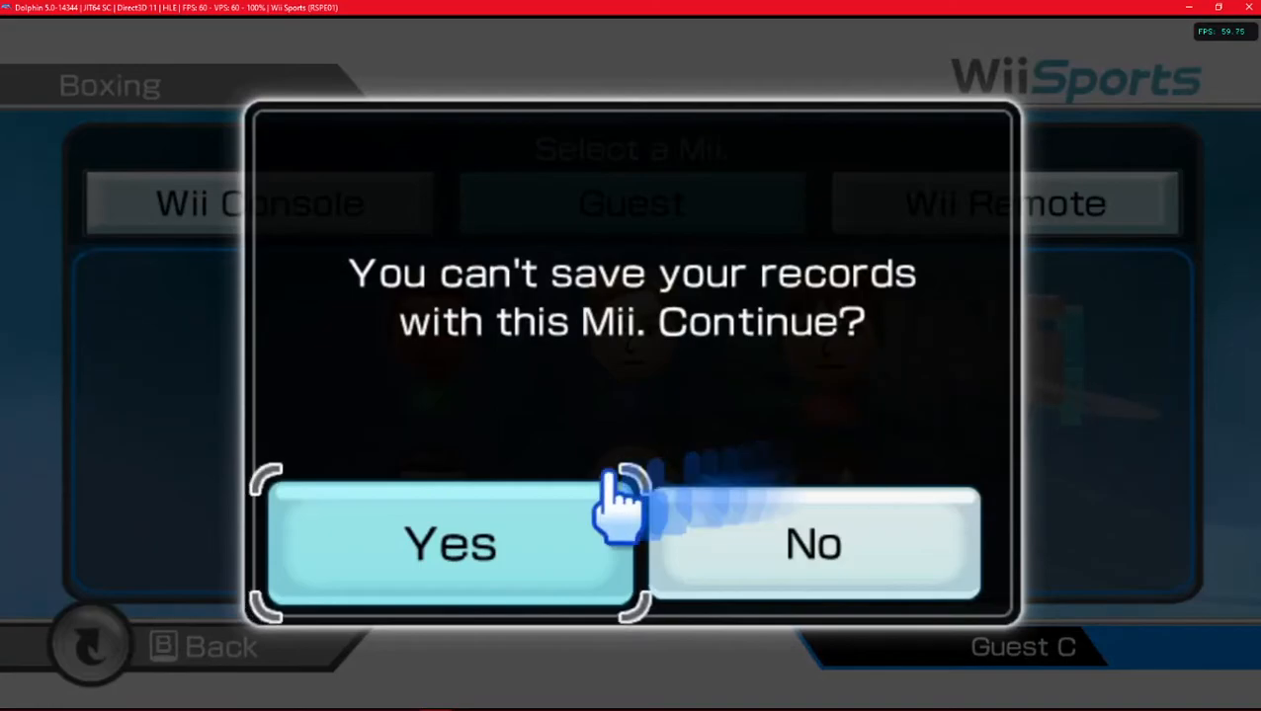
pyautogui.click(451, 543)
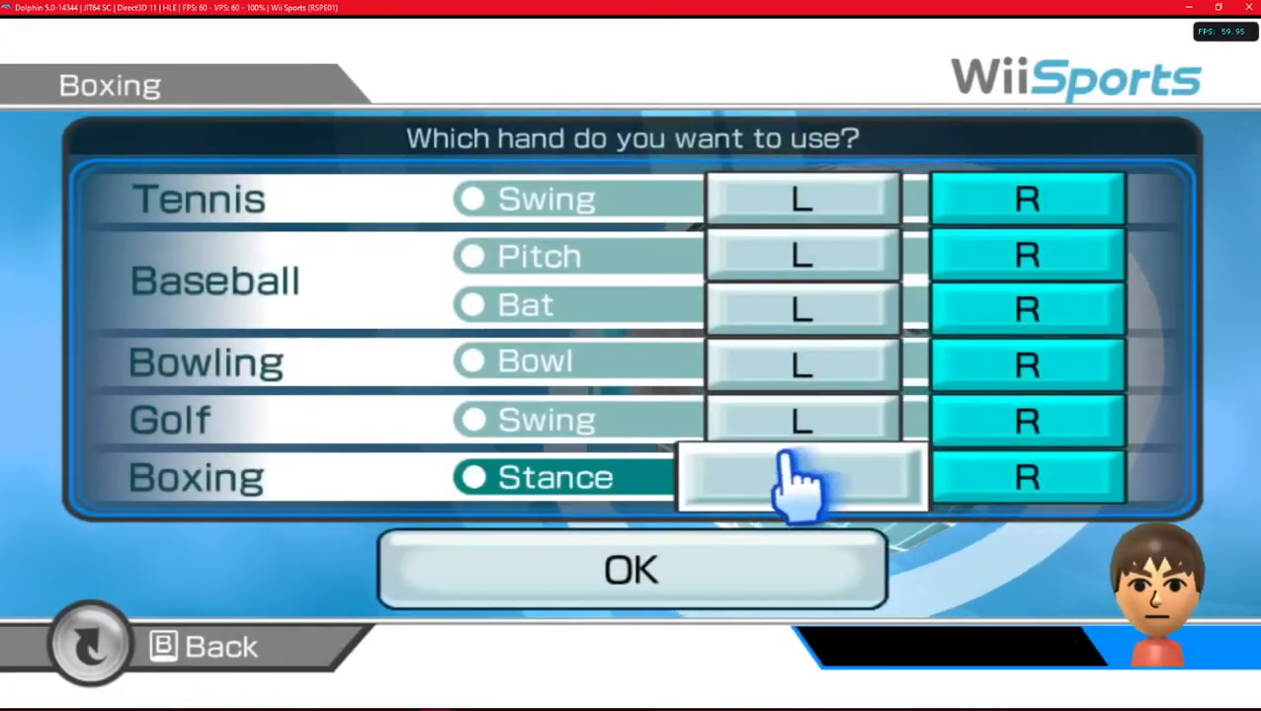
pyautogui.click(632, 569)
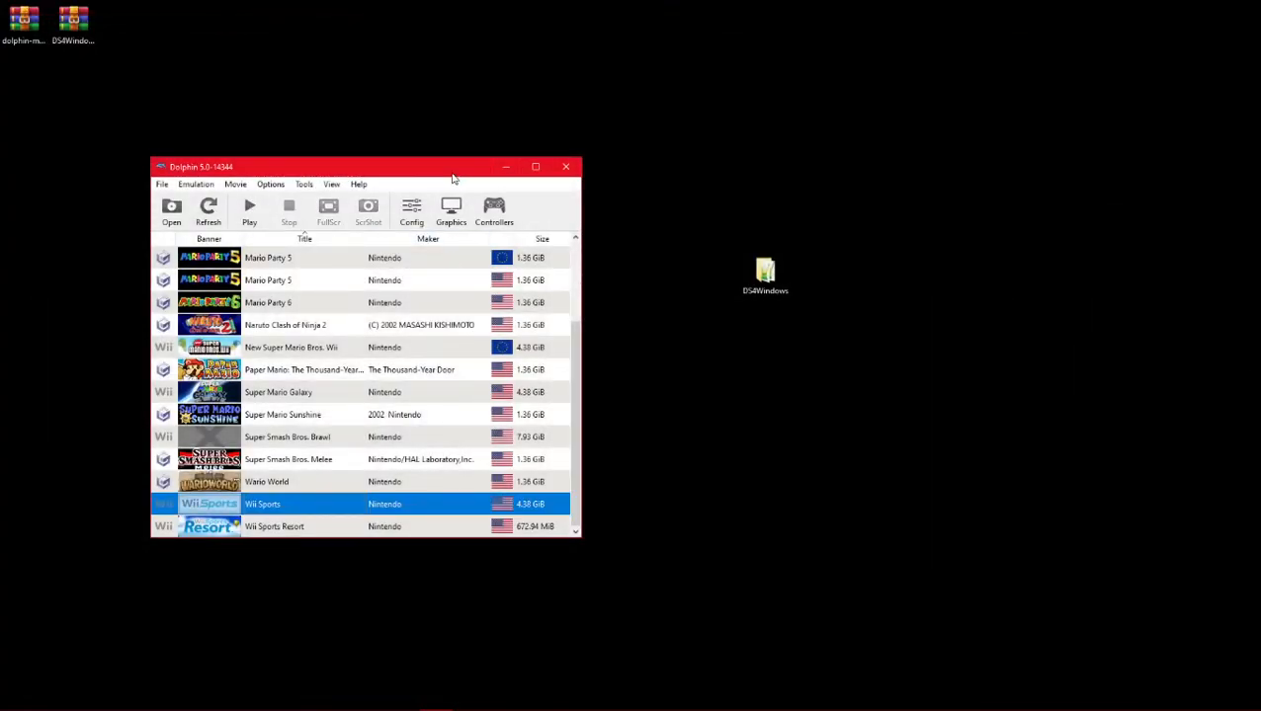
pyautogui.moveTo(419, 195)
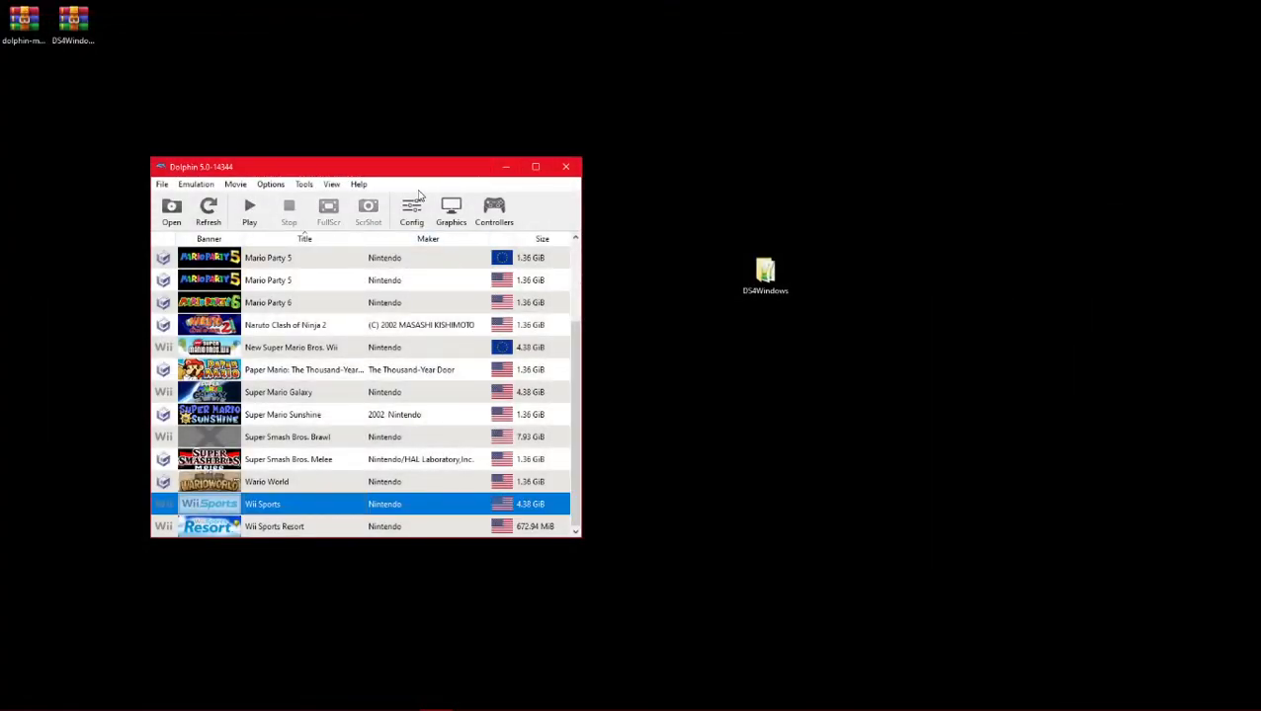